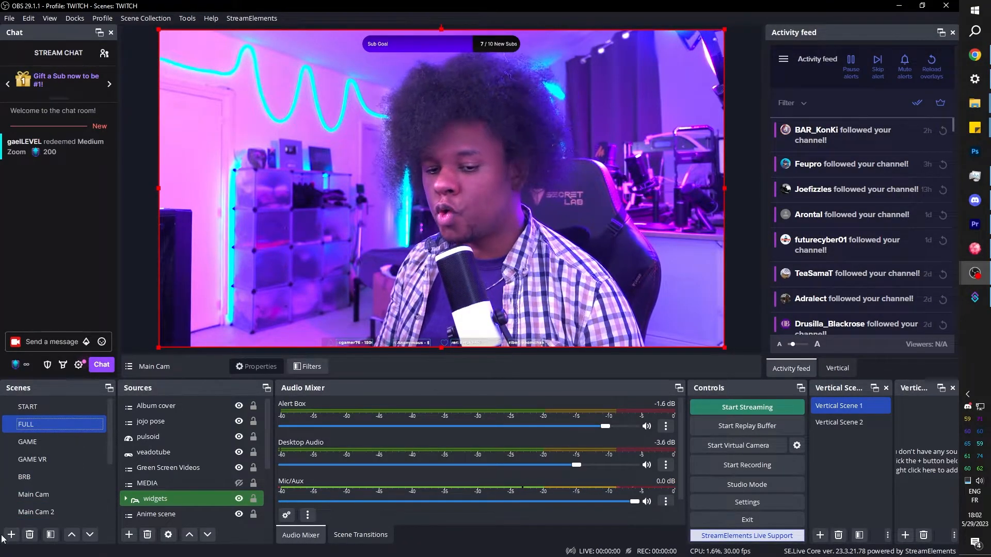
Add a new empty scene named 'Ahh echo'.
left_click(10, 533)
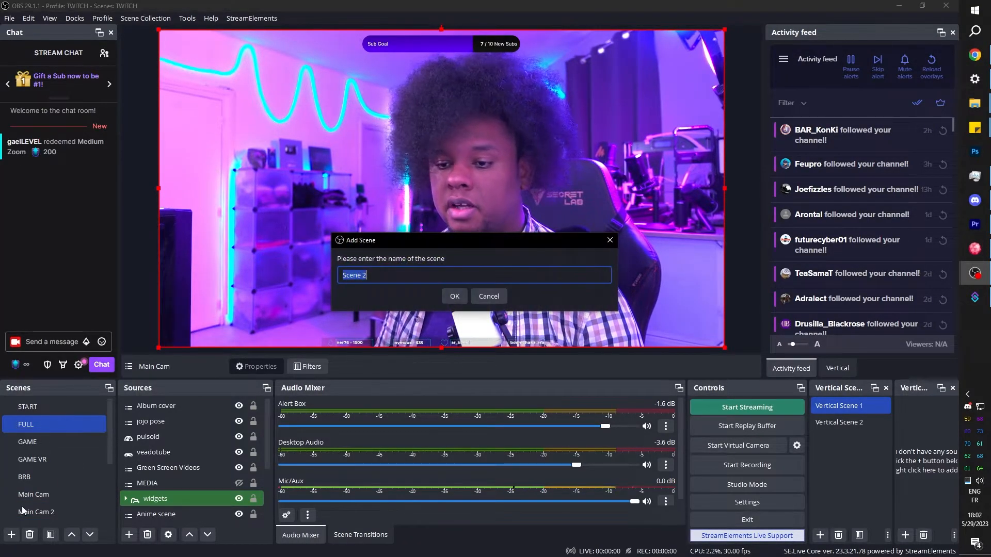
type("Ahh e")
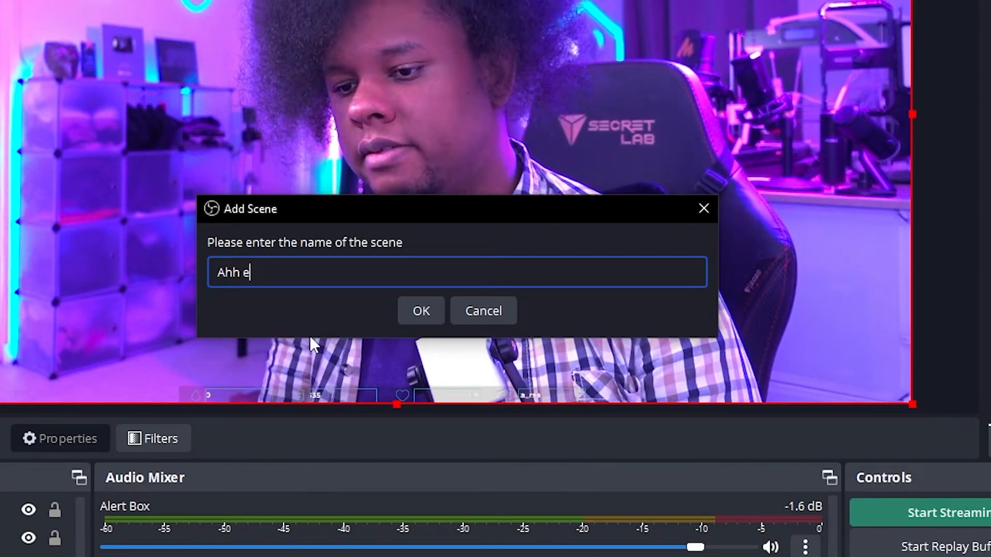
left_click(483, 311)
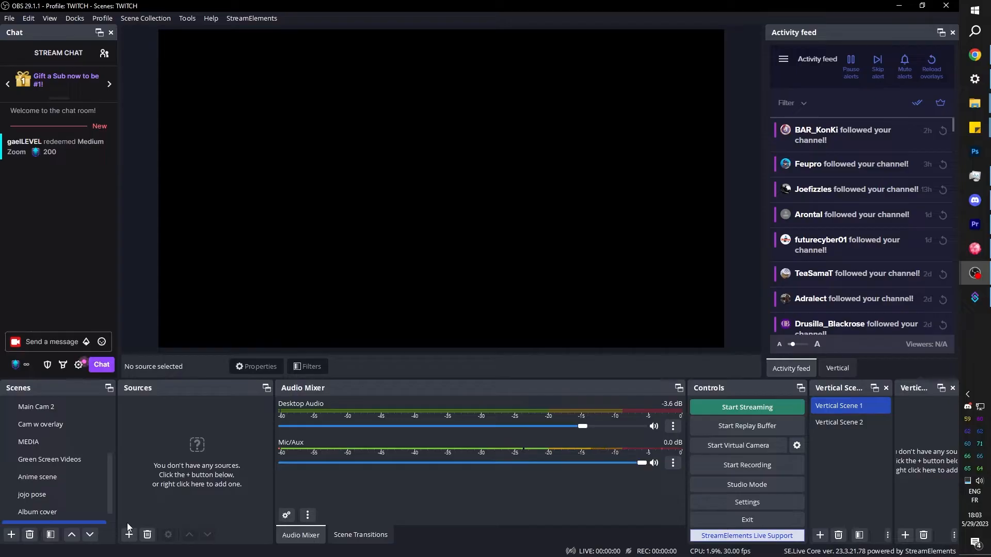
Add a Media Source 'Ahh echo sound' playing echo ahh with build up.mp3, lowered to -8.3 dB.
left_click(128, 535)
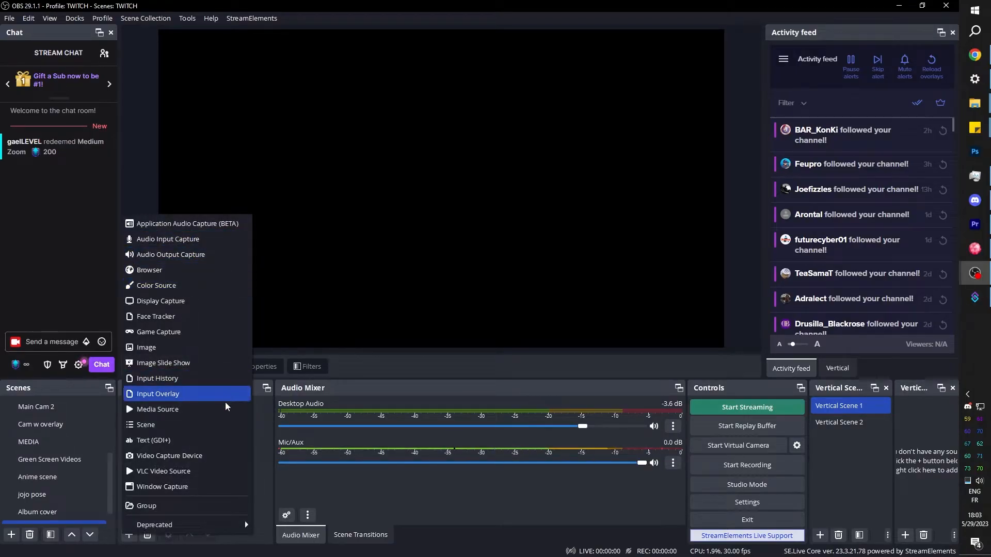
left_click(157, 393)
type("Ahh echo sound")
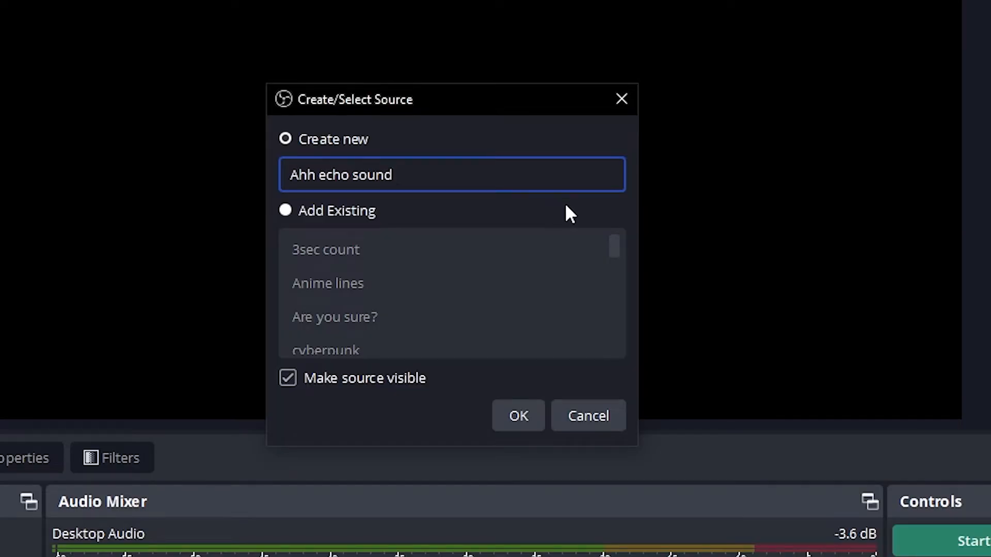
left_click(517, 416)
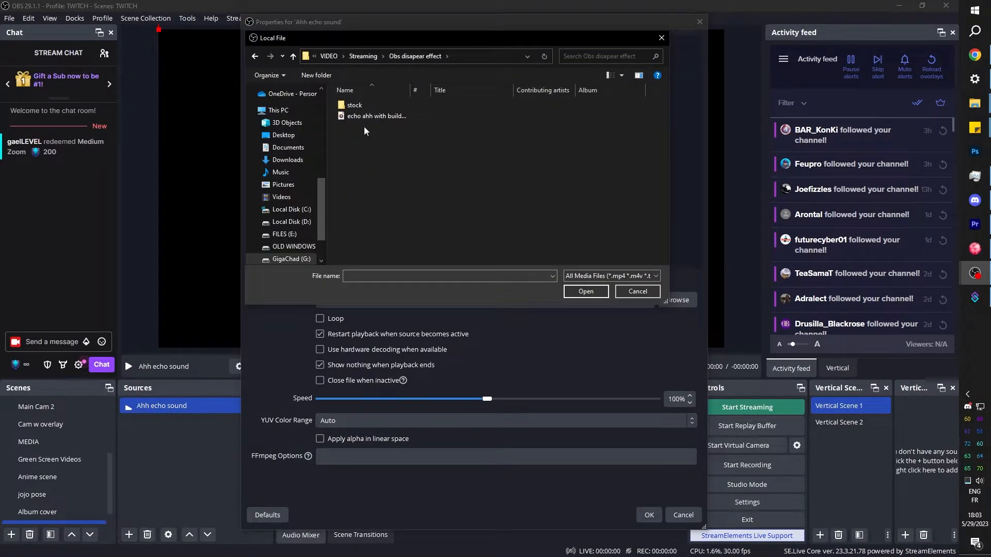
left_click(377, 117)
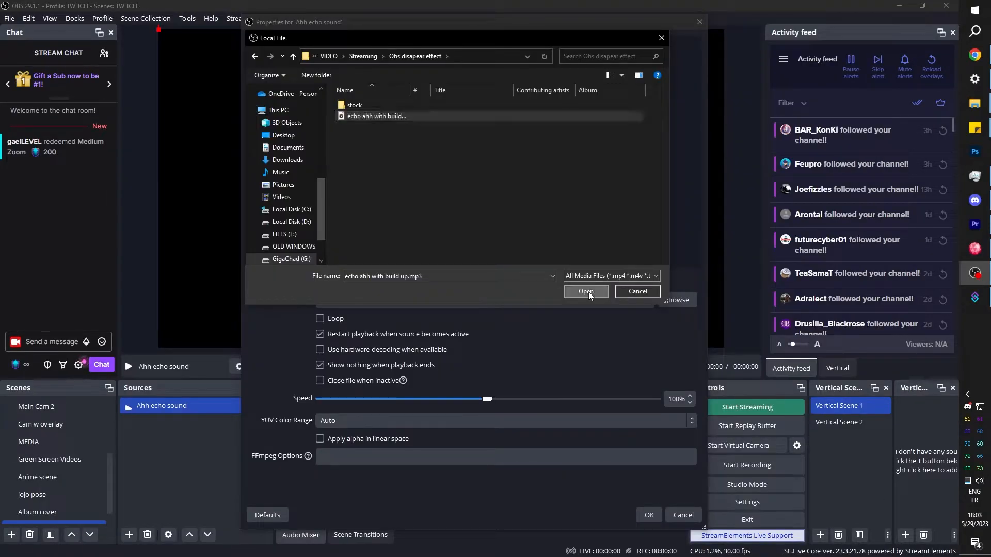
left_click(584, 291)
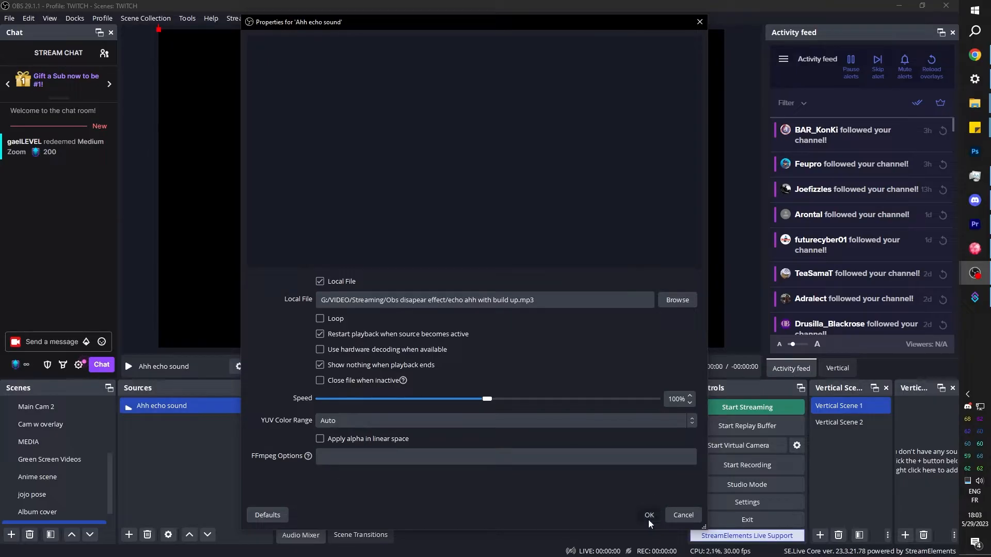
left_click(648, 515)
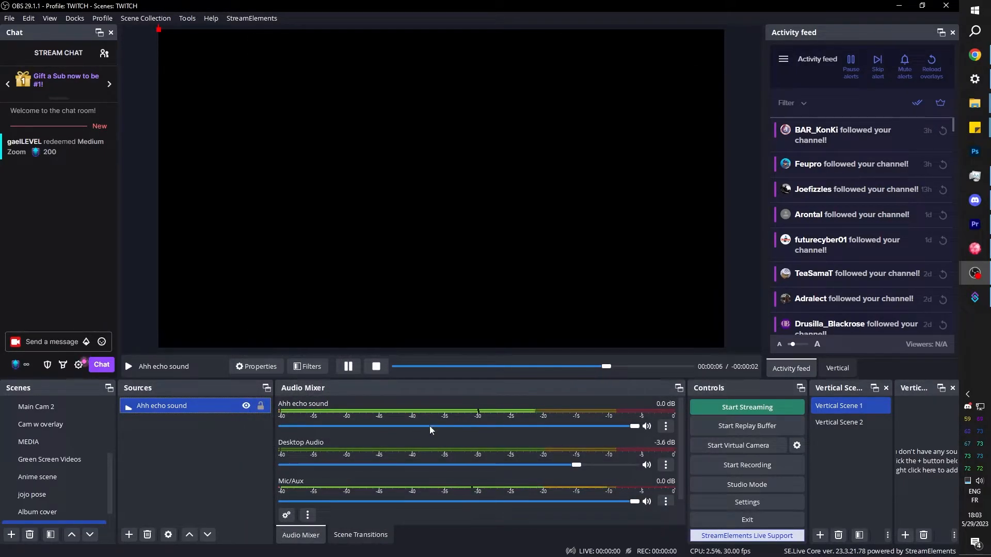
left_click_drag(635, 427, 528, 426)
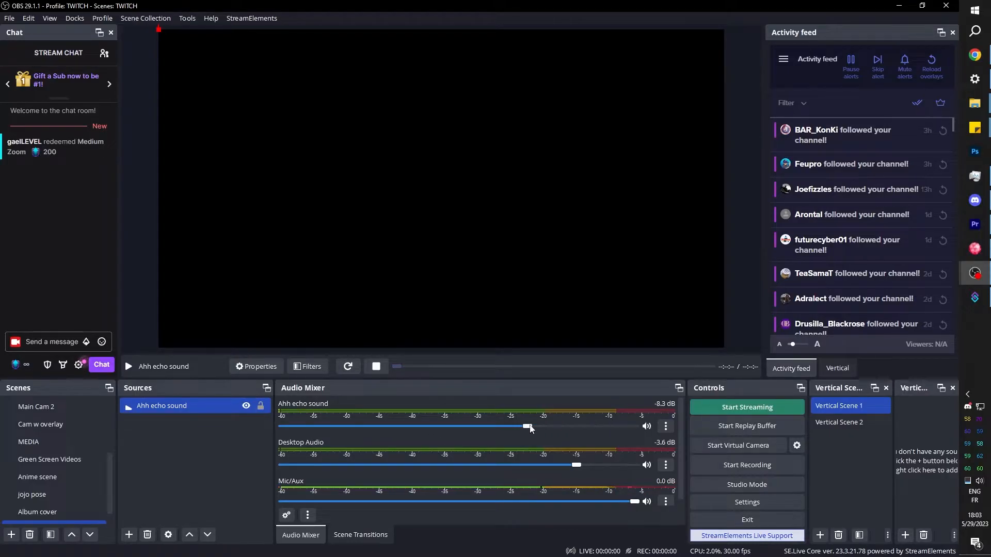
Set Ahh echo sound's Audio Monitoring to Monitor Only (mute output) in Advanced Audio Properties.
left_click(664, 426)
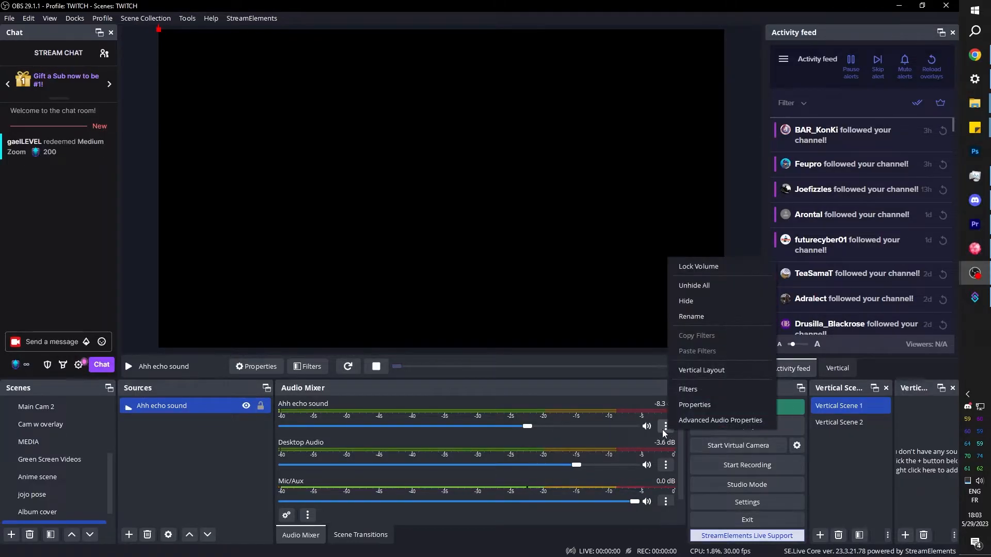
mouse_move(719, 420)
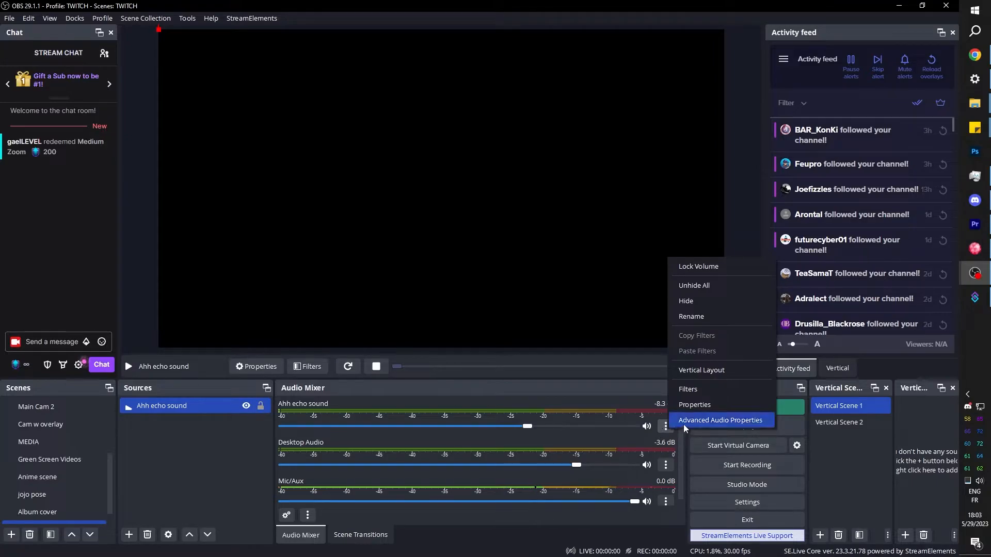
left_click(719, 420)
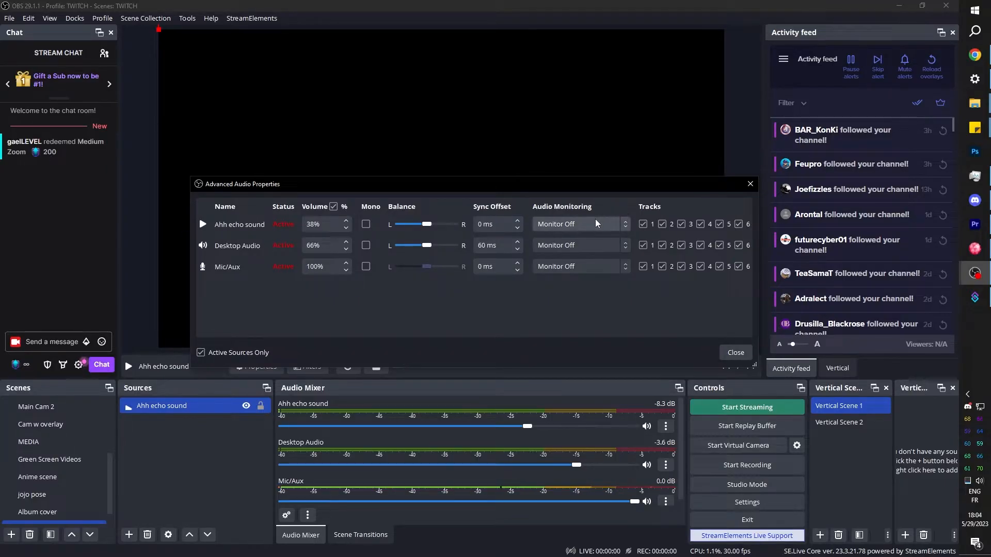
left_click(578, 224)
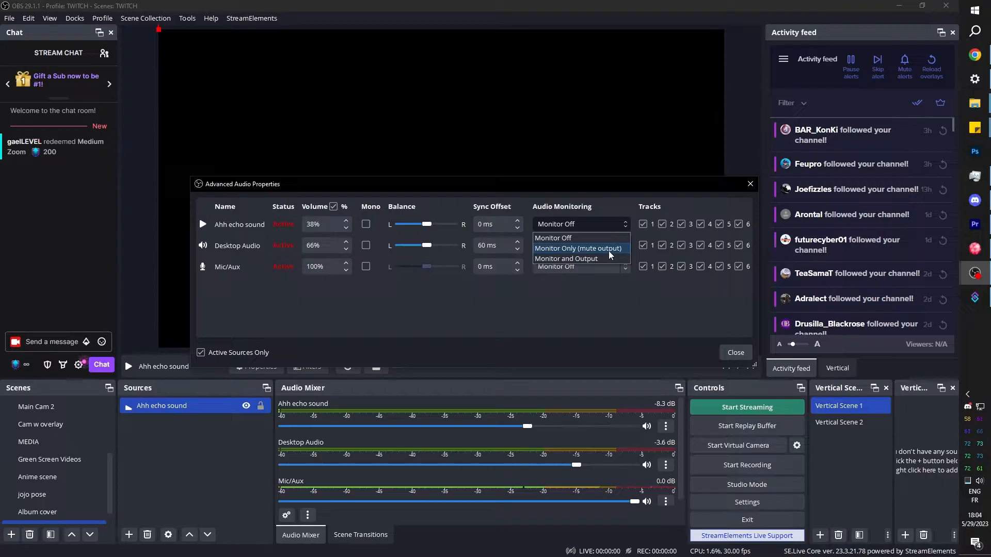
left_click(578, 248)
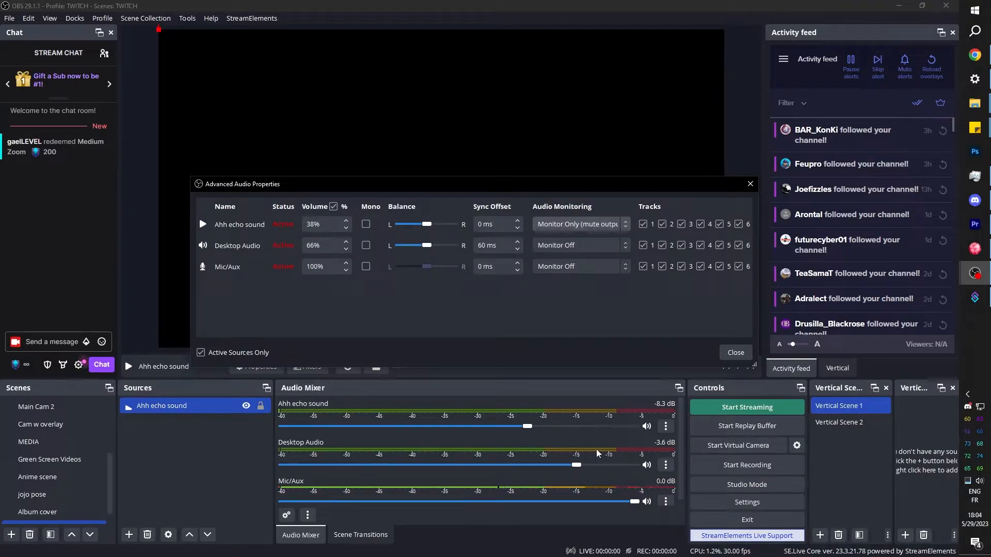
mouse_move(403, 416)
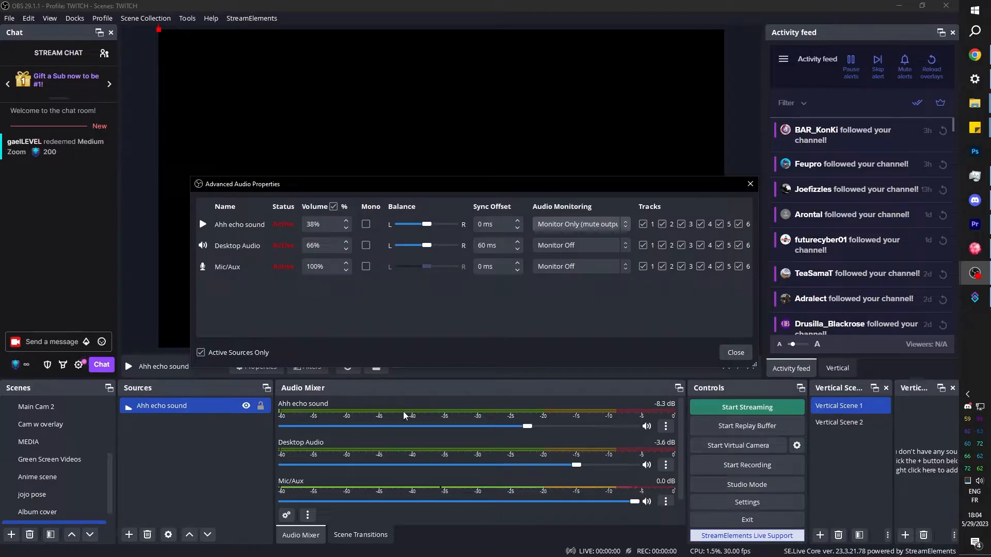
mouse_move(664, 338)
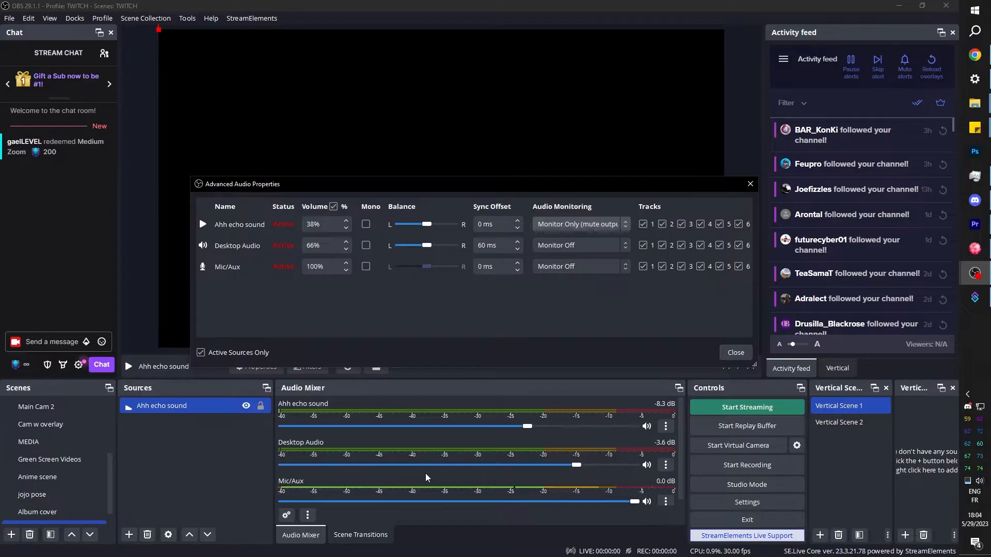
left_click(734, 352)
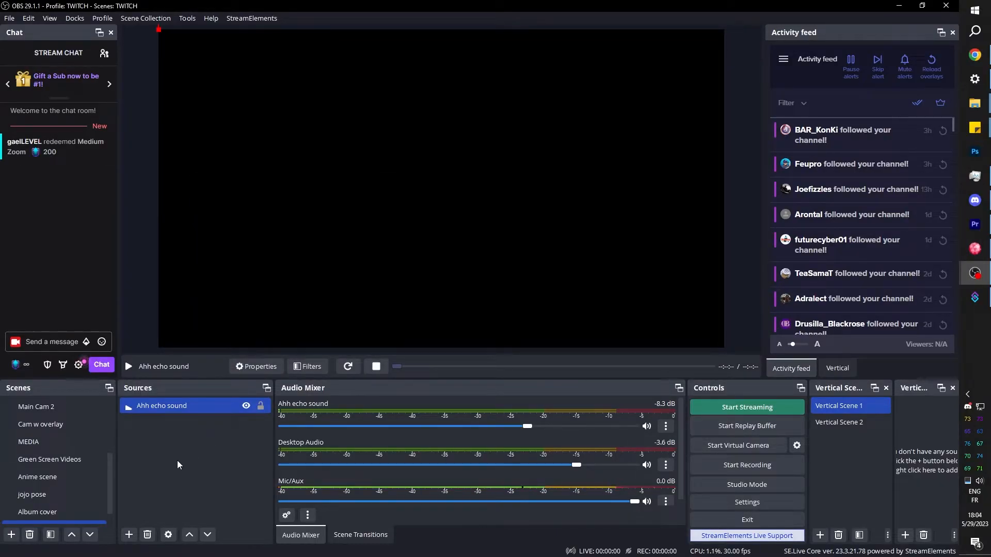
Switch to the Main Cam scene and bring up the ZV1 camera source's options.
left_click(28, 441)
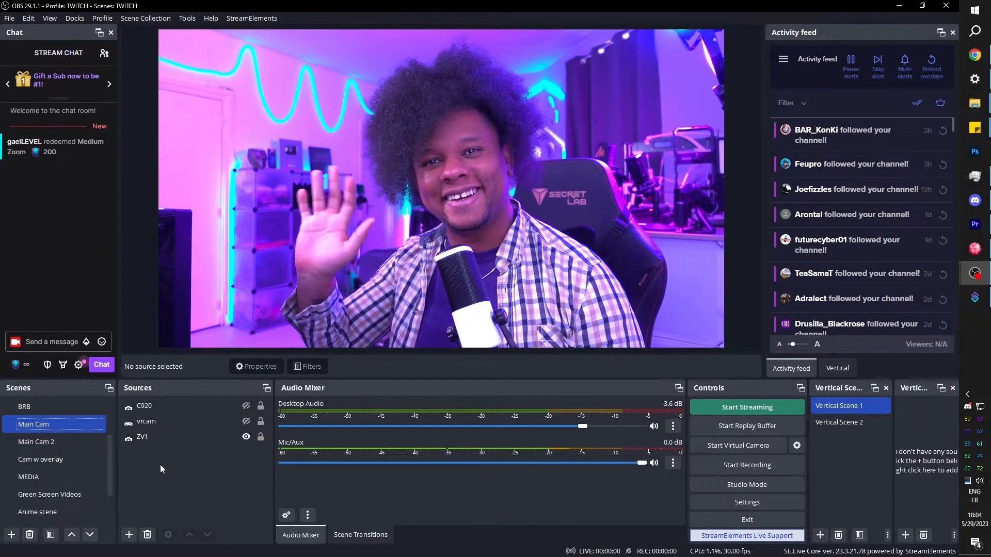
left_click(142, 437)
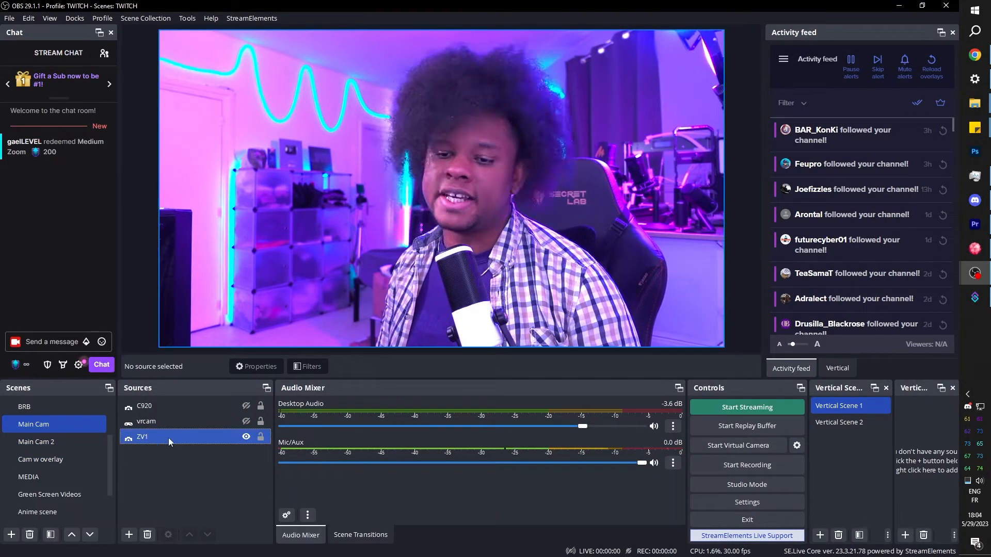
left_click(142, 437)
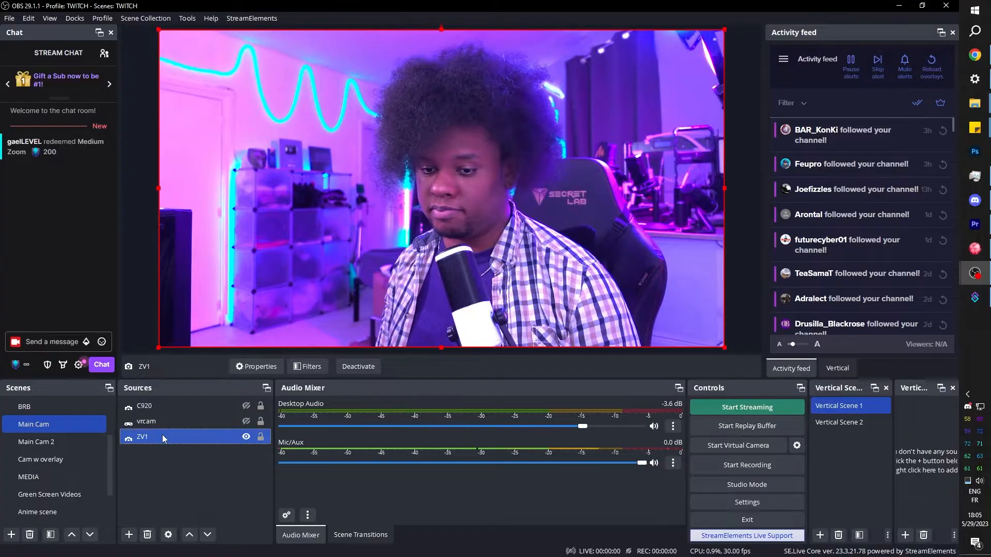
right_click(143, 436)
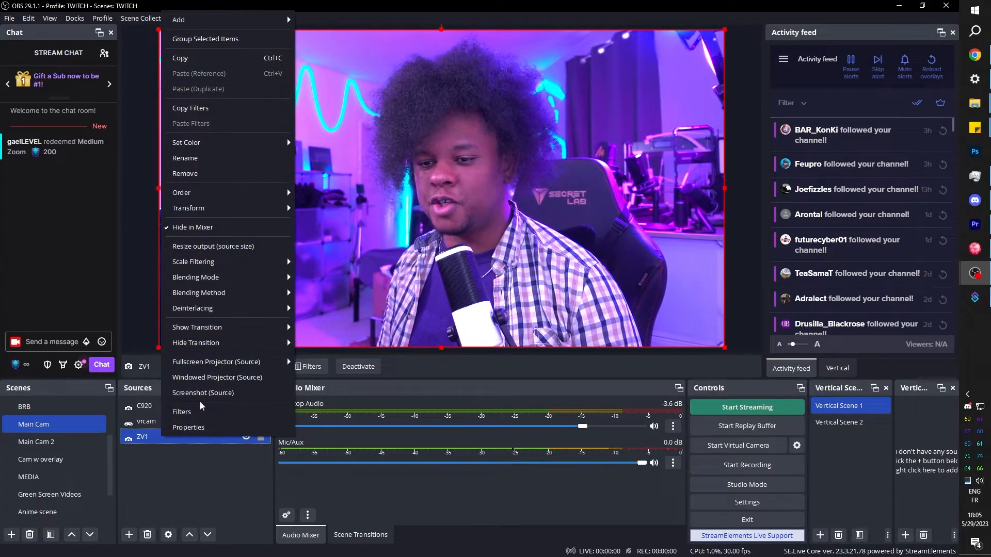
mouse_move(204, 392)
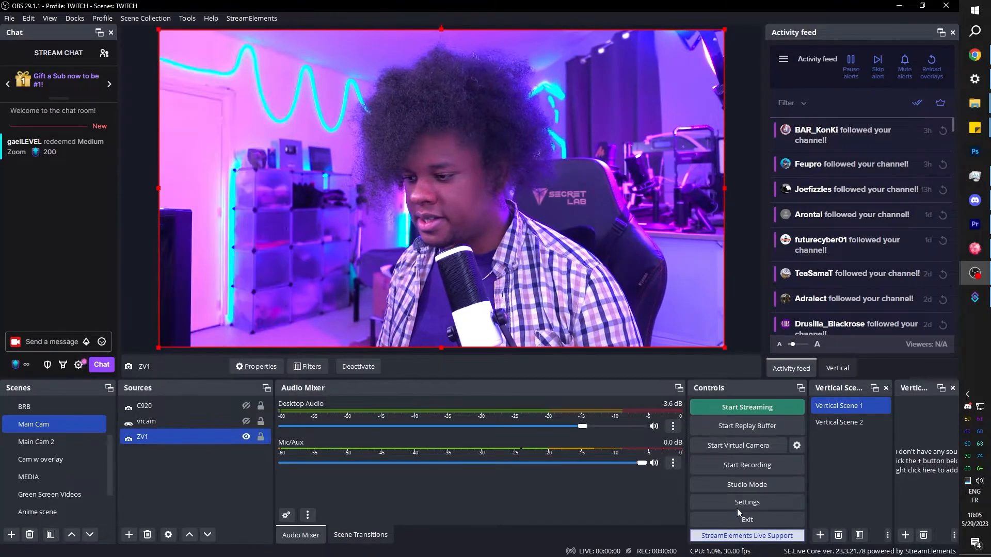
left_click(747, 502)
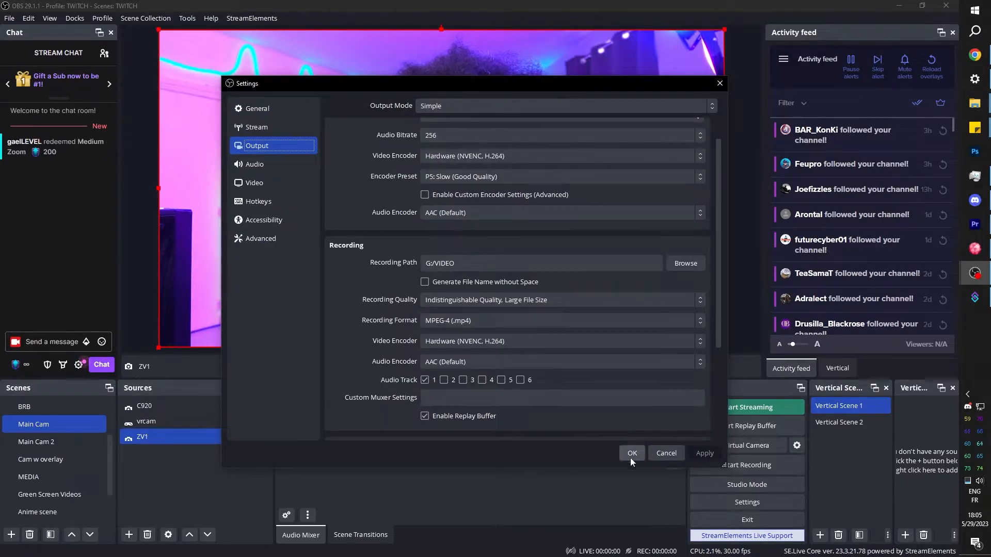
left_click(631, 453)
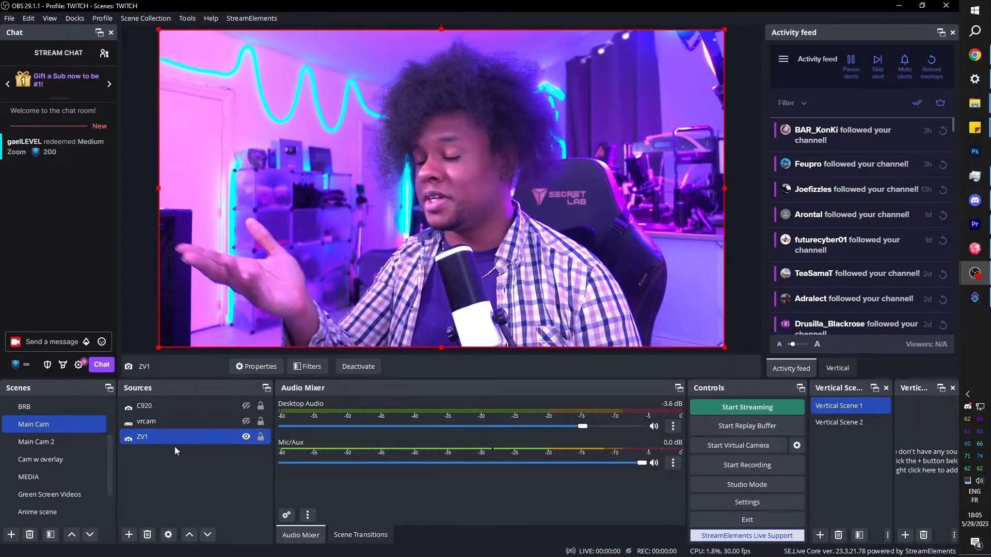
Take a source screenshot of the ZV1 camera into the VIDEO folder.
right_click(142, 437)
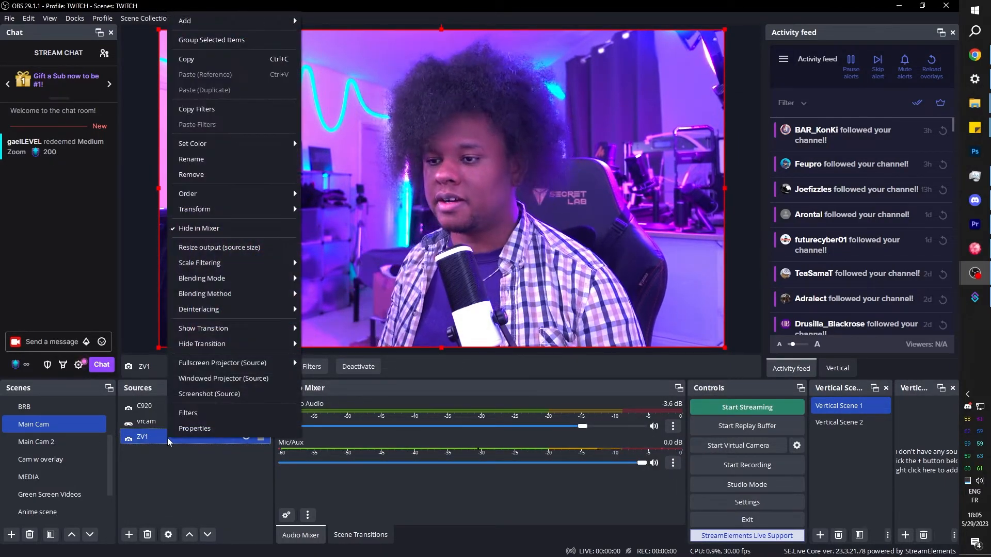
mouse_move(234, 393)
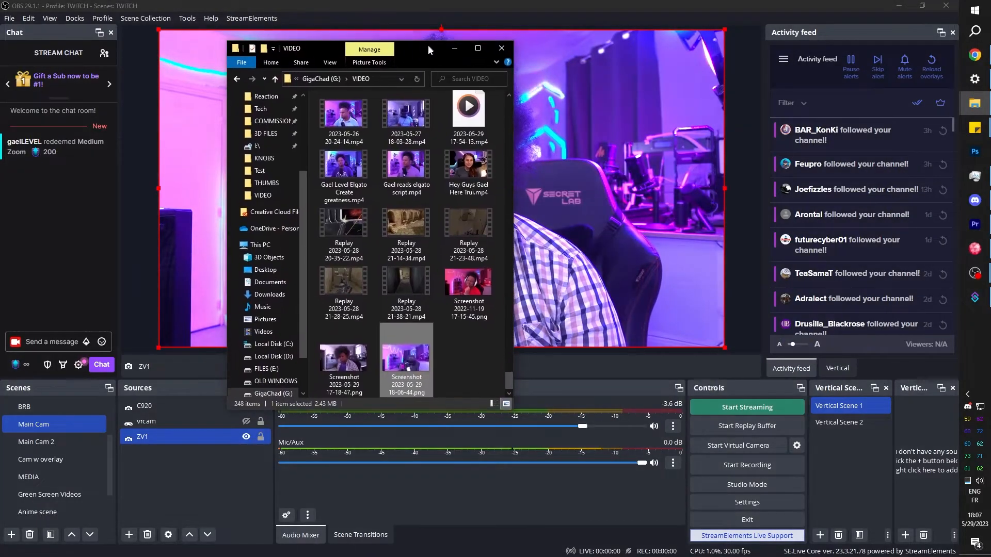
right_click(407, 360)
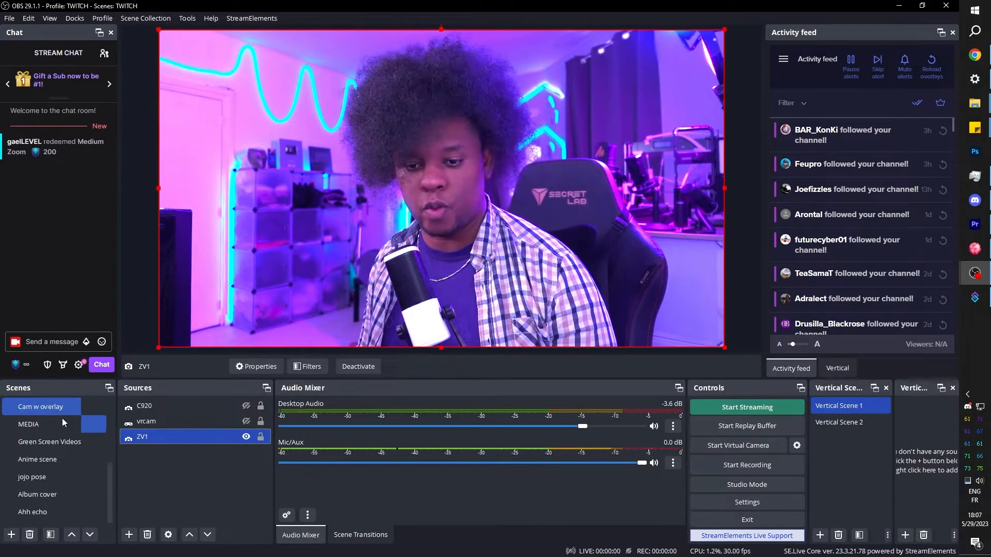
In the Ahh echo scene, add an Image source 'background empty' using the room screenshot.
left_click(32, 512)
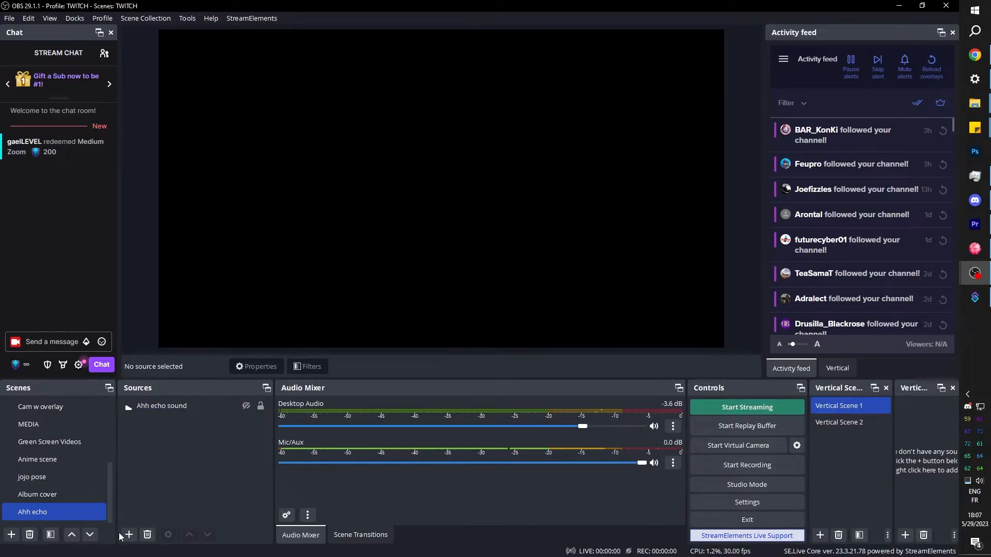
left_click(128, 534)
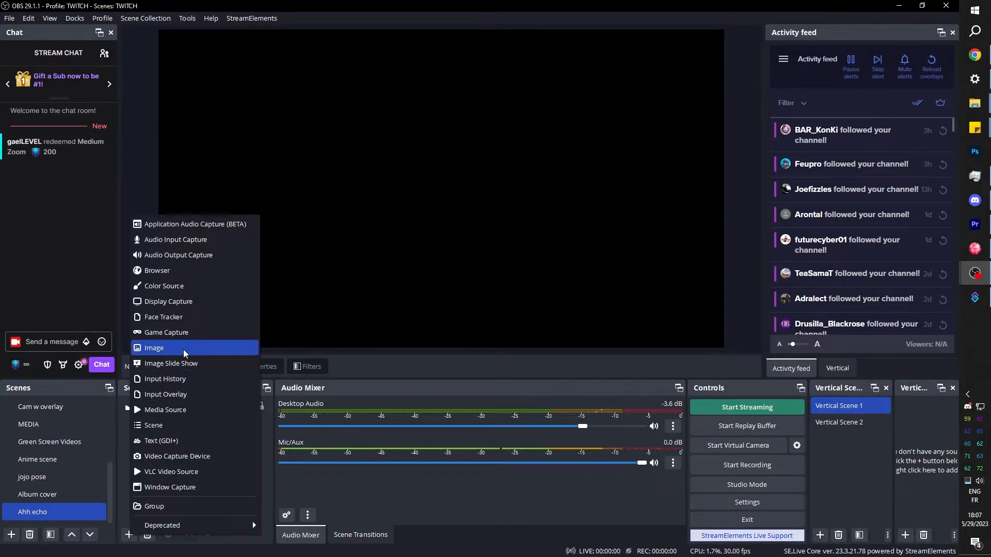
left_click(154, 348)
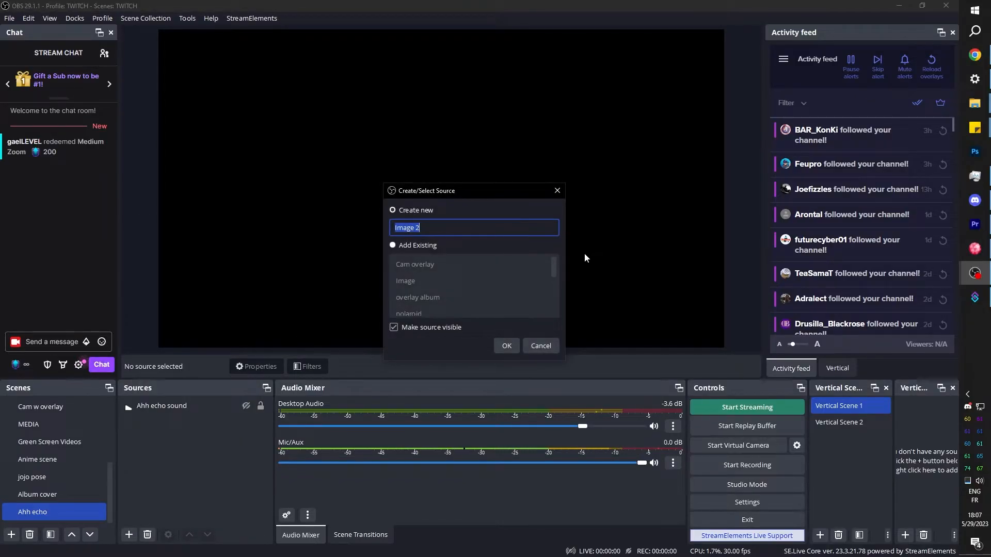
type("background em")
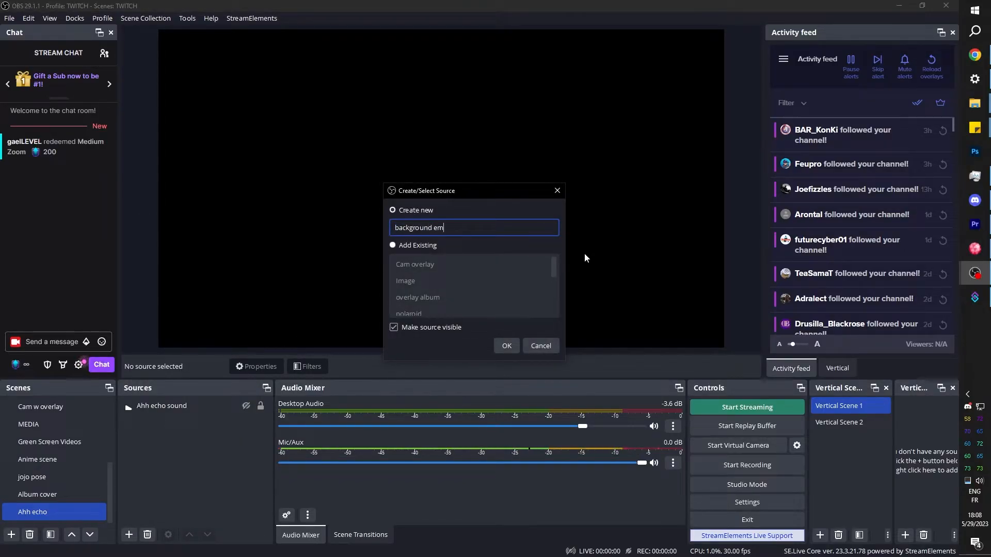
left_click(506, 346)
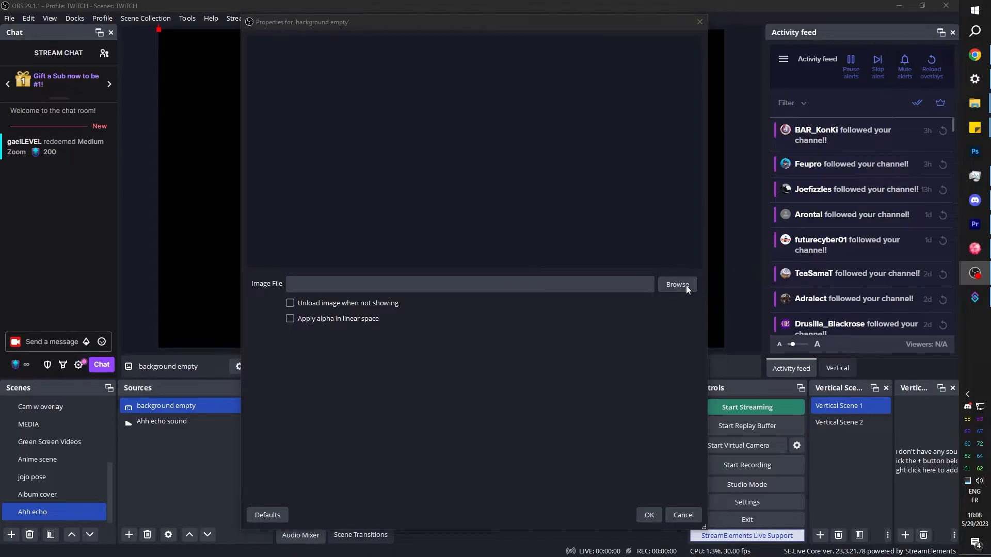
left_click(677, 284)
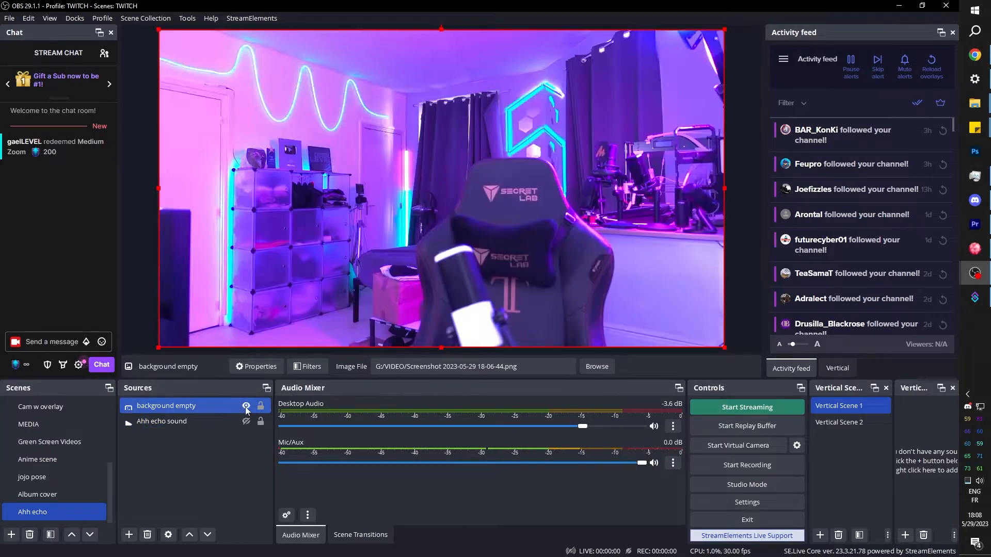
Toggle the background empty image off and on to compare it with the camera.
left_click(245, 406)
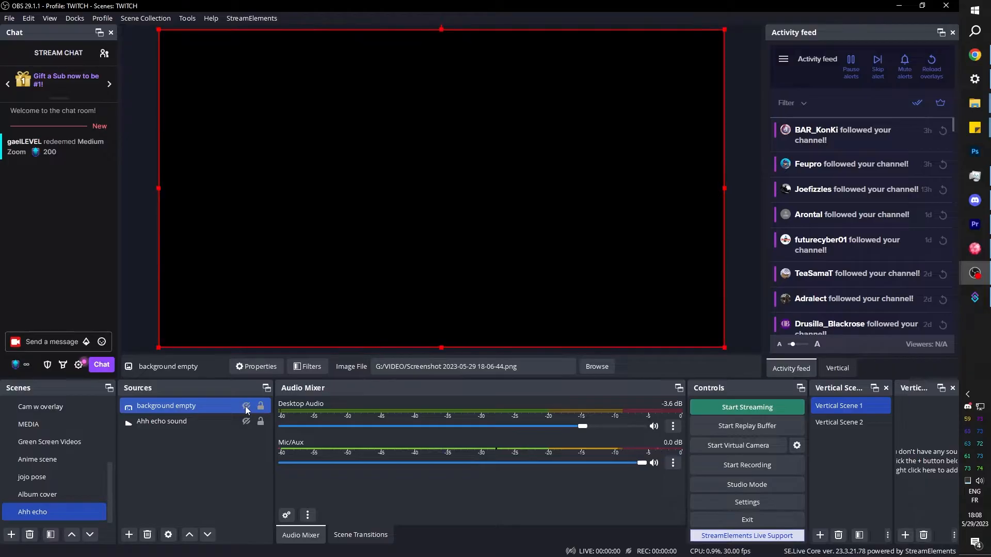
left_click(245, 406)
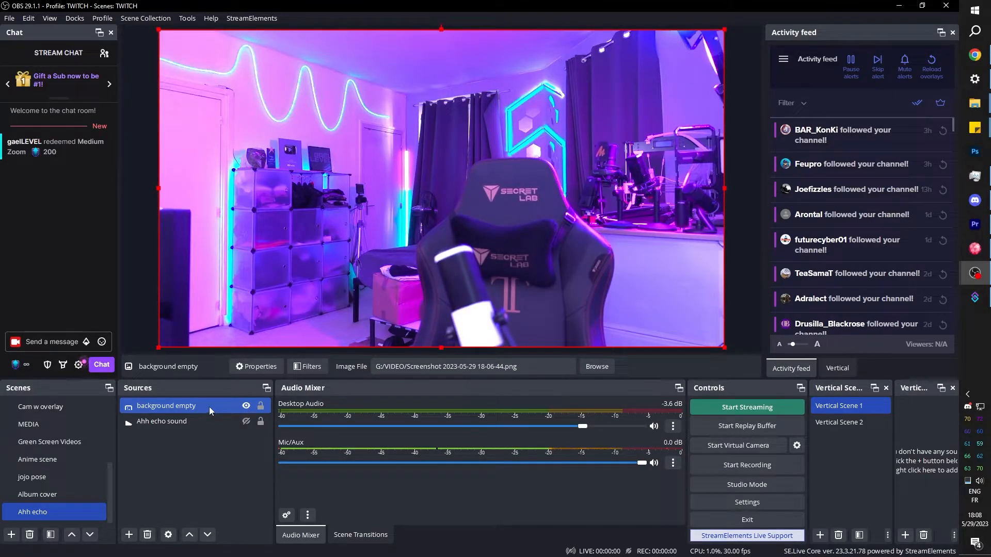
Give background empty a Fade show transition and leave it hidden.
right_click(166, 406)
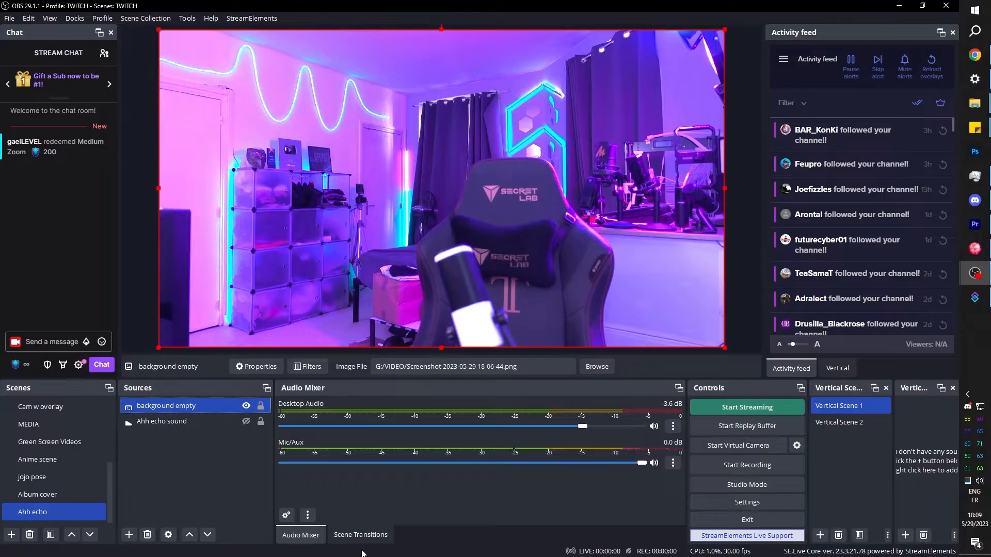
left_click(360, 535)
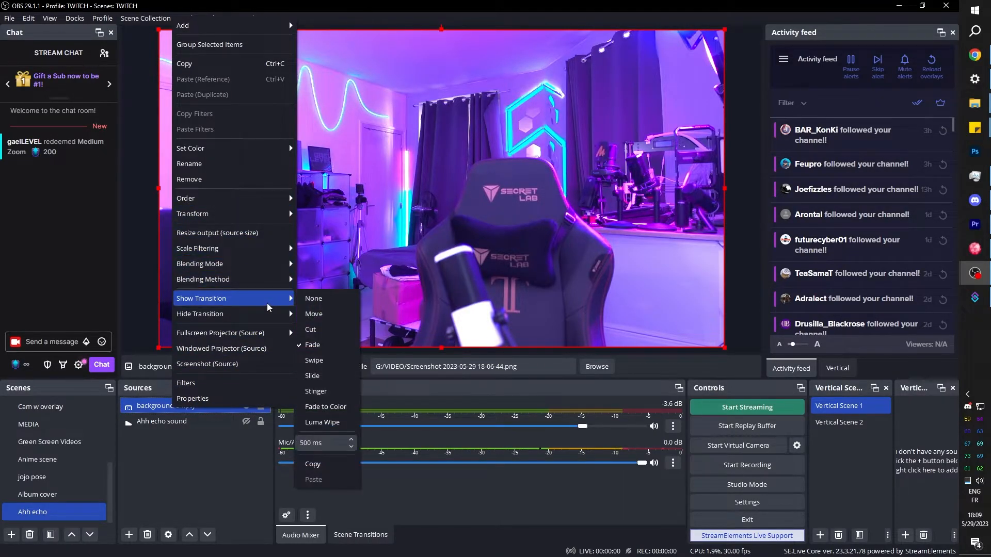
mouse_move(312, 463)
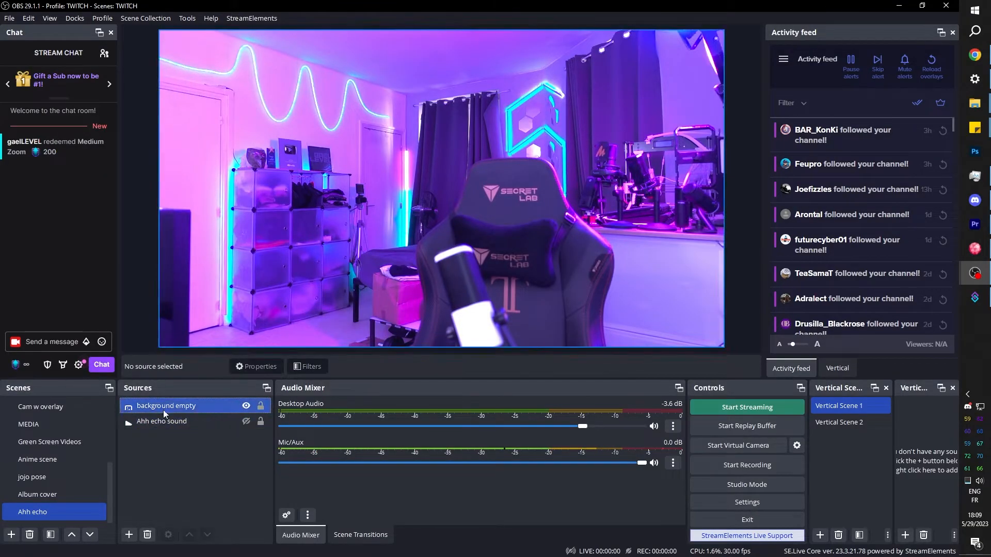
left_click(246, 405)
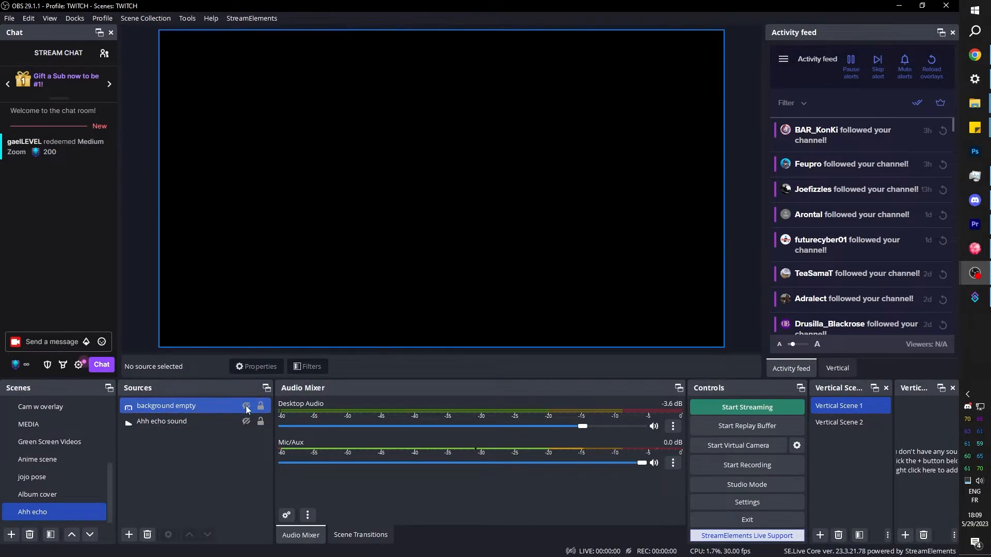
Browse the Freeze Filter 0.3.3 plugin page down to its download instructions.
left_click(246, 406)
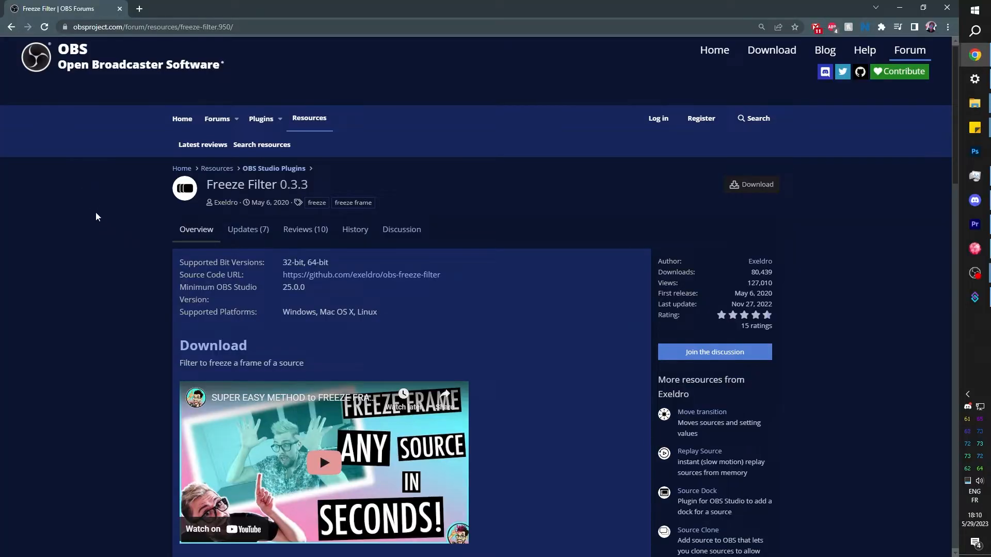
scroll("down", 3)
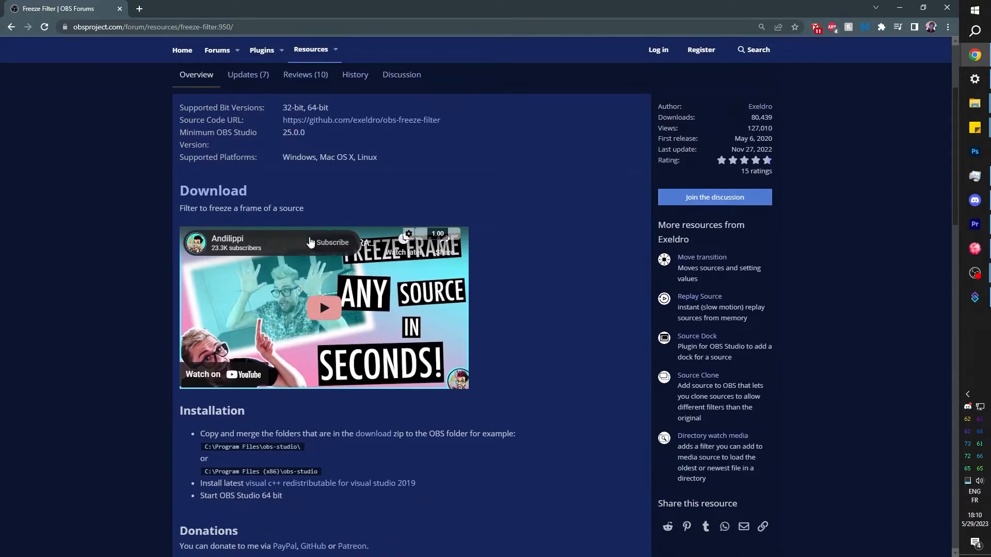
mouse_move(230, 291)
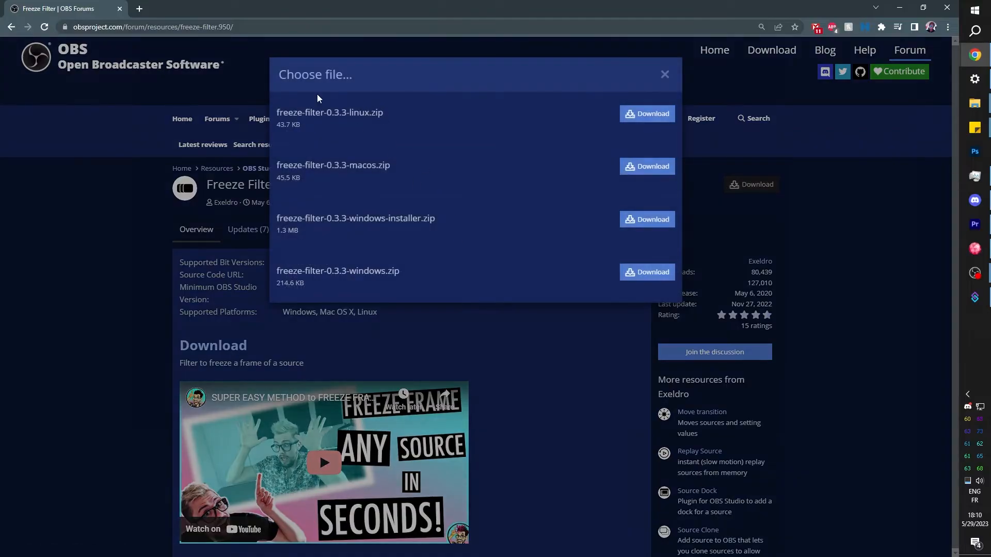
mouse_move(624, 265)
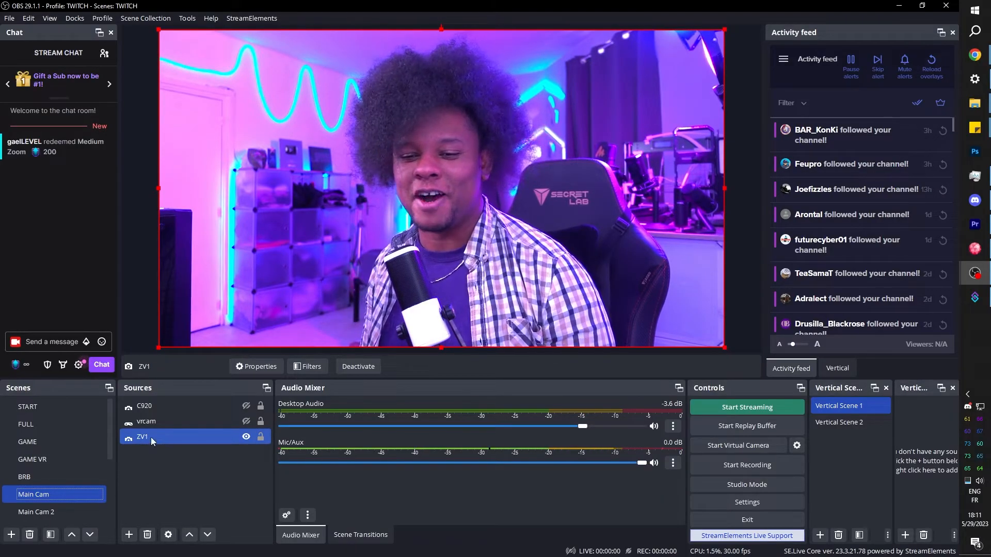
Remove the Color Grading filter from the ZV1 camera's filters.
right_click(143, 437)
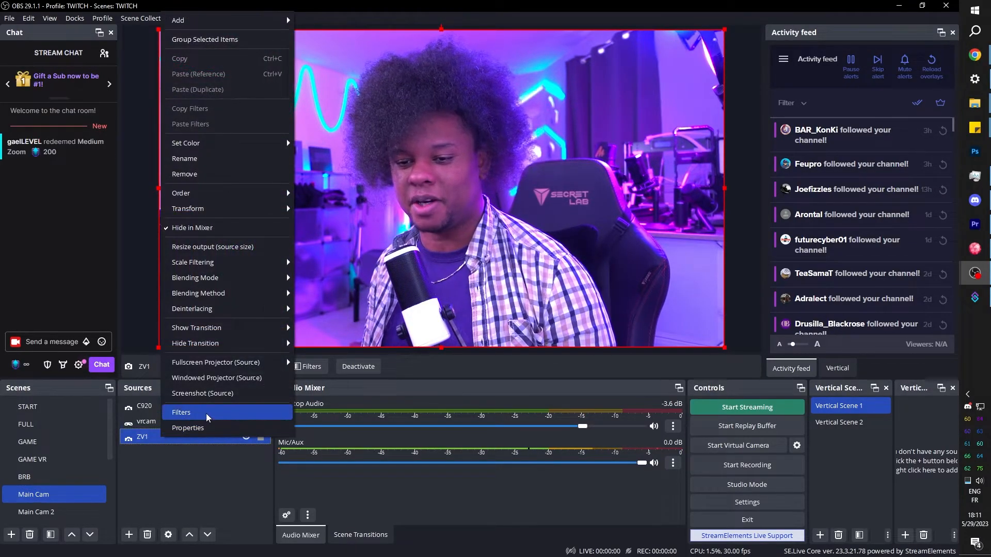
left_click(182, 412)
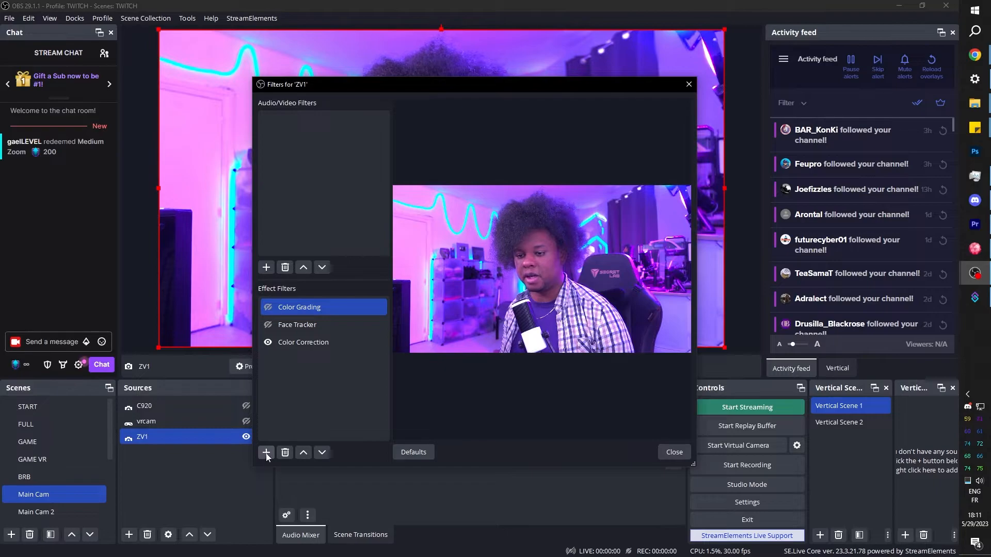
left_click(299, 308)
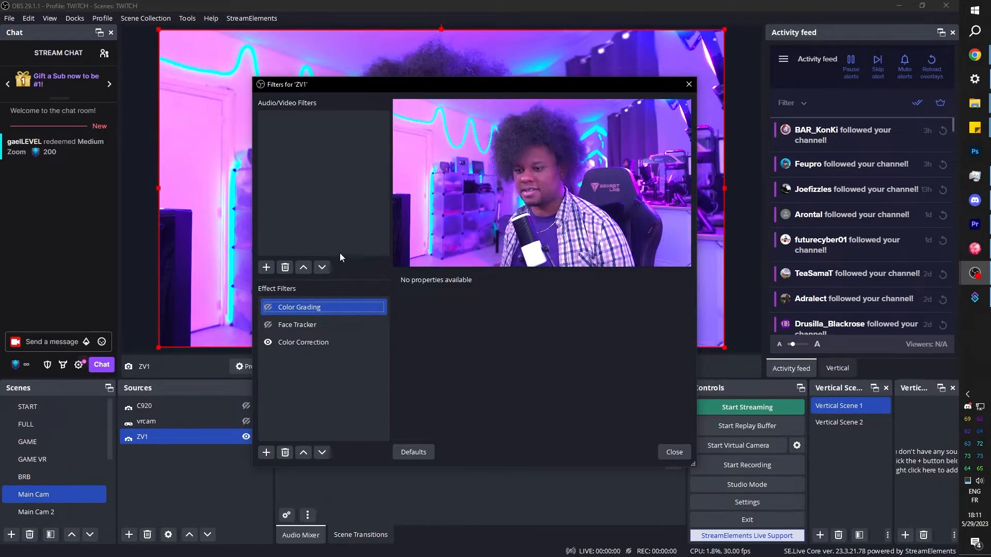
left_click(285, 452)
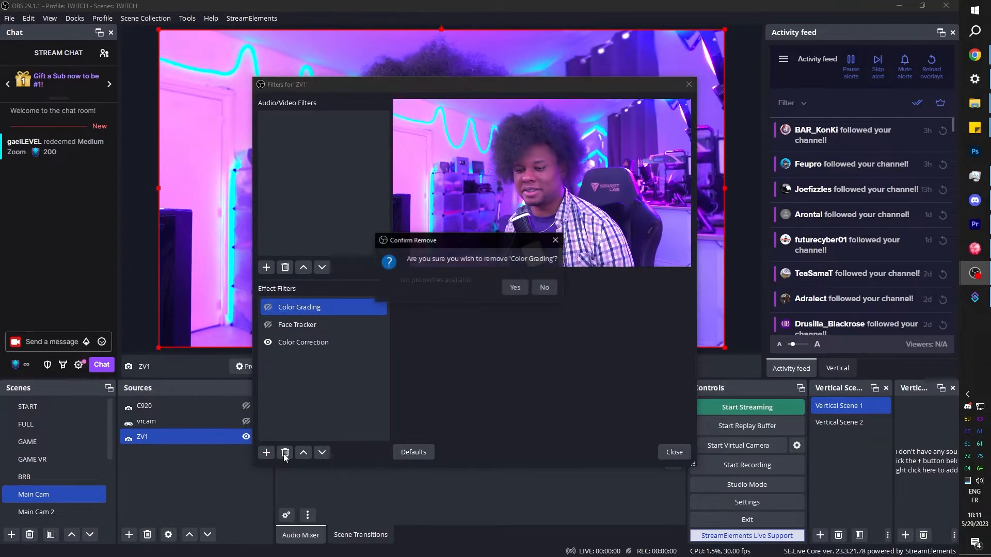
left_click(514, 288)
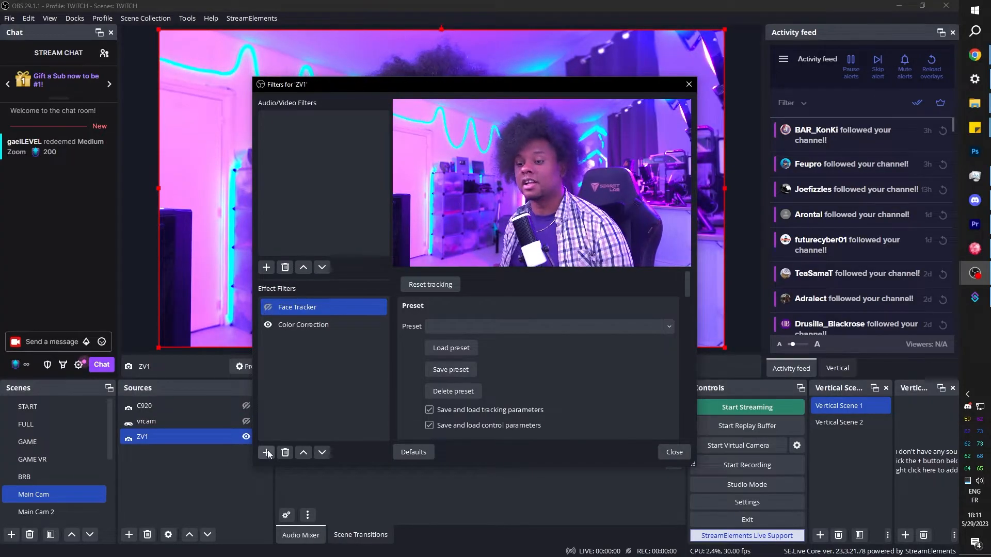
Add a Freeze filter named 'Freeze' to the ZV1 camera.
left_click(267, 266)
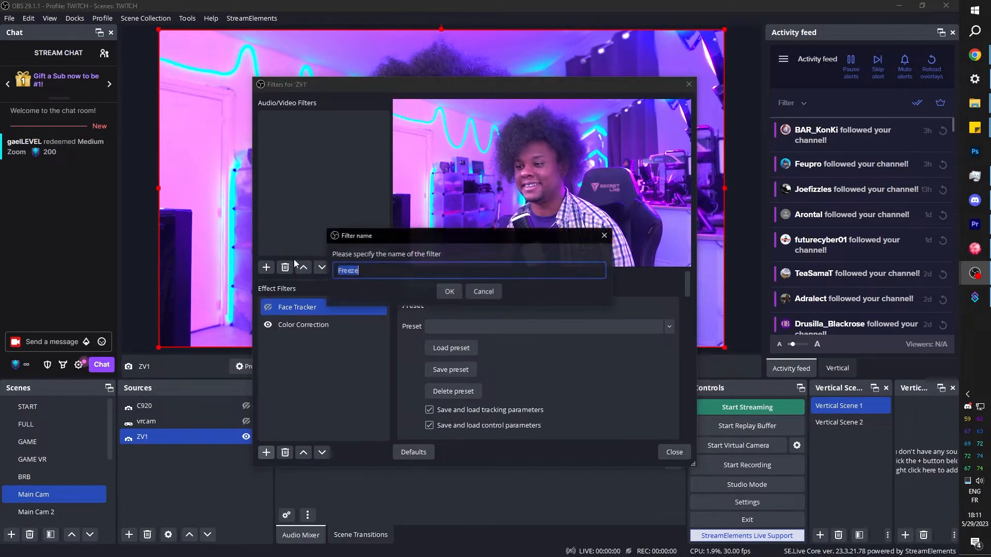
left_click(449, 291)
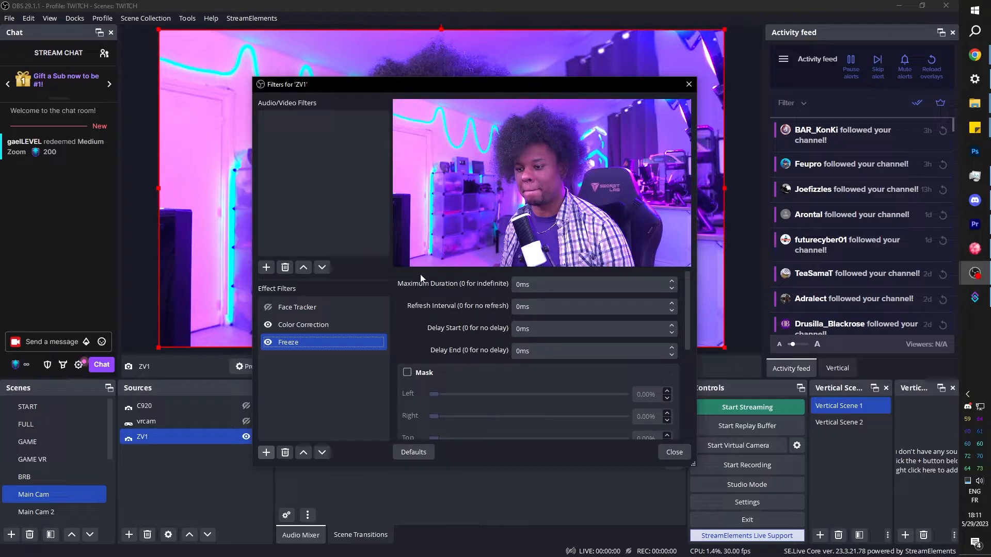
scroll("down", 3)
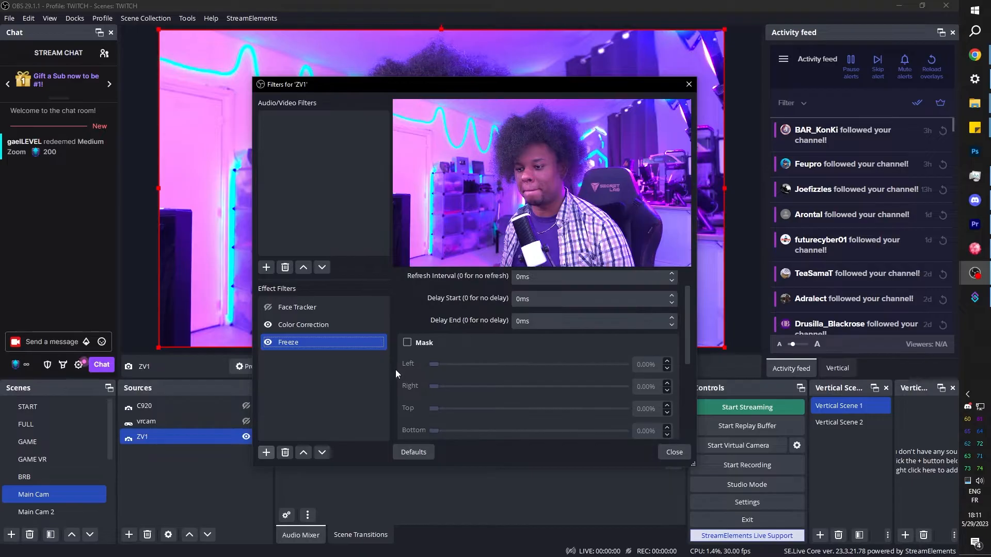
left_click(268, 341)
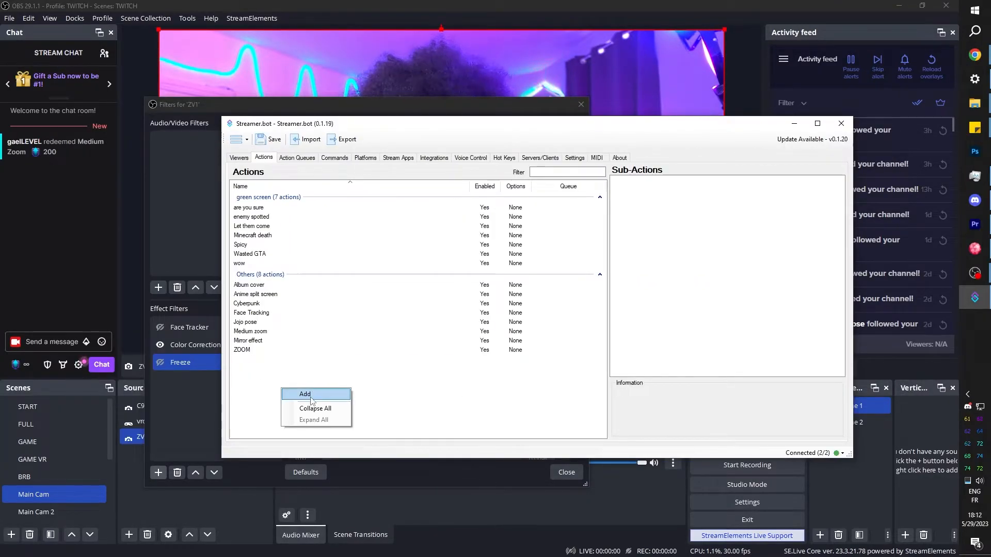
Create a new action 'Ahhh echo' in the Others group.
left_click(305, 393)
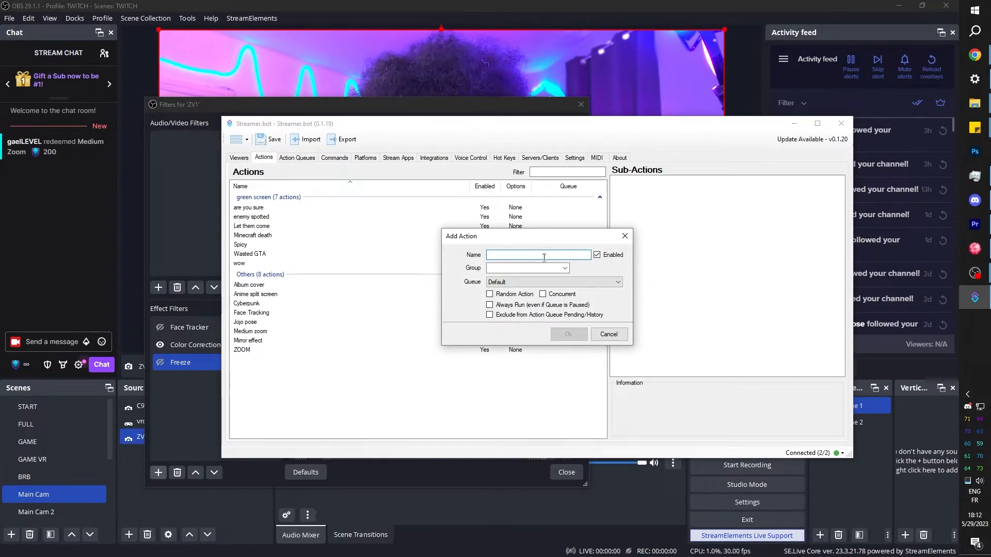
type("Ahhh echo")
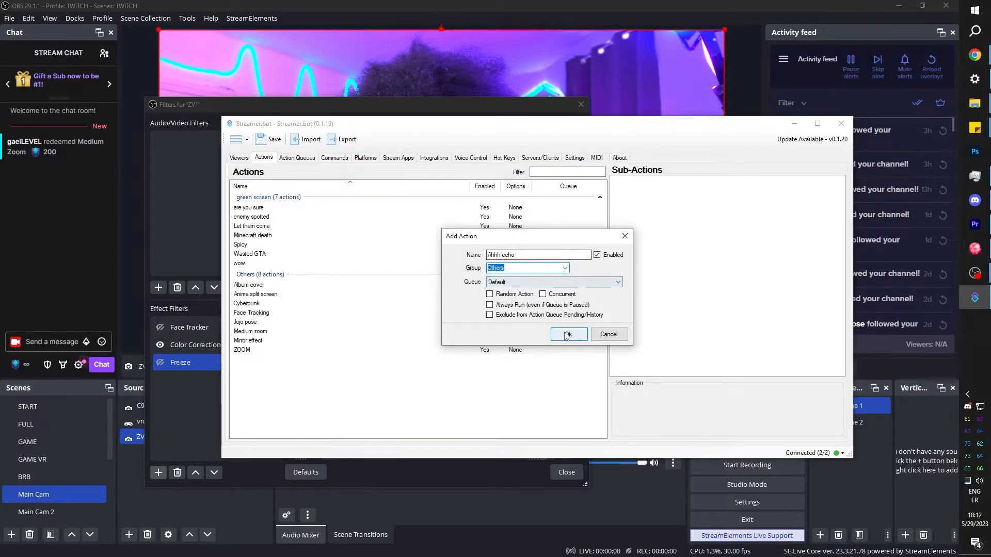
left_click(567, 335)
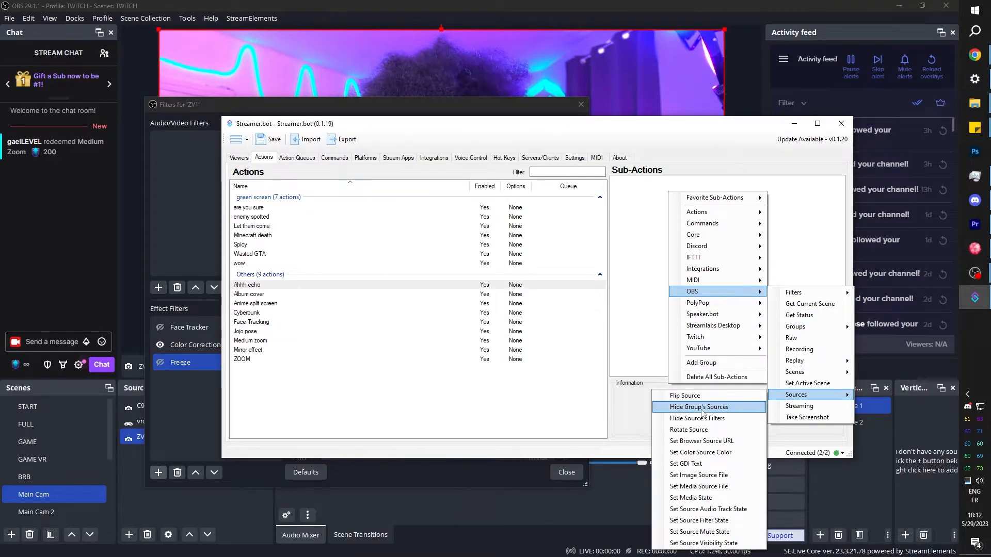
mouse_move(698, 532)
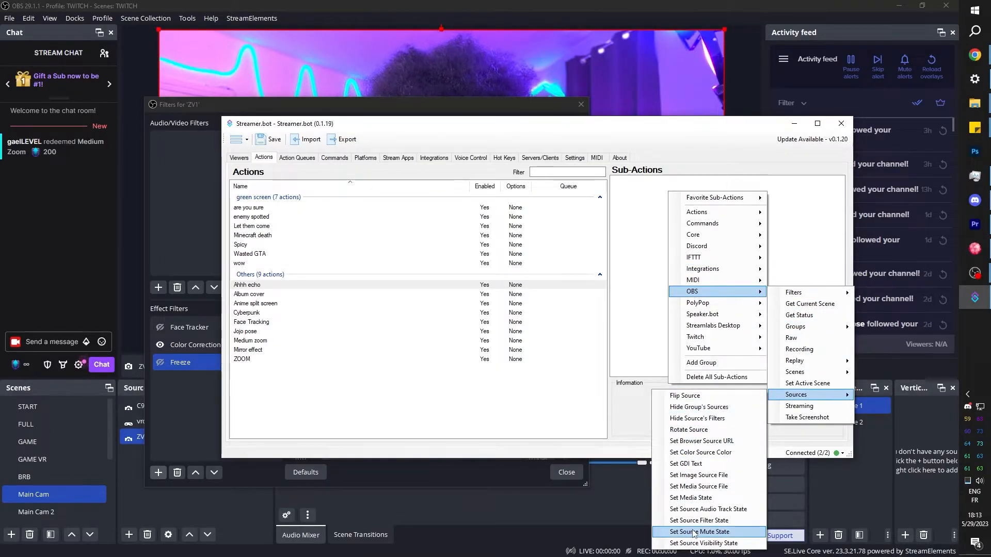
Add an OBS Set Source Visibility sub-action making Ahh echo sound Visible in the Ahh echo scene.
left_click(700, 520)
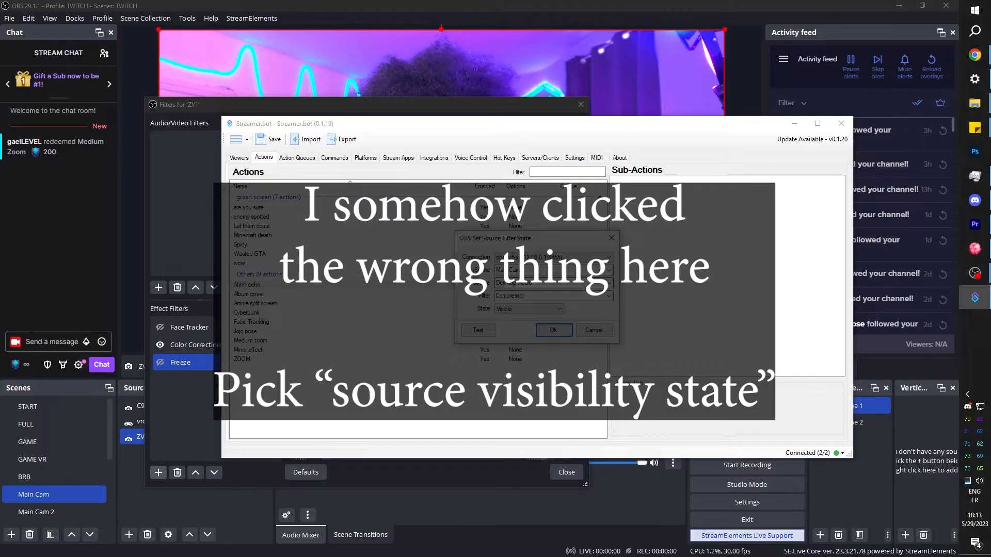
left_click(607, 268)
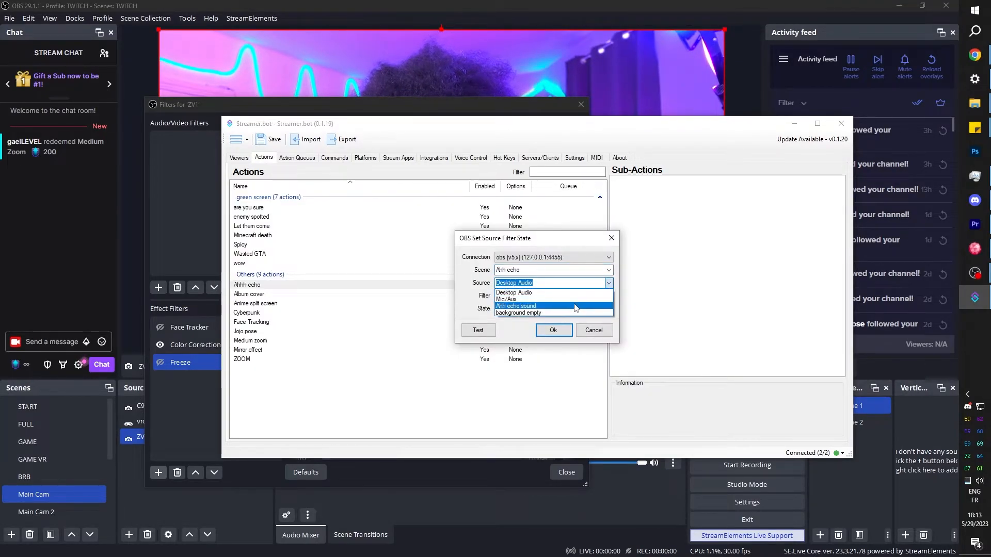
left_click(517, 306)
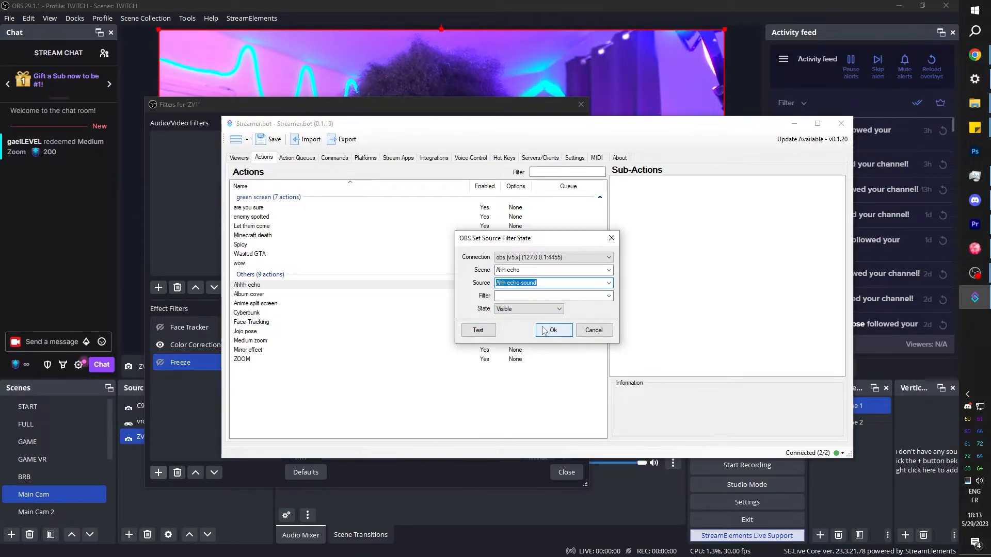
left_click(551, 330)
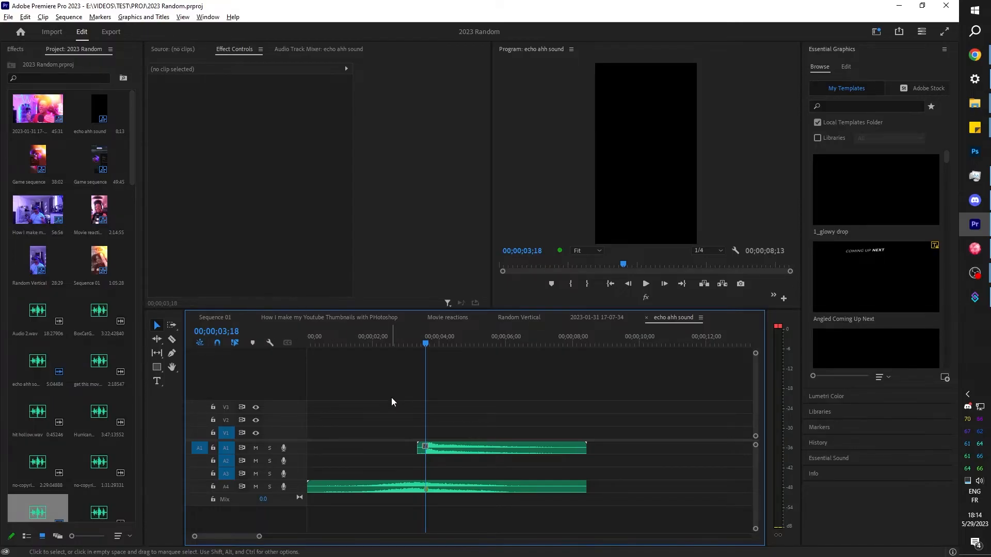
Switch to Premiere Pro to check the echo ahh sound sequence's audio length.
key("alt+tab")
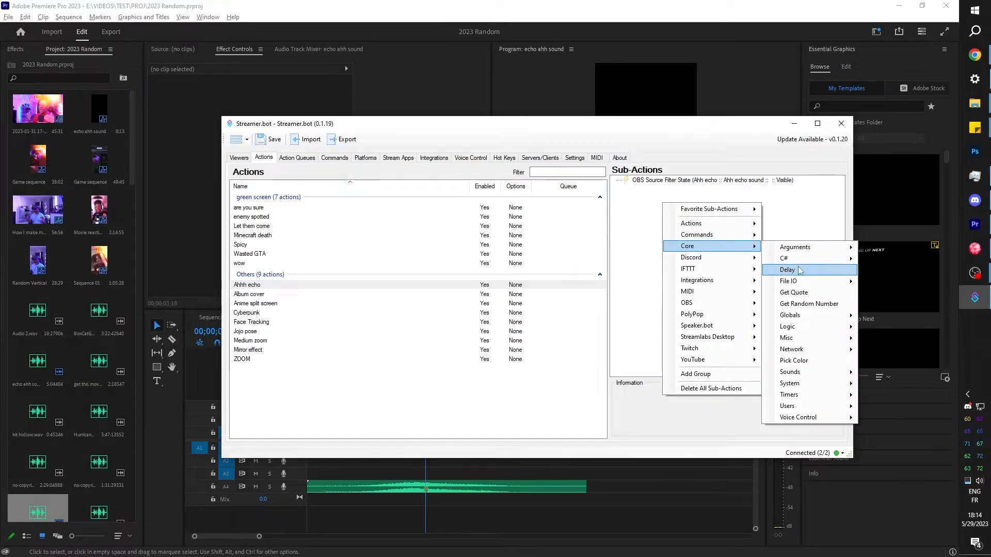
Add a Core Delay sub-action of 3800 ms to the Ahhh echo action.
left_click(788, 269)
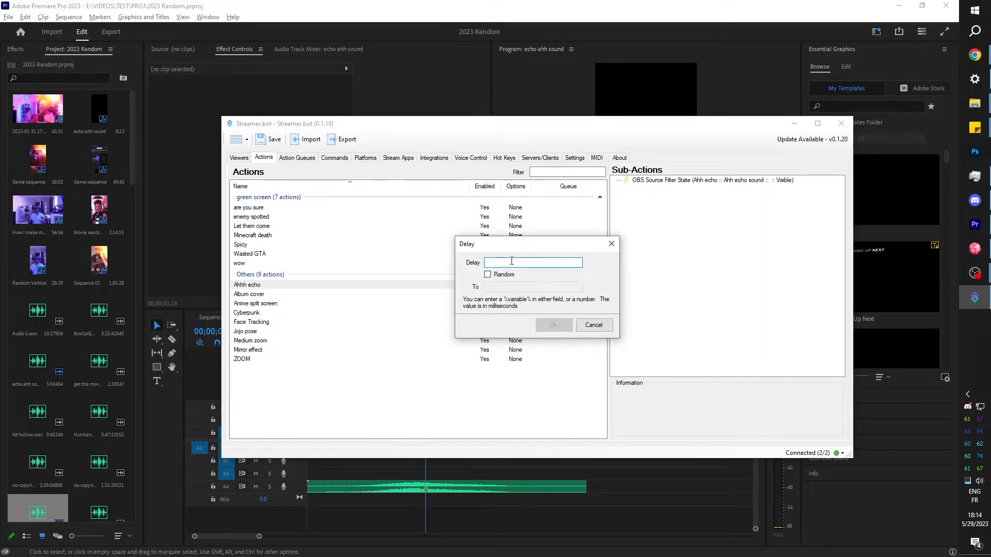
type("1800")
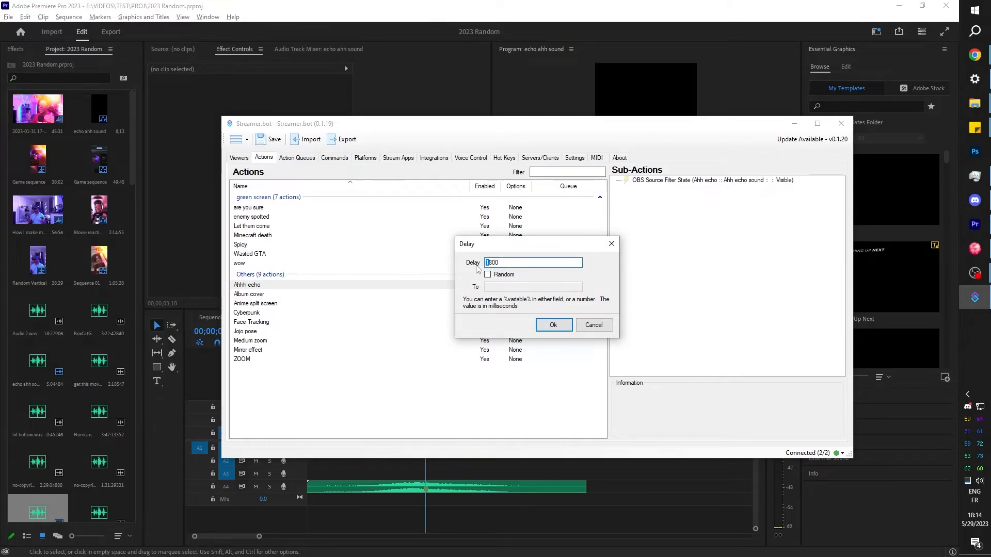
type("3800")
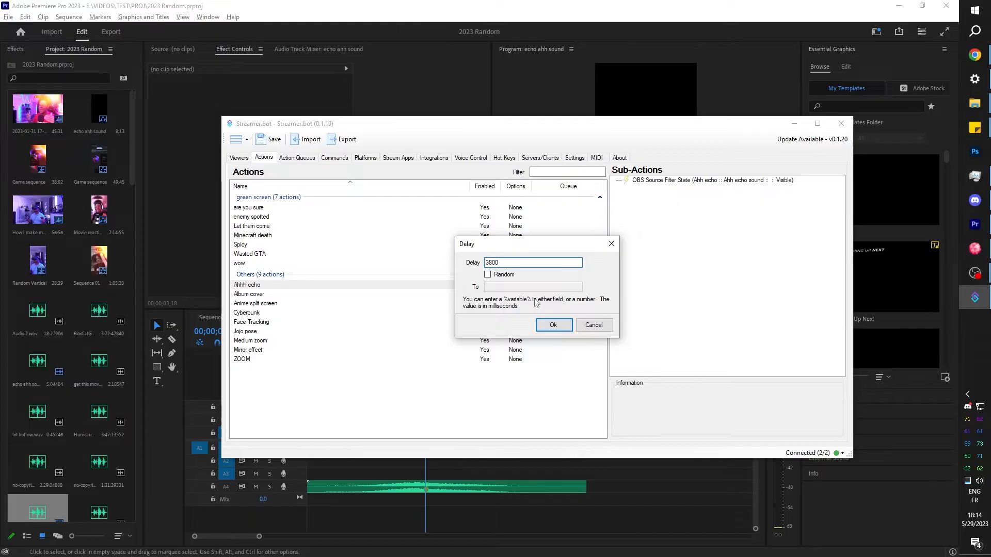
left_click(551, 324)
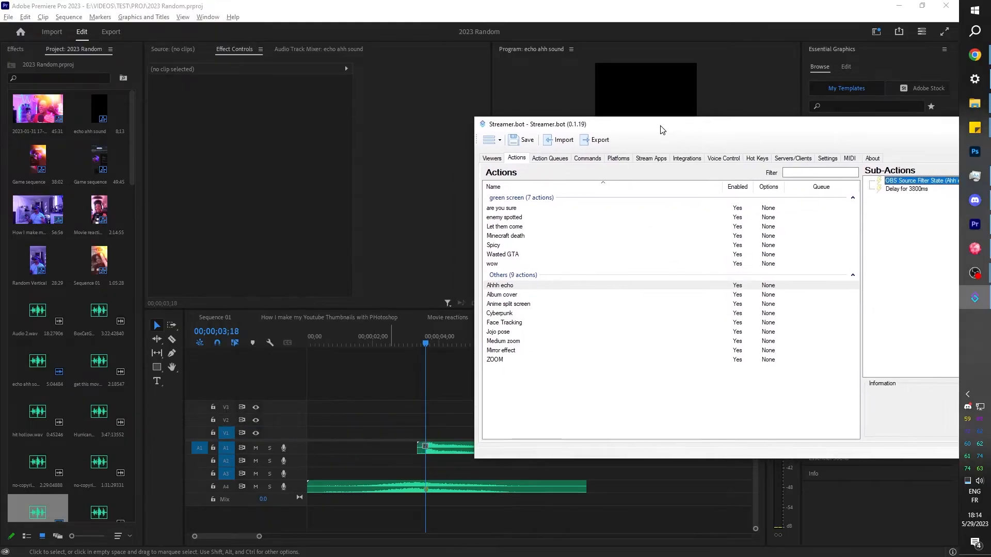
Edit the delay sub-action down to 3180 ms.
double_click(905, 189)
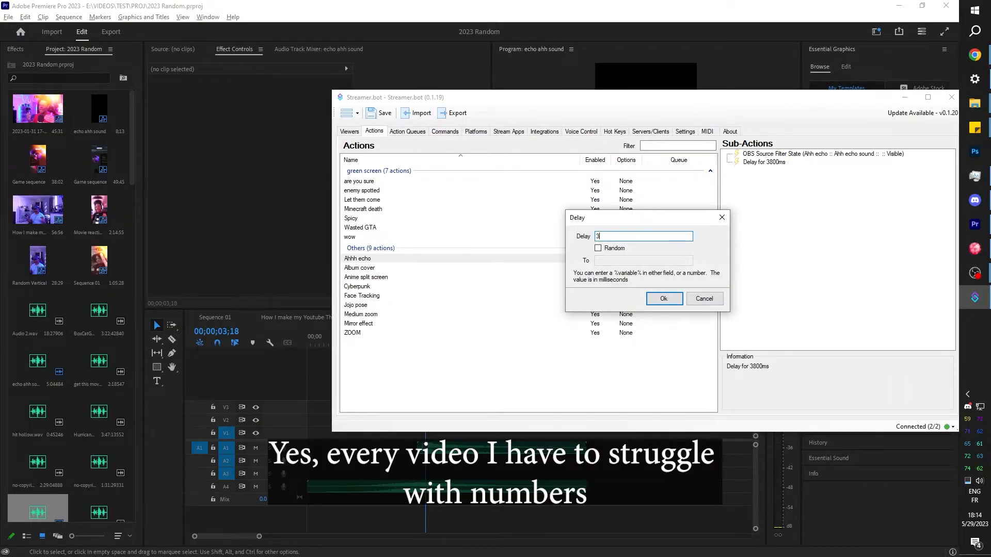
type("180")
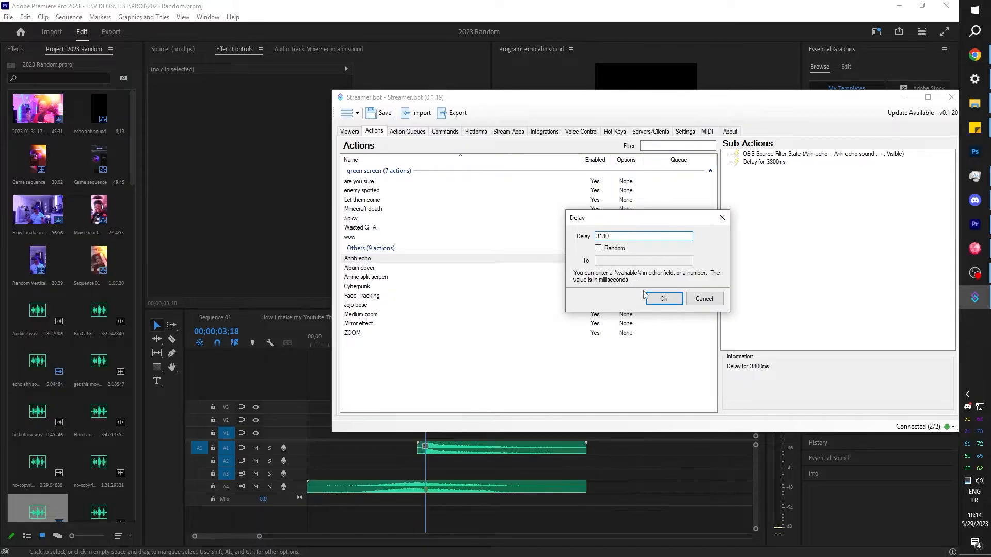
left_click(663, 298)
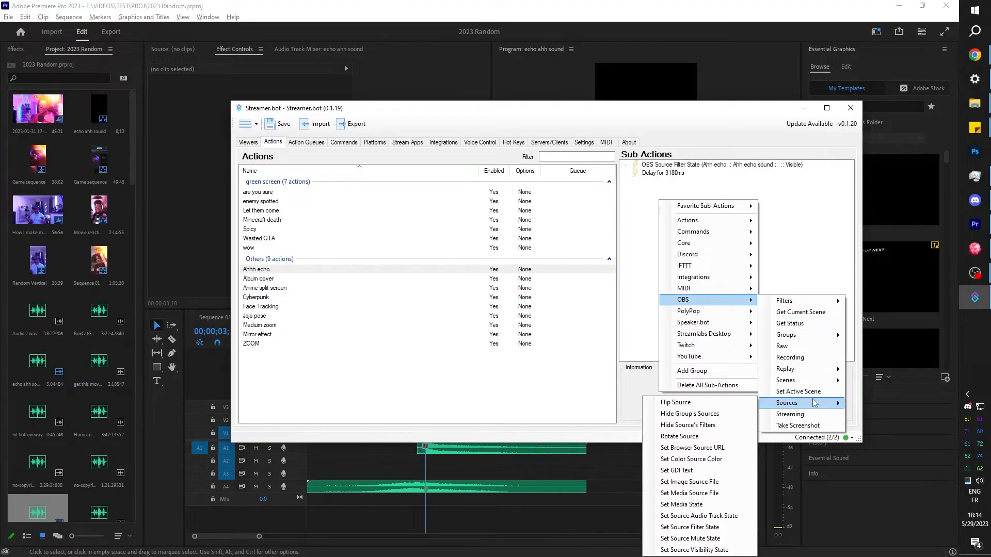
mouse_move(690, 539)
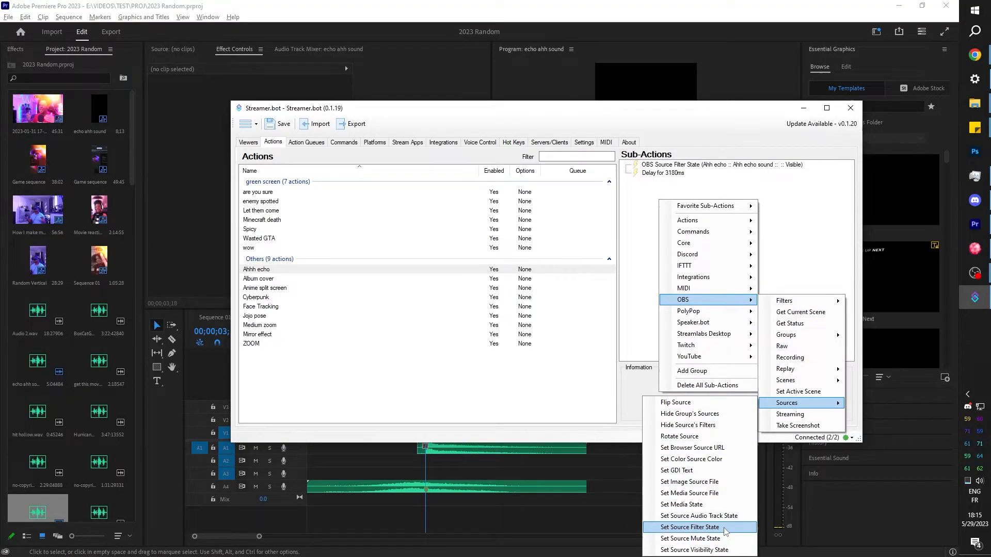
Add a Set Source Filter State sub-action turning ZV1's Freeze filter Visible in Main Cam.
left_click(688, 528)
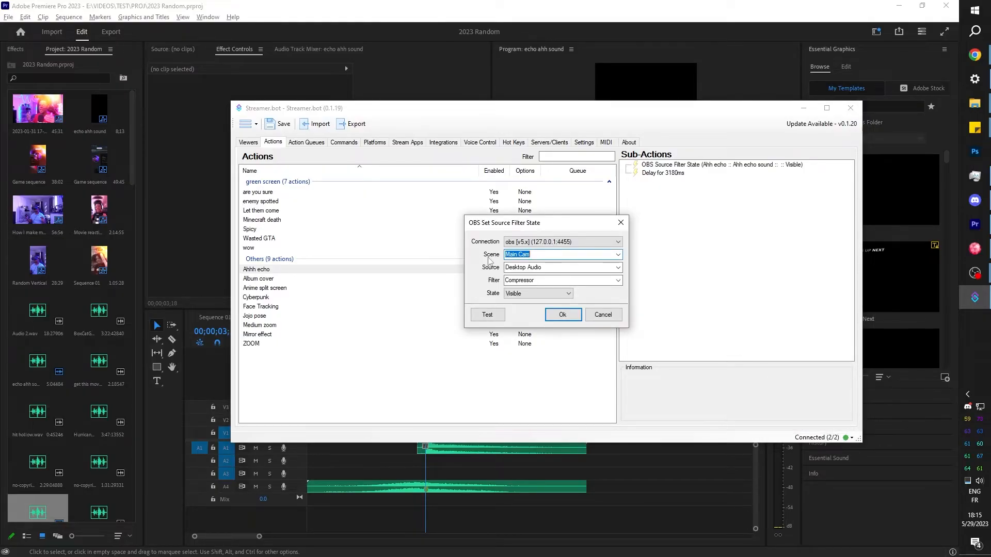
mouse_move(529, 264)
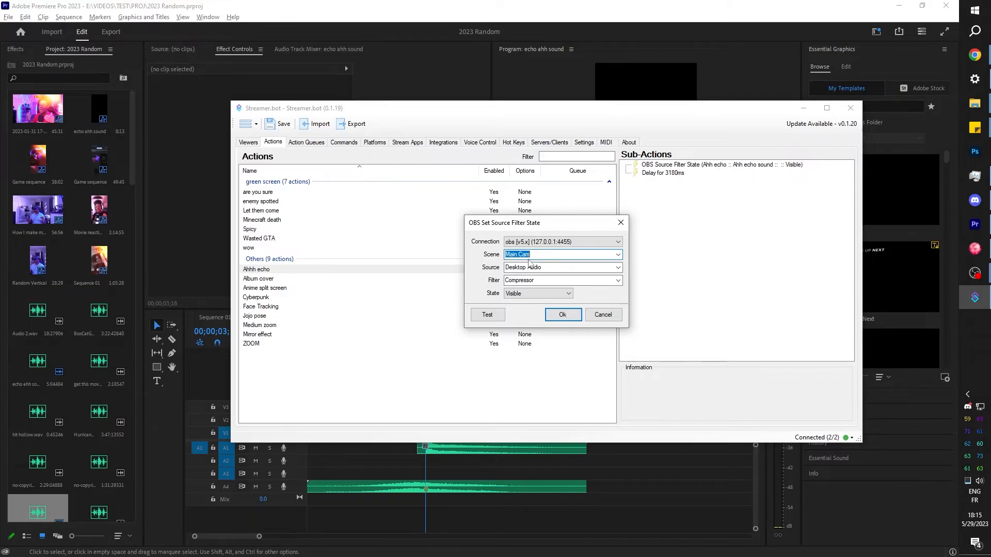
left_click(617, 267)
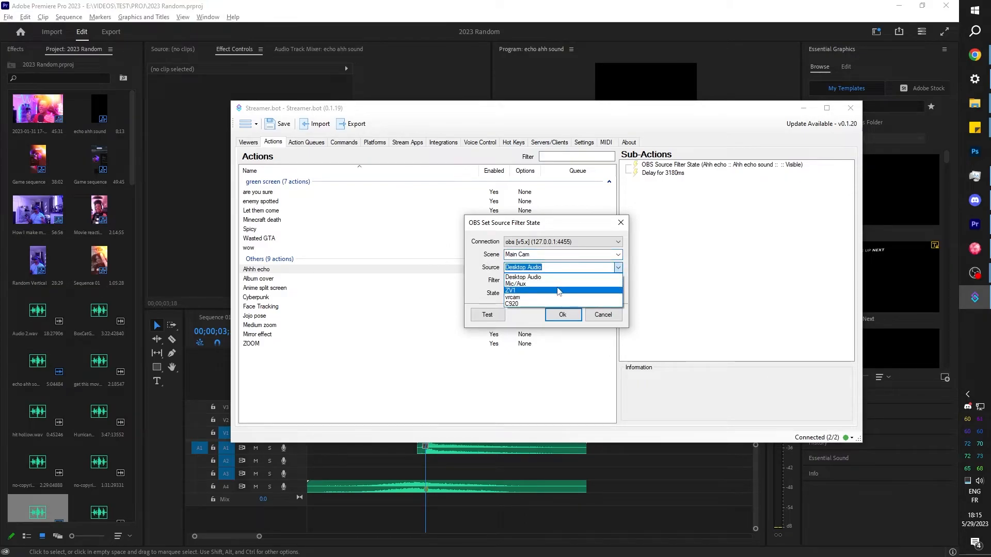
left_click(511, 291)
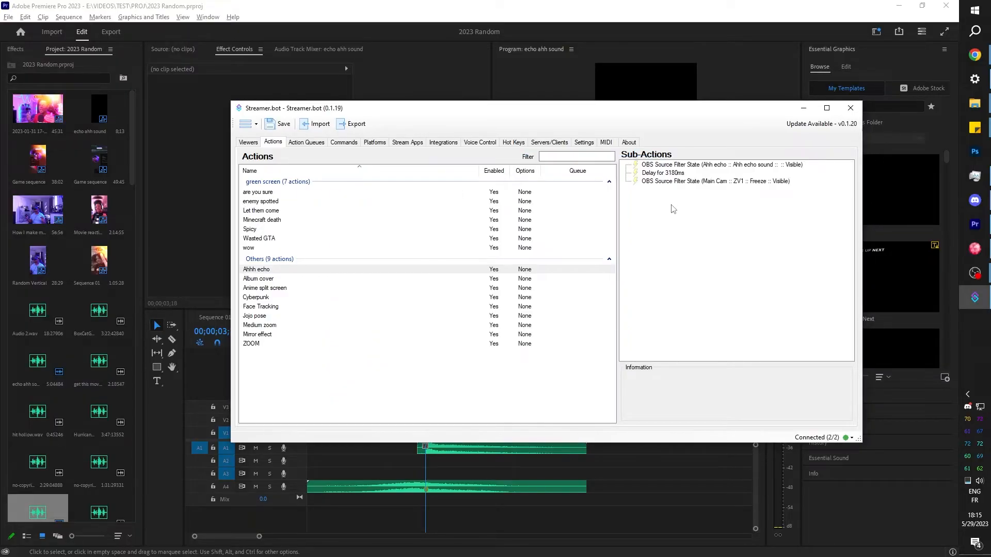
mouse_move(663, 217)
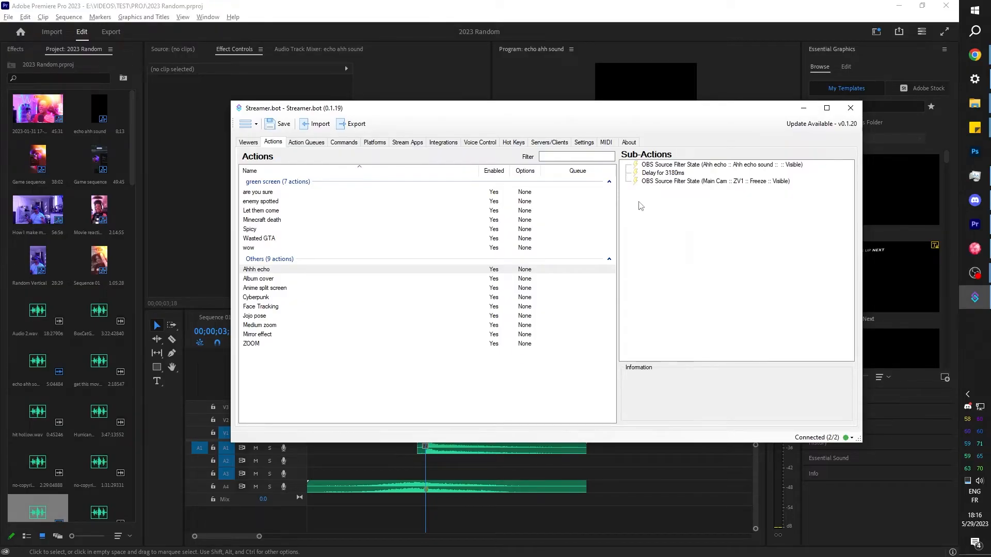
mouse_move(665, 203)
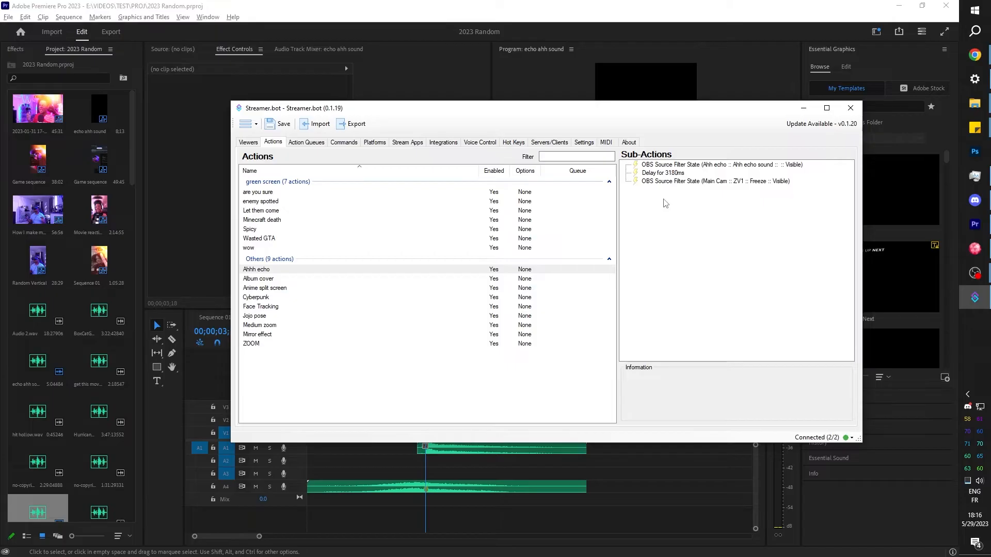
Add a Set Source Visibility sub-action showing background empty in the Ahh echo scene.
right_click(664, 203)
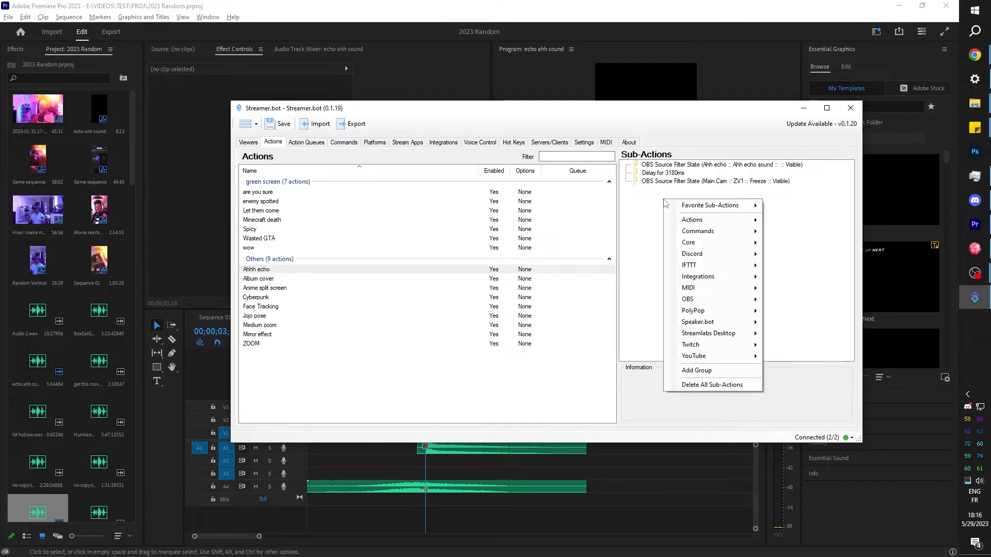
mouse_move(687, 298)
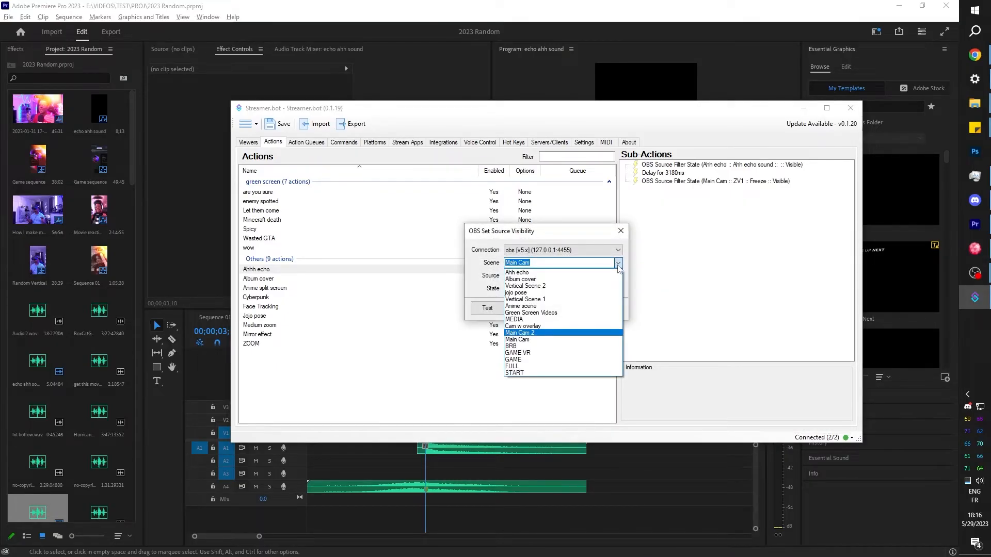
left_click(516, 272)
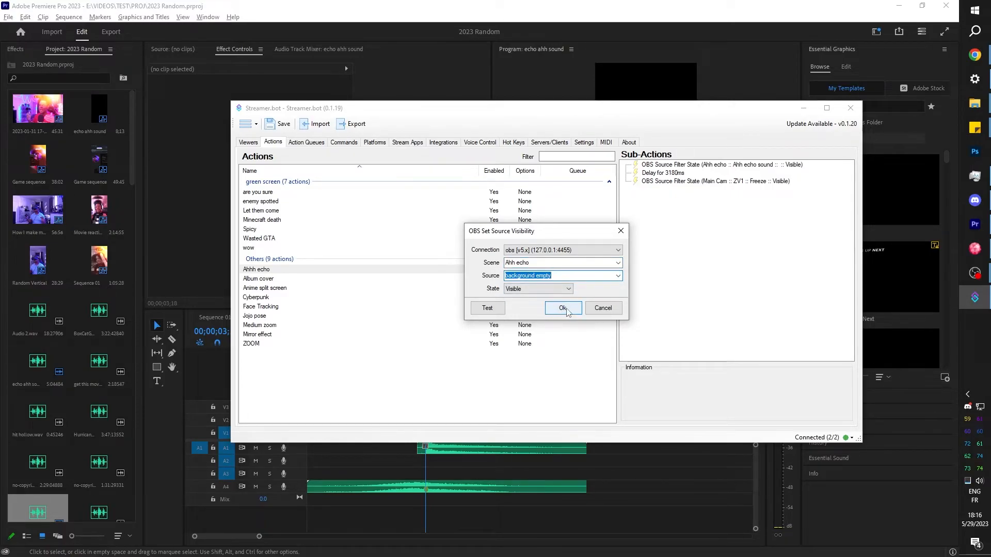
left_click(561, 309)
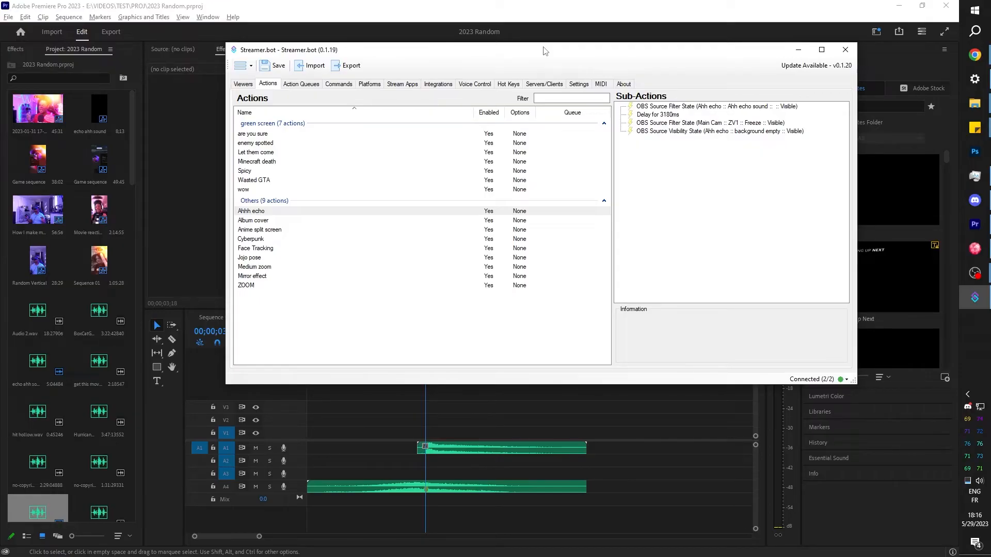
In Premiere Pro, move the playhead to the end of the echo sound clip at 00;00;08;13.
left_click(845, 49)
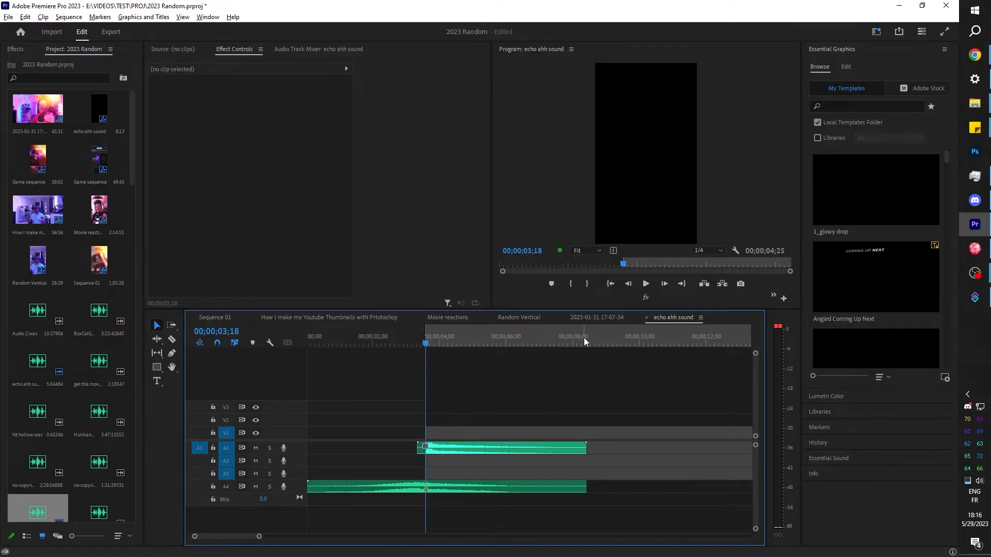
left_click(586, 337)
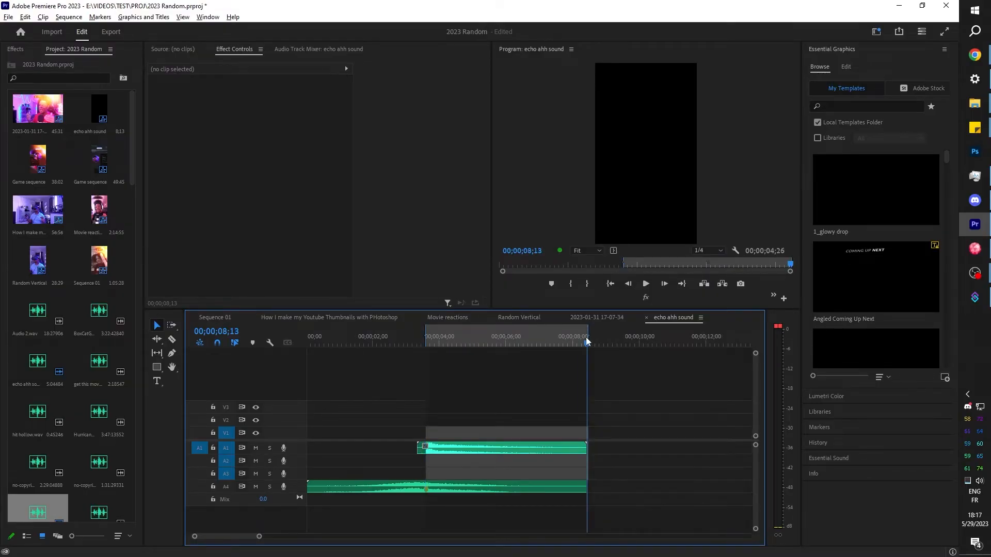
mouse_move(765, 251)
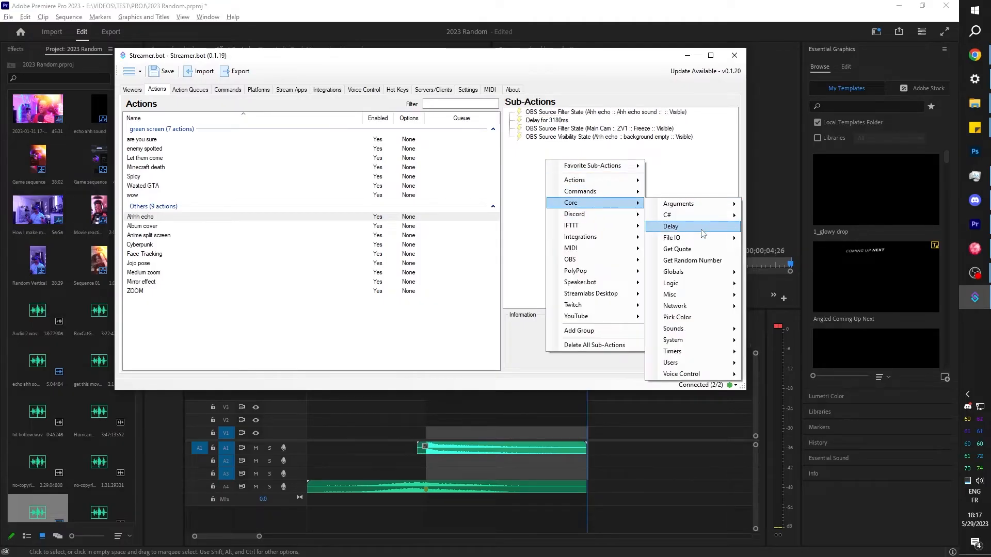
Add a Core Delay sub-action of 4260 ms after the background empty visibility step.
left_click(671, 226)
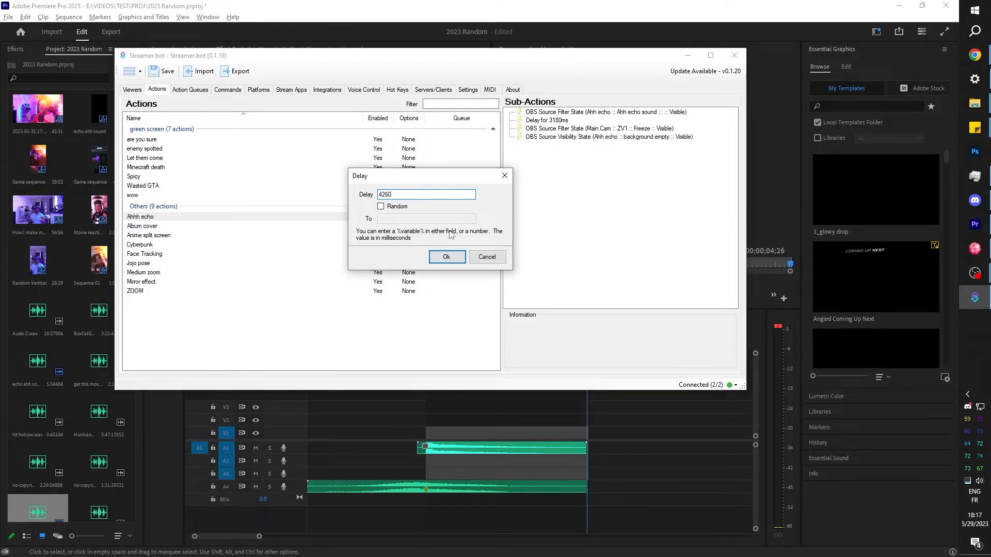
left_click(446, 257)
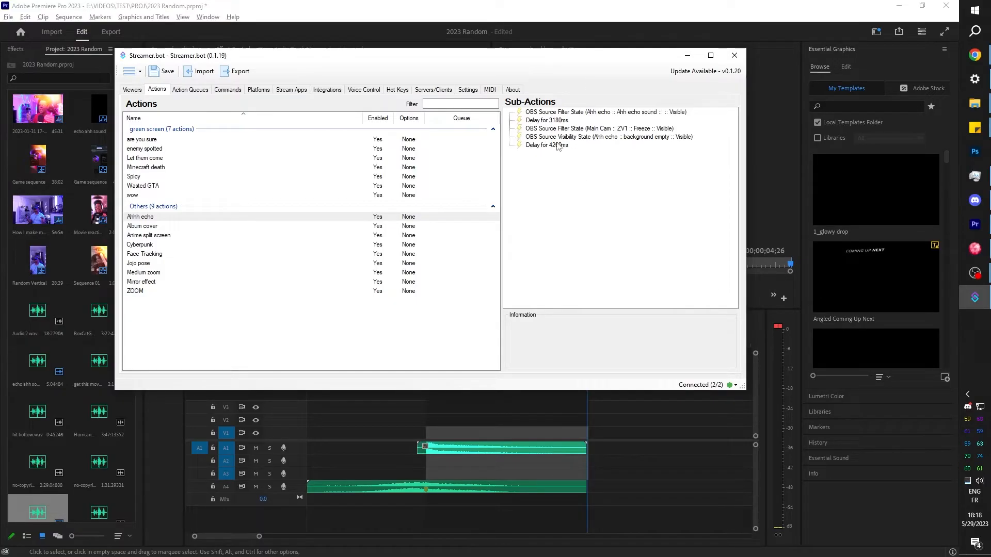
left_click(609, 136)
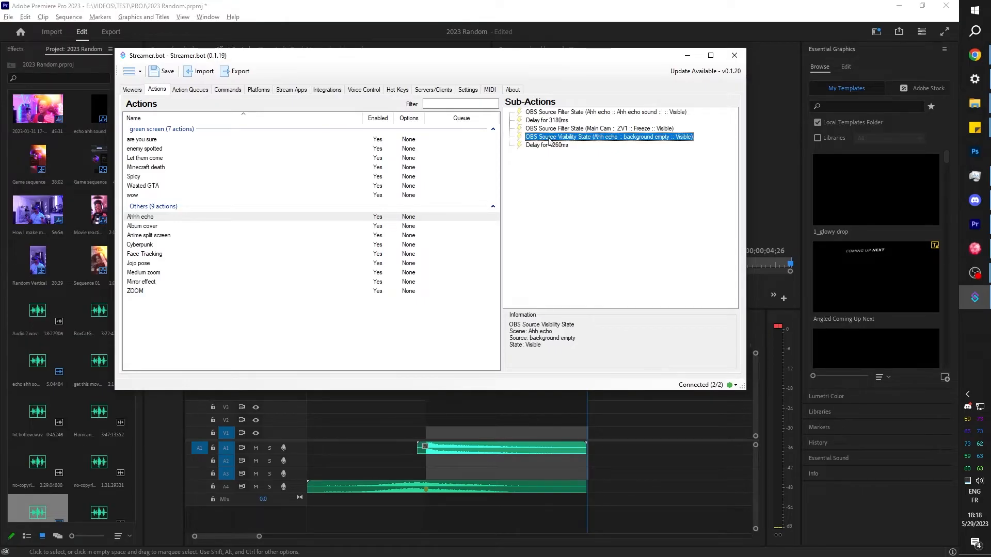
mouse_move(605, 146)
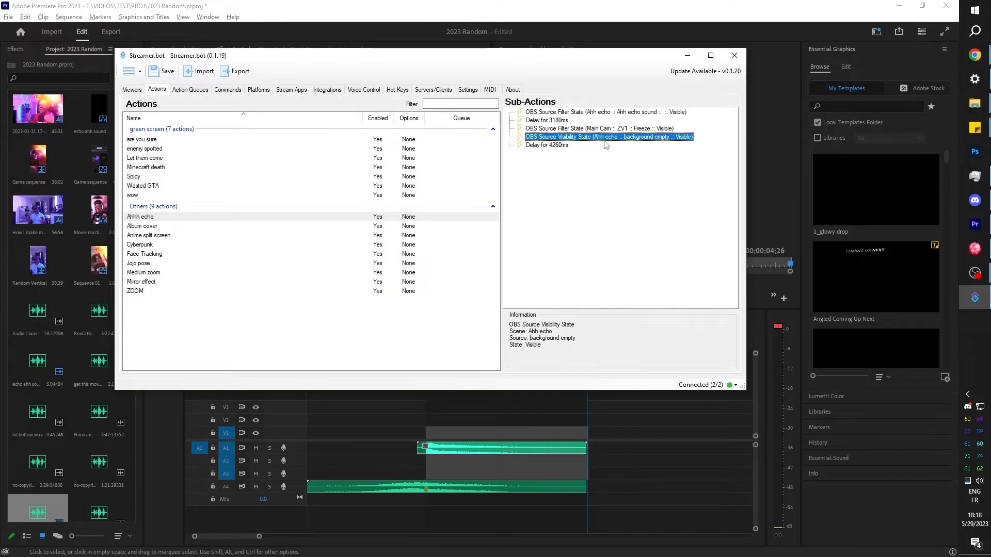
Duplicate the background empty visibility sub-action and set the copy's state to Hidden.
right_click(609, 137)
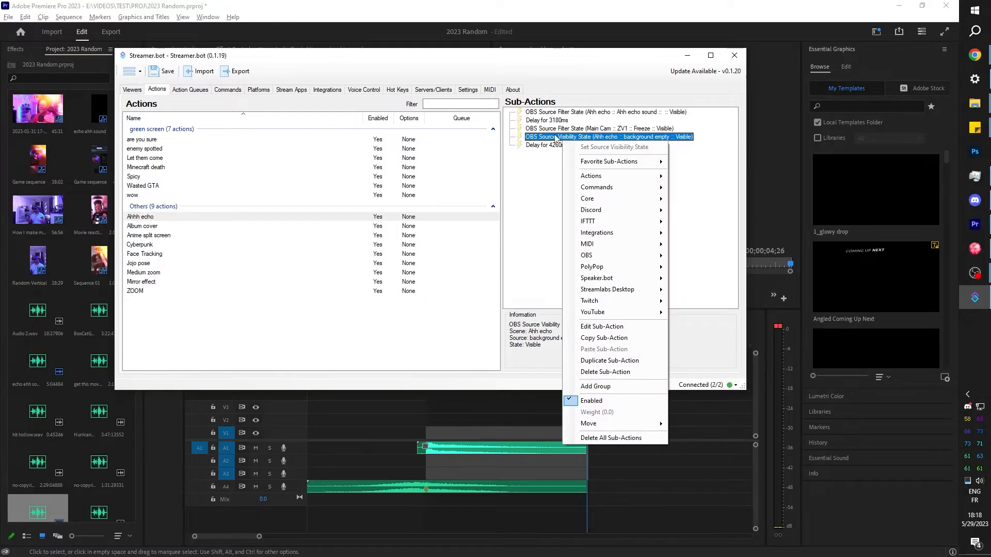
mouse_move(609, 361)
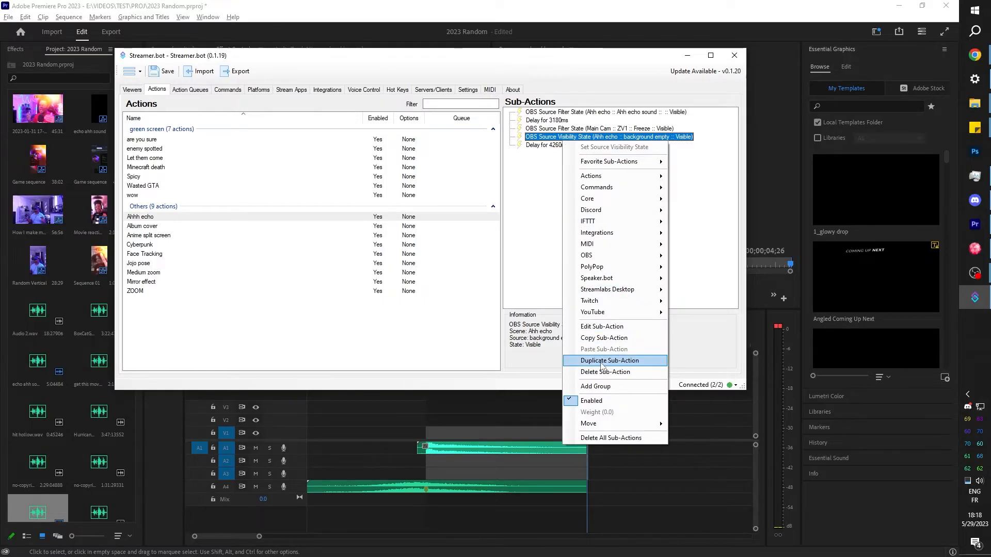
left_click(609, 360)
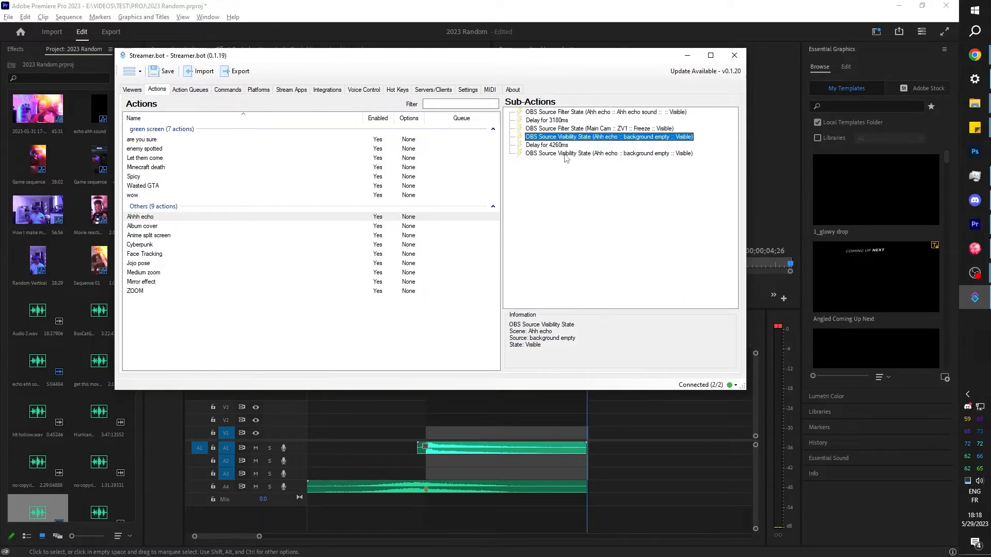
double_click(607, 137)
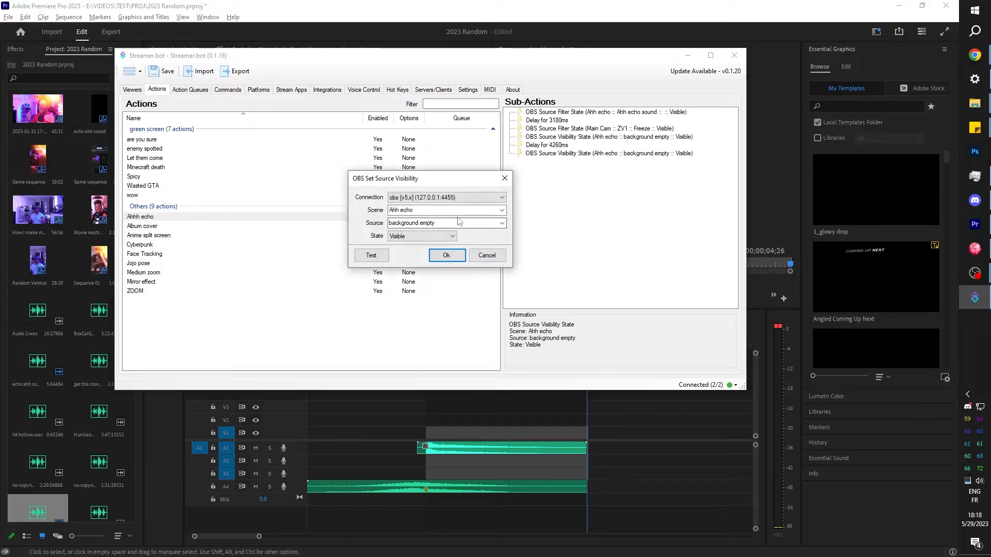
left_click(422, 236)
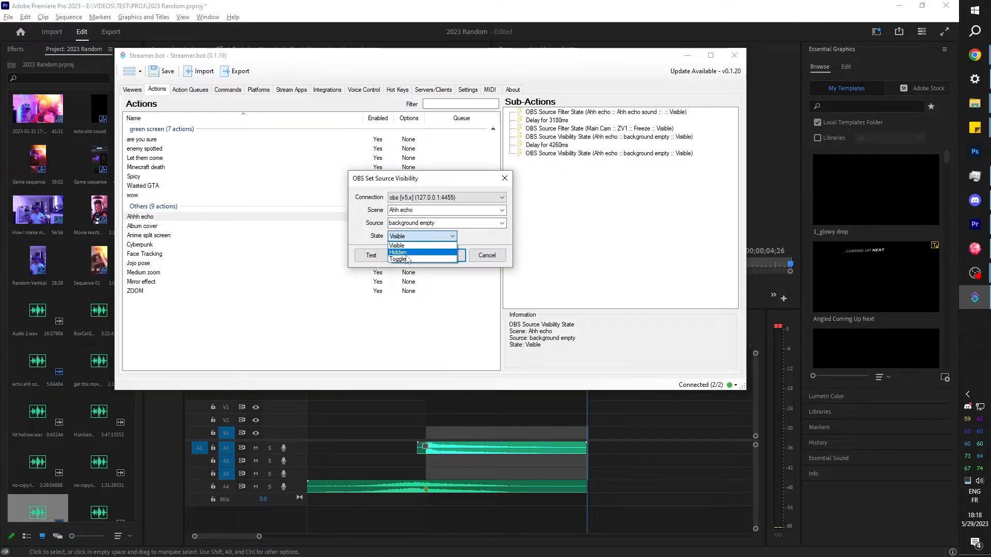
left_click(397, 252)
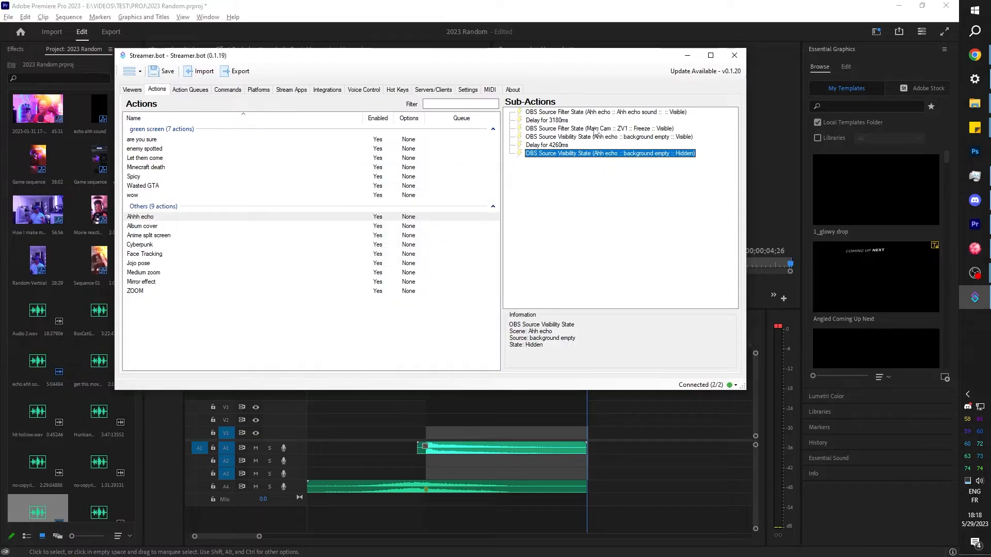
Duplicate the ZV1 Freeze filter sub-action with its state set to Hidden.
left_click(598, 128)
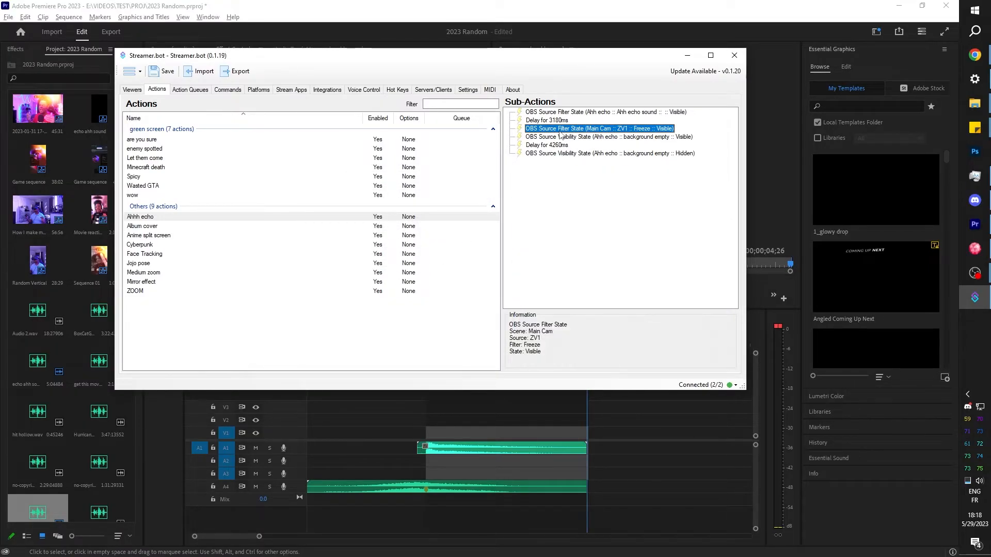
right_click(598, 128)
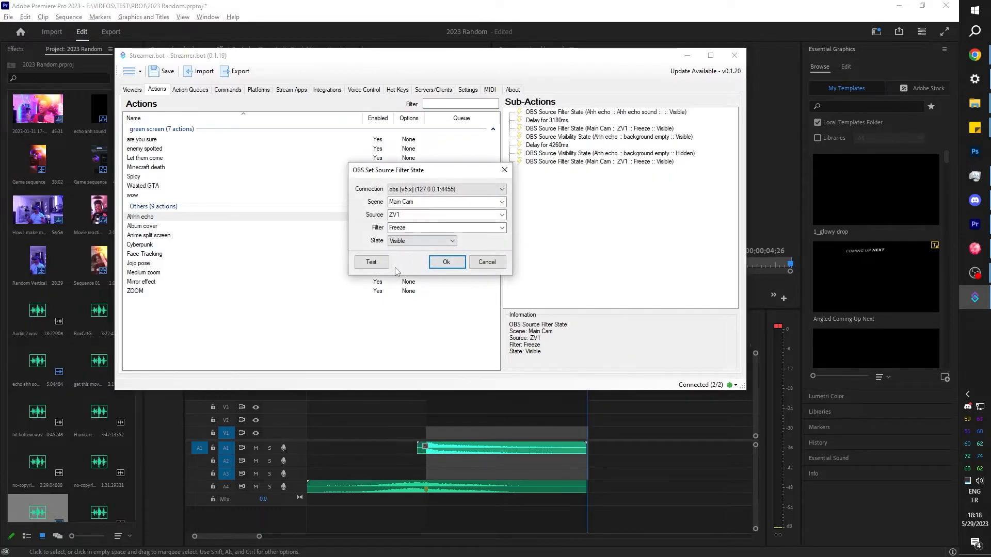
left_click(420, 241)
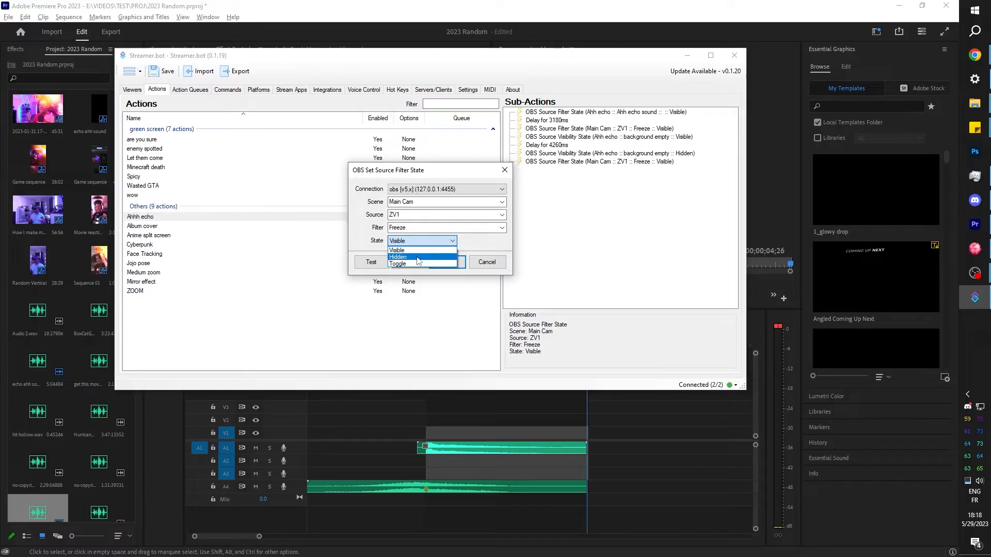
left_click(396, 257)
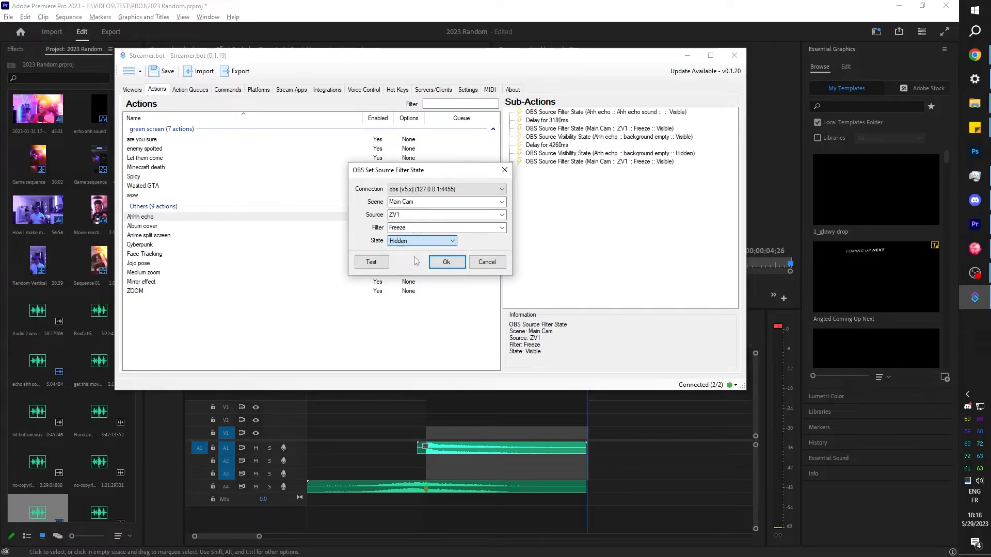
left_click(446, 261)
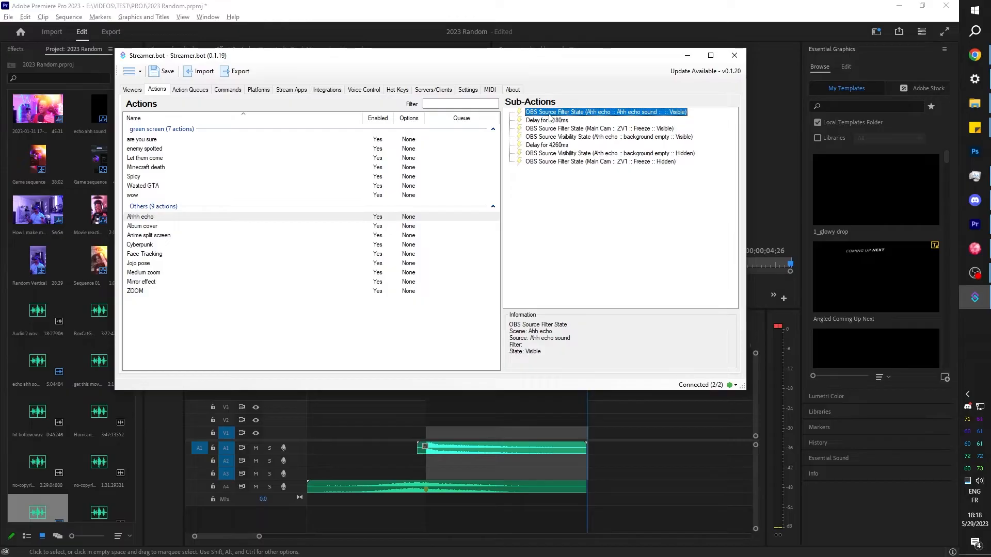
Duplicate the Ahh echo sound sub-action with its state set to Hidden.
right_click(605, 111)
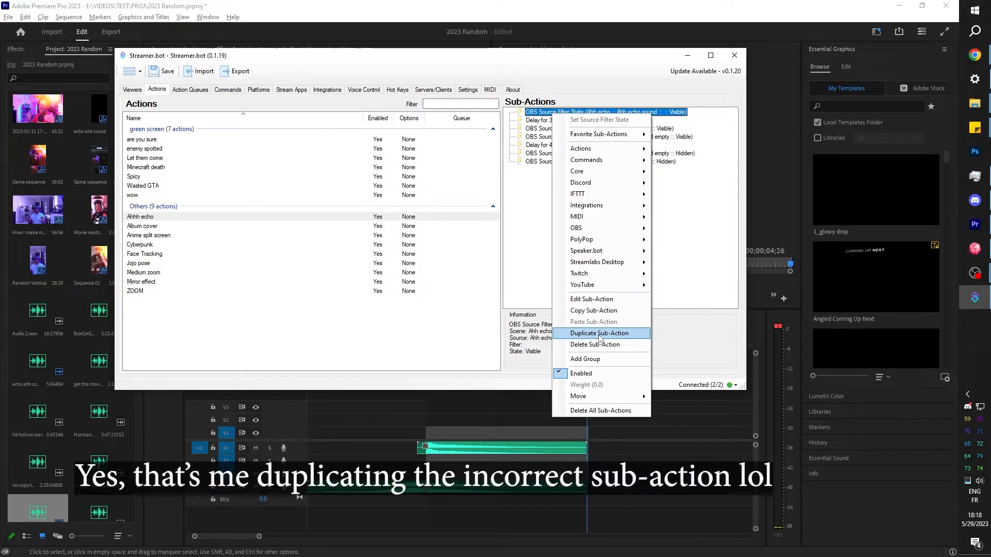
left_click(599, 333)
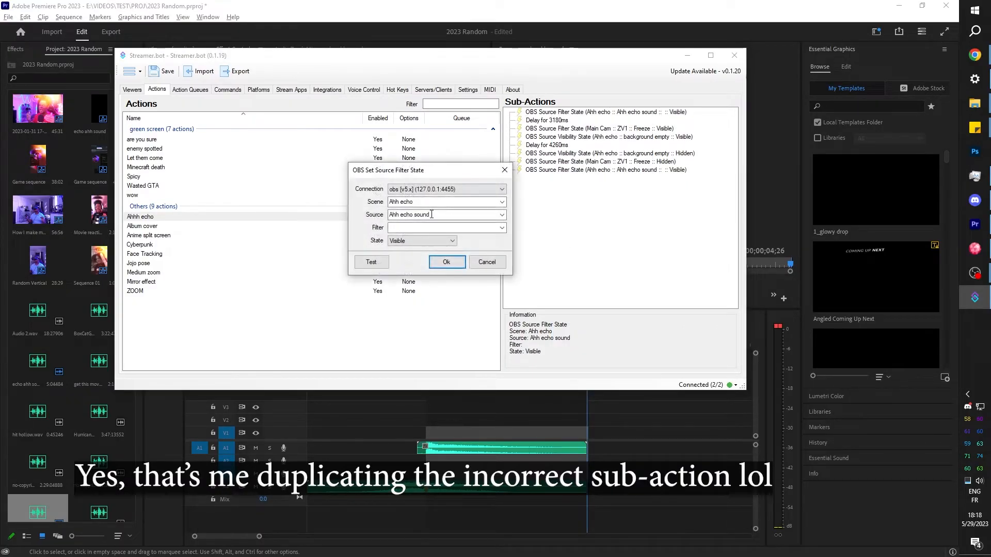
left_click(421, 241)
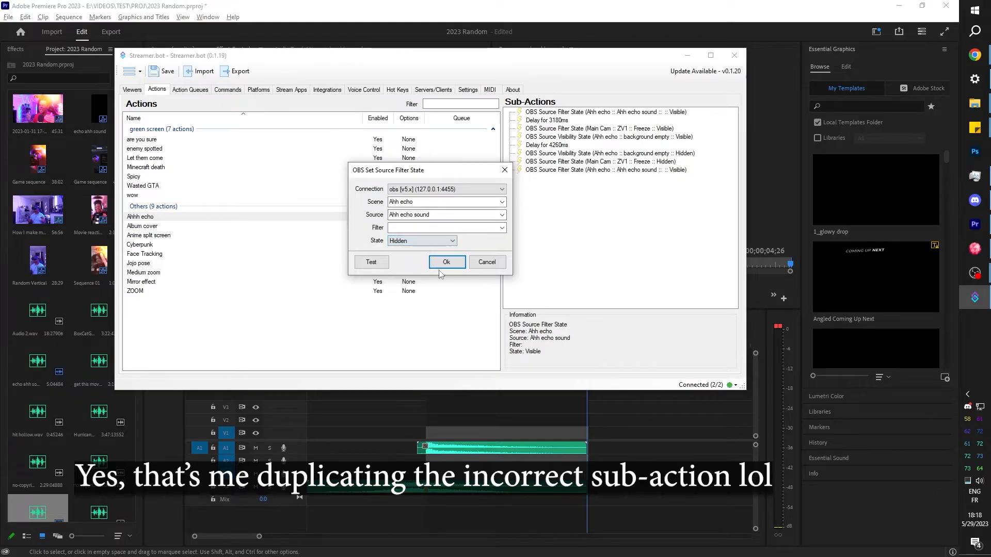
left_click(446, 261)
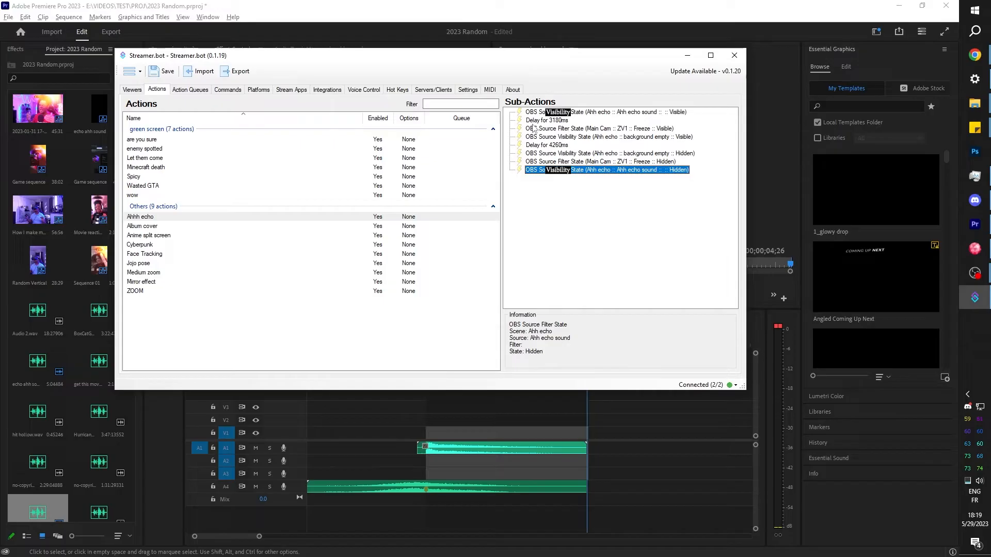
mouse_move(549, 126)
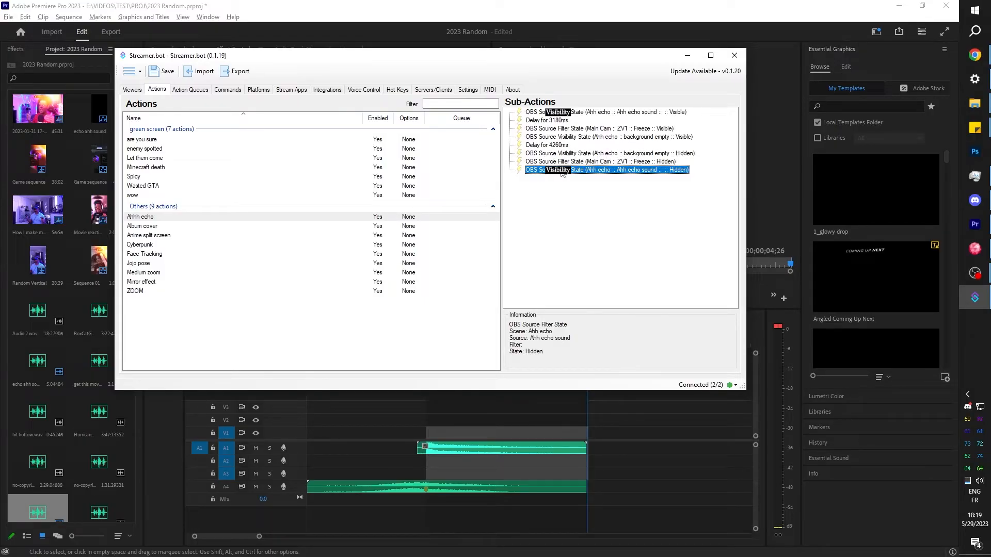
Move the Freeze Hidden sub-action above the background Hidden one.
left_click(599, 161)
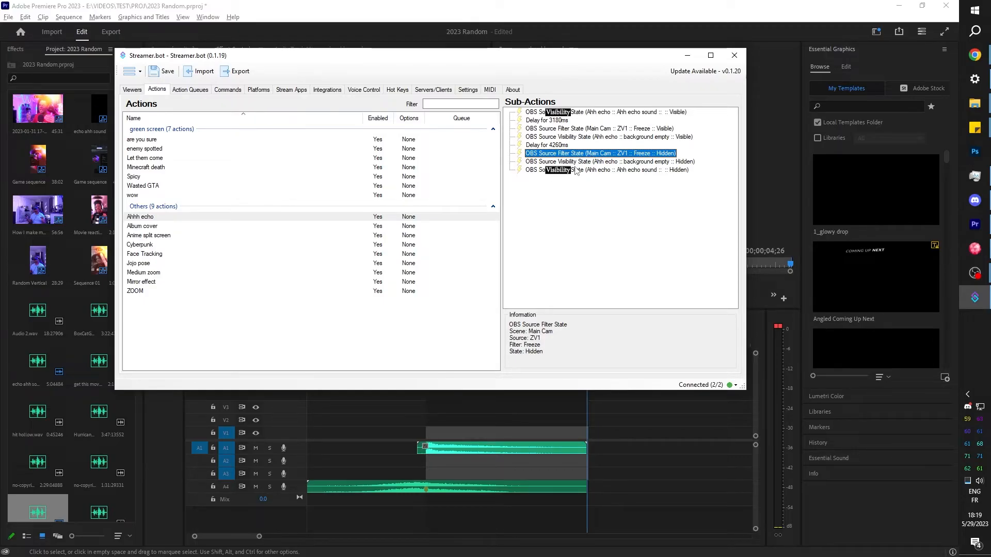
left_click(634, 215)
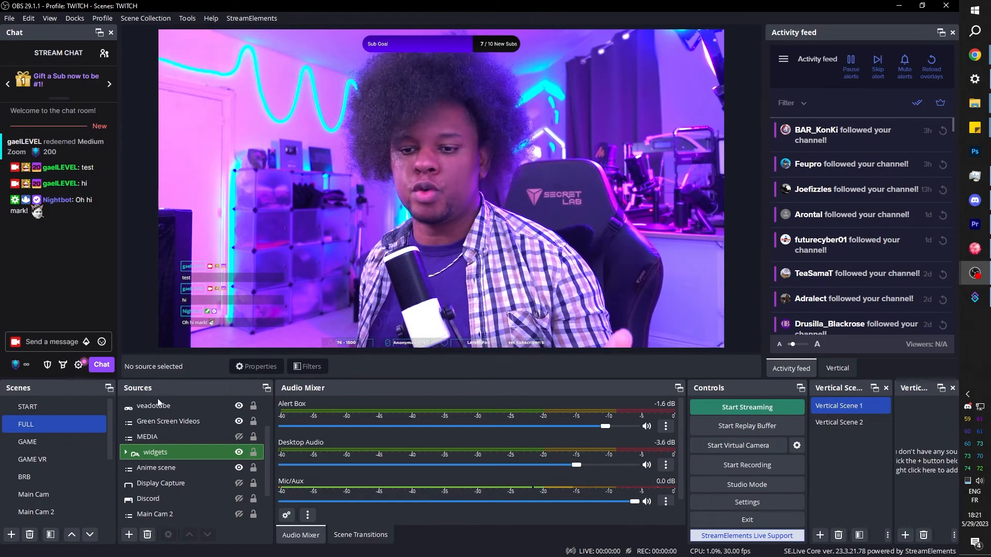
Switch through the GAME, Main Cam, FULL and GAME VR scenes in the Scenes dock.
left_click(147, 437)
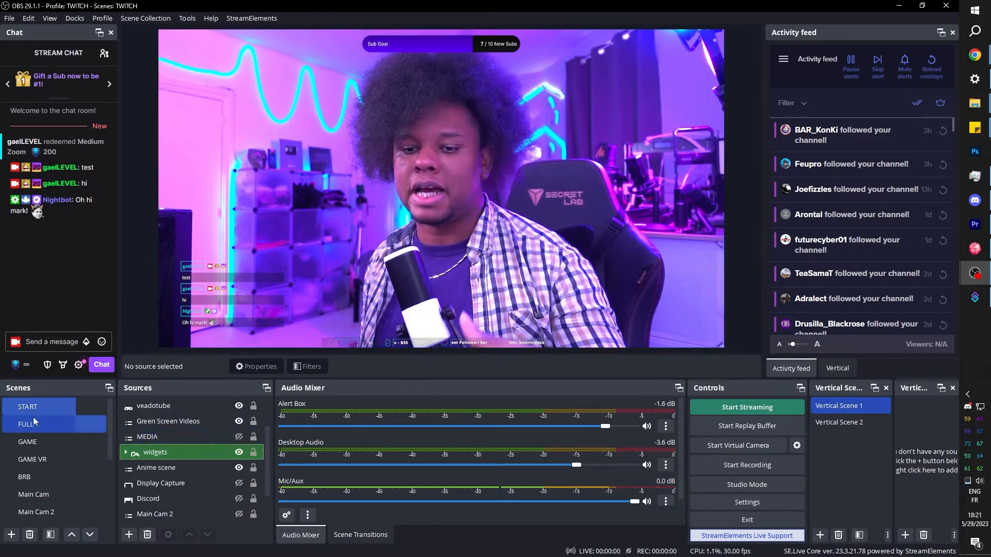
left_click(27, 442)
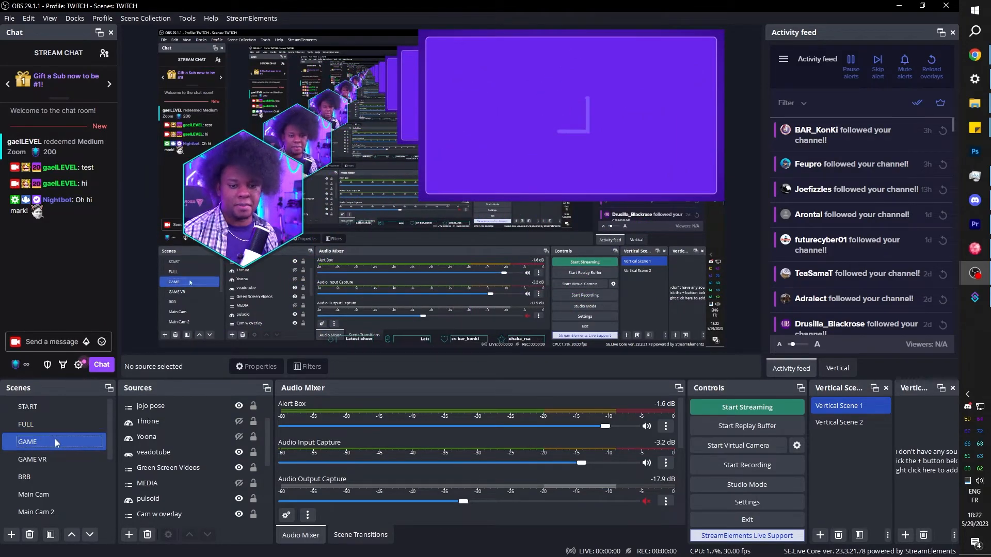
left_click(33, 442)
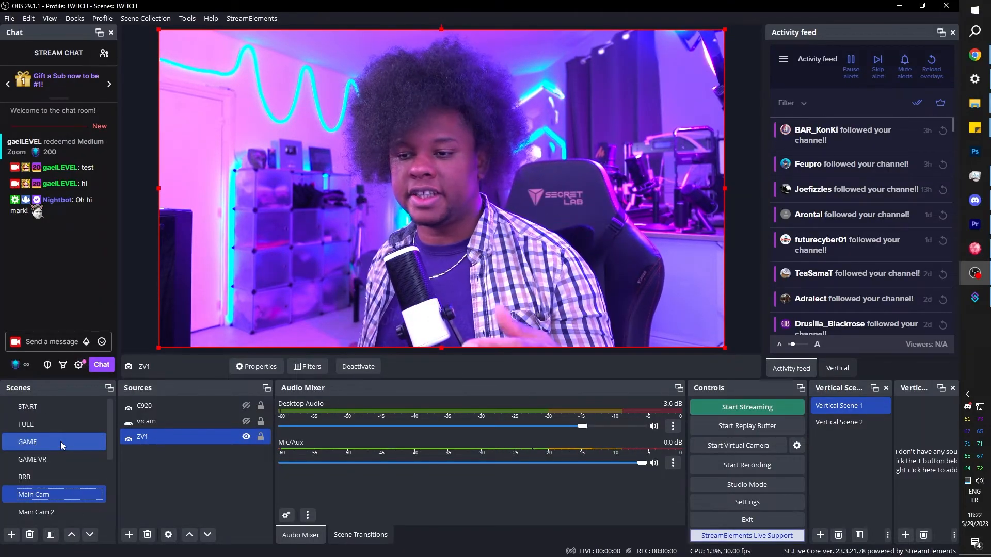
left_click(27, 425)
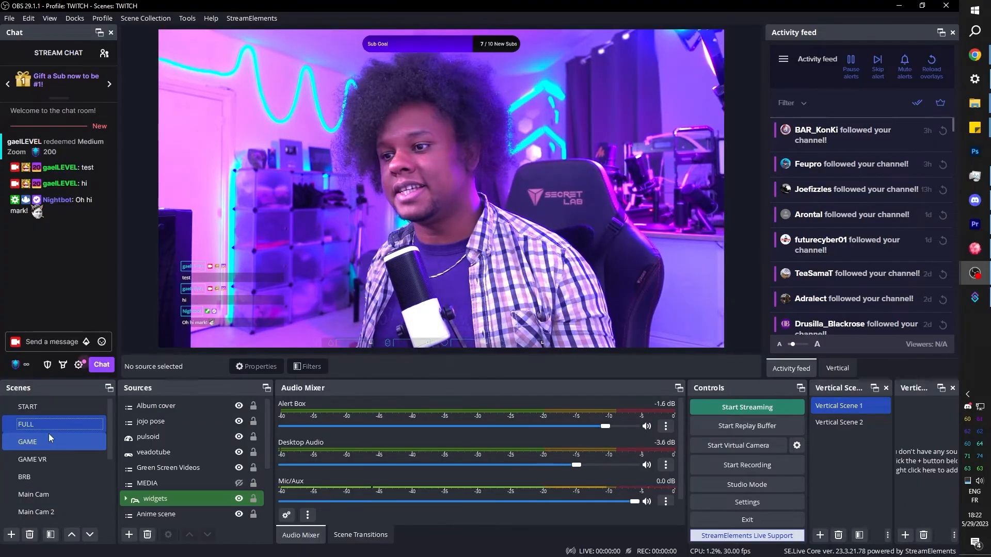
left_click(27, 441)
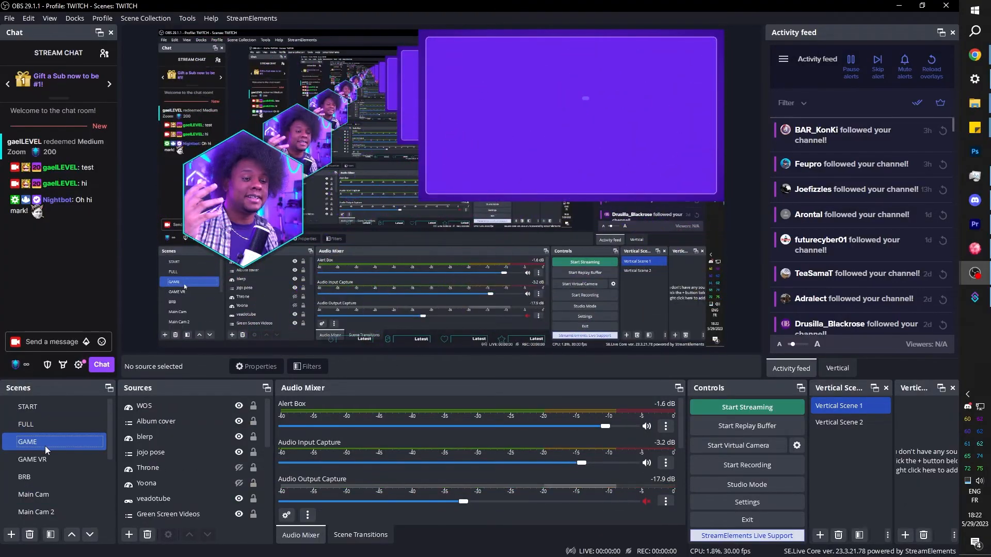
left_click(32, 459)
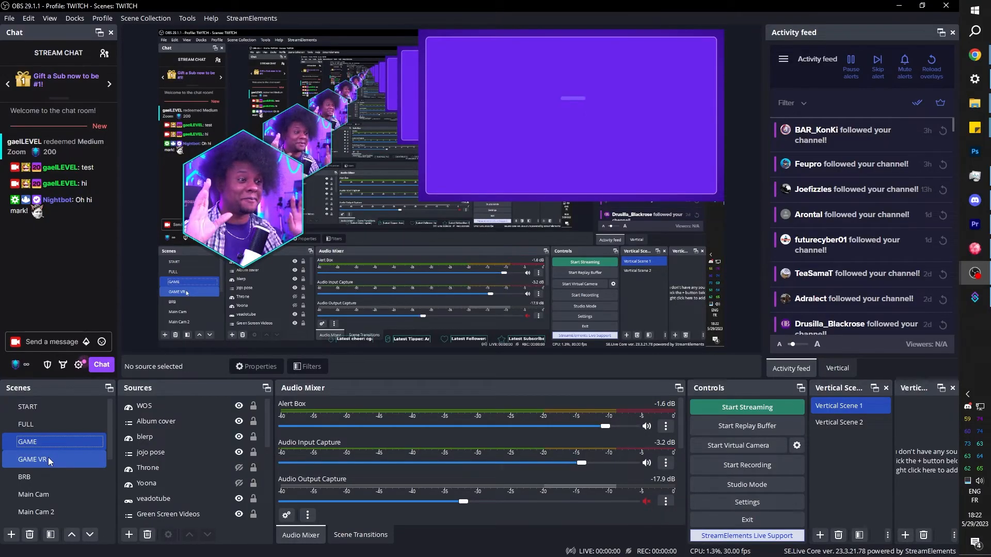
left_click(32, 460)
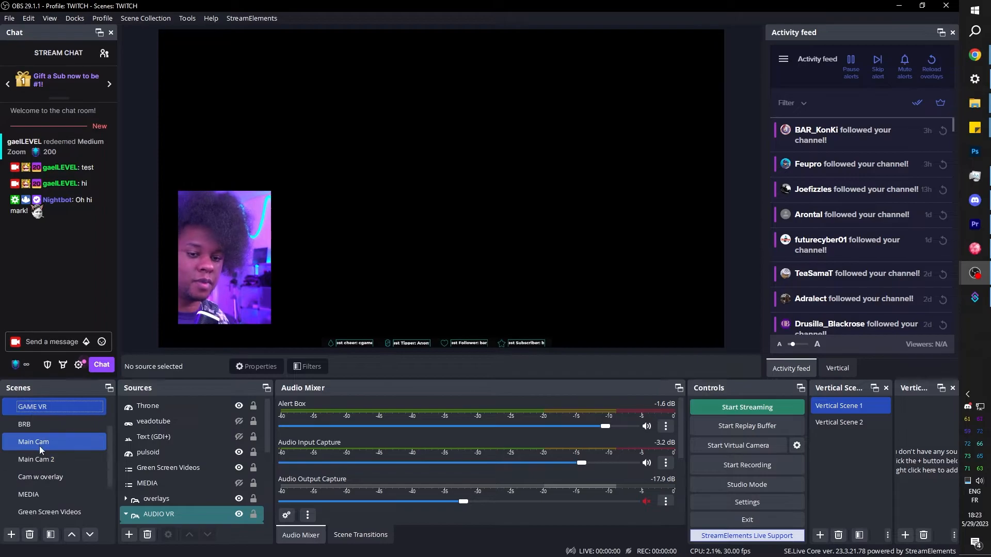
In Main Cam, add the existing Ahh echo scene as a nested Scene source.
left_click(33, 442)
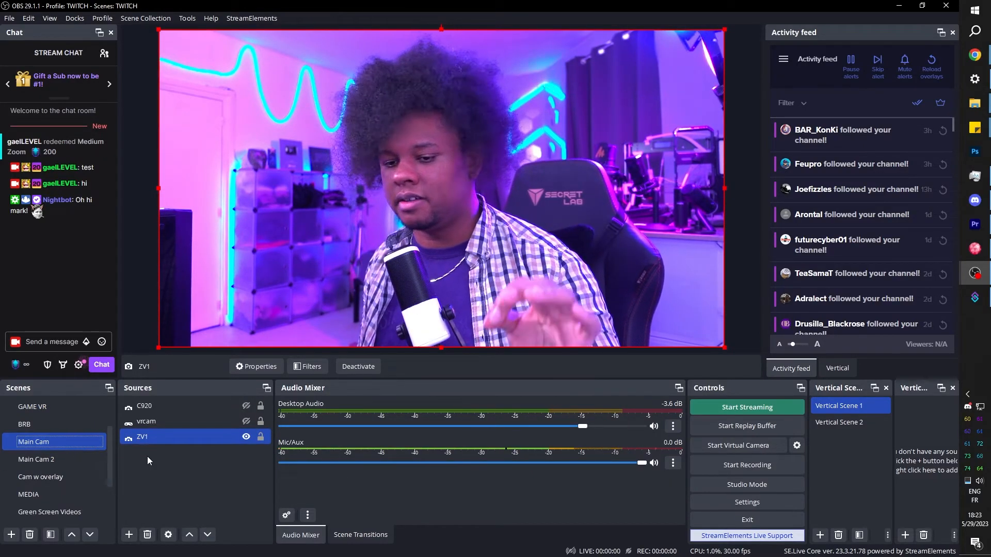
left_click(128, 534)
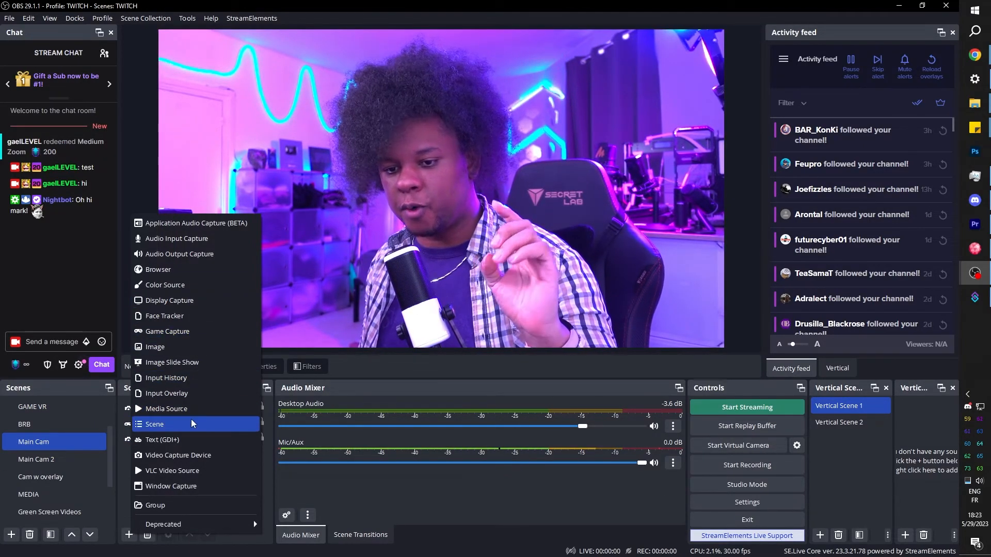
left_click(154, 424)
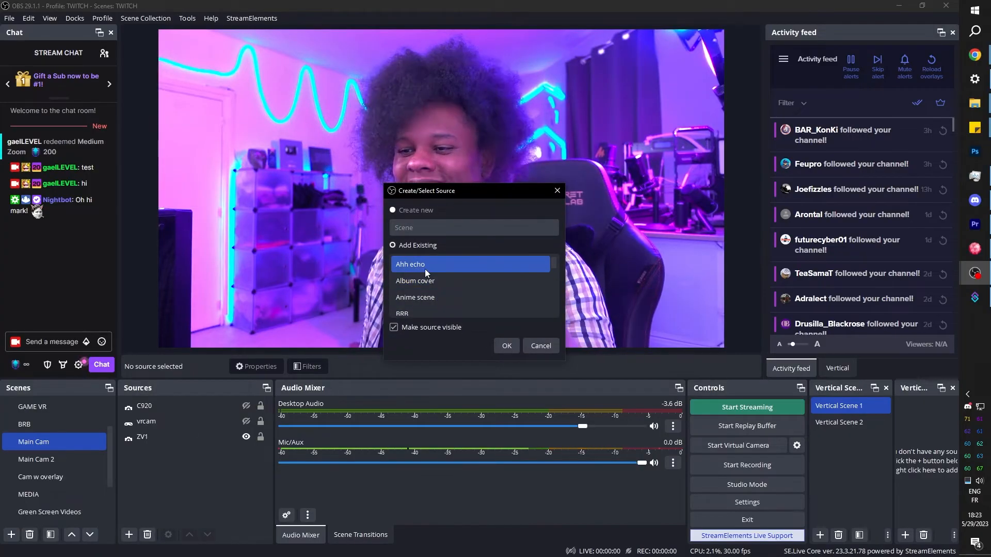
left_click(505, 346)
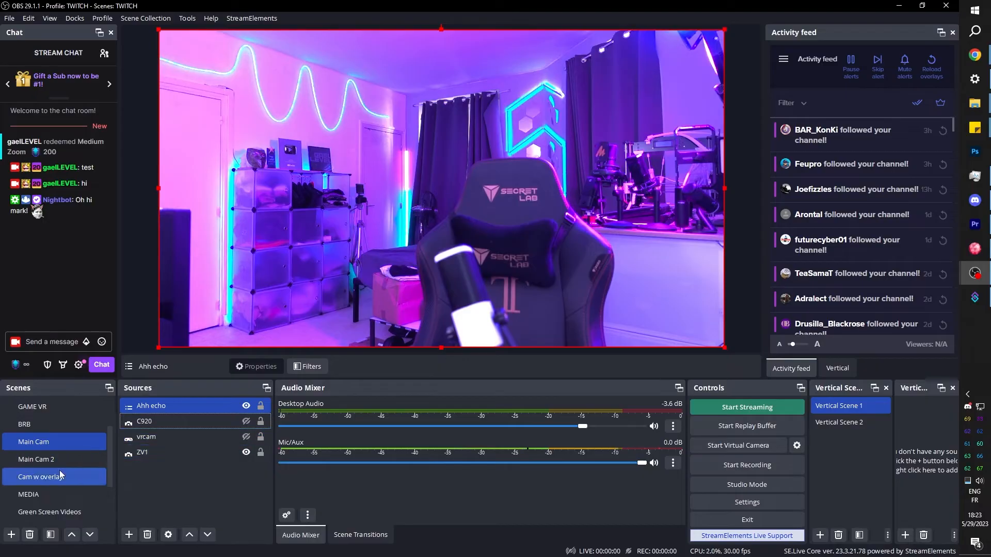
scroll("down", 3)
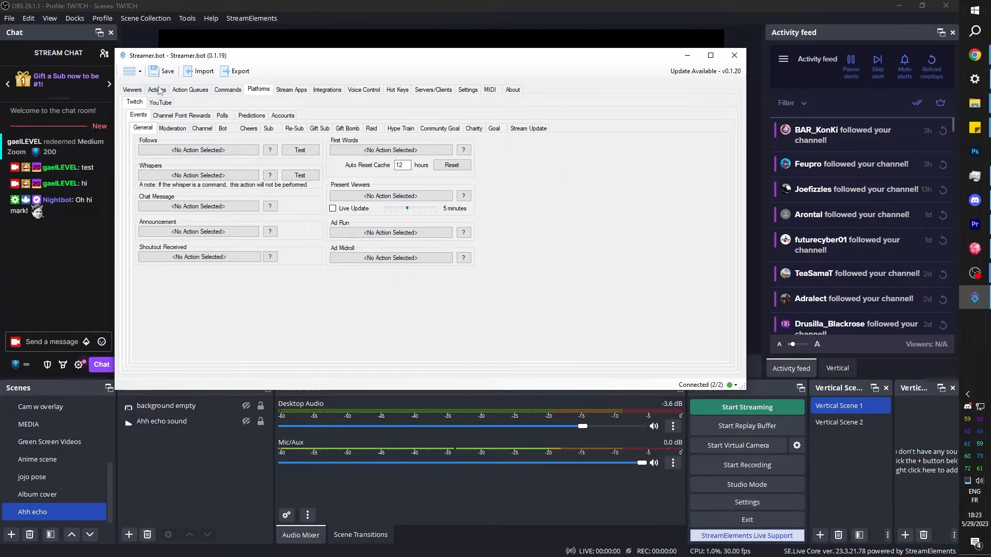
Show the Twitch Channel Point Rewards list under Platforms > Twitch.
left_click(182, 114)
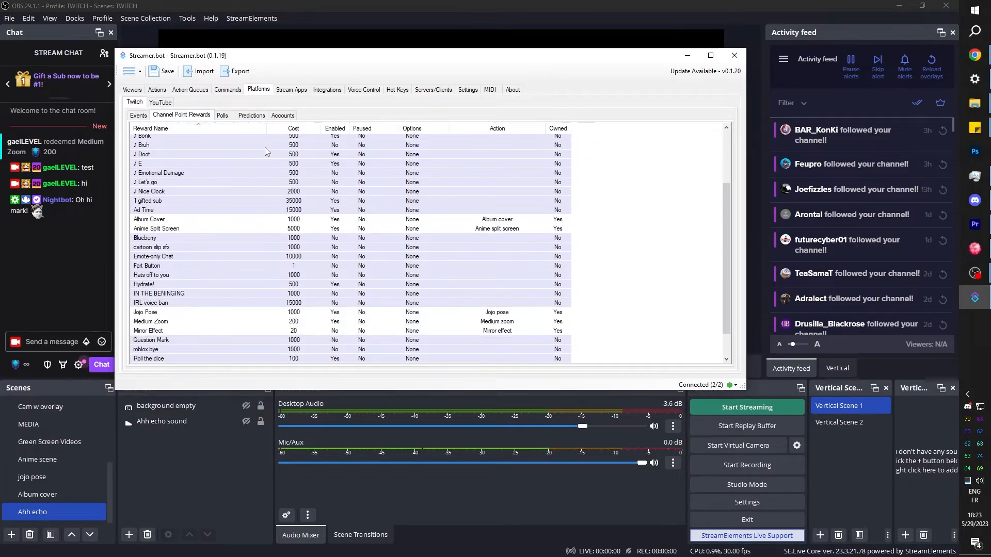
scroll("down", 3)
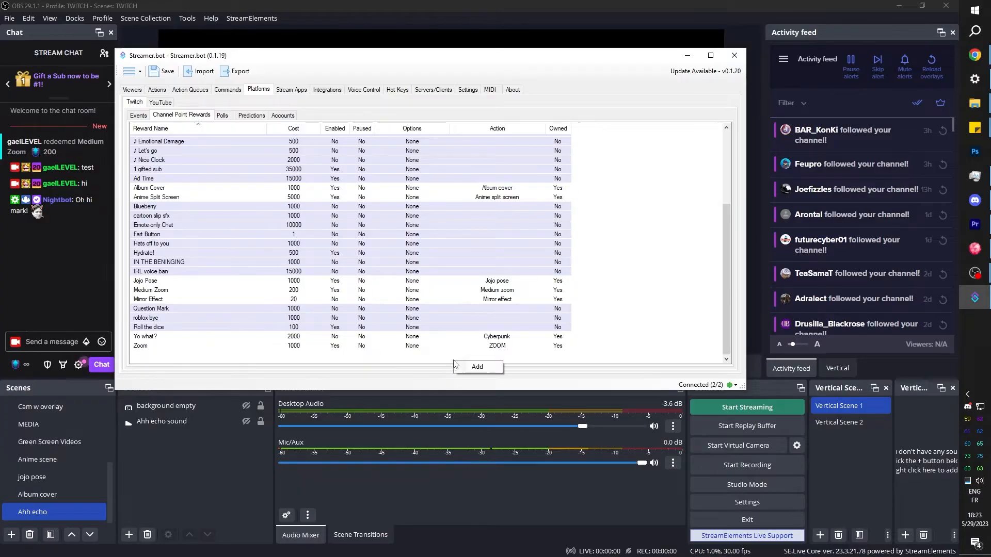
Add a new reward titled Disappear costing 1000, prompt 'Make Gael disappear', global cooldown 120.
left_click(477, 366)
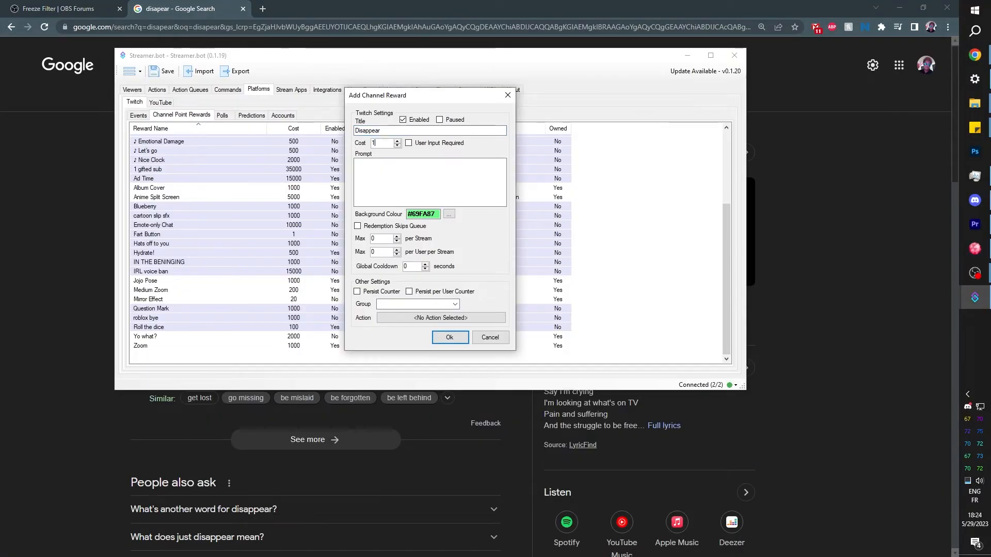
type("1000")
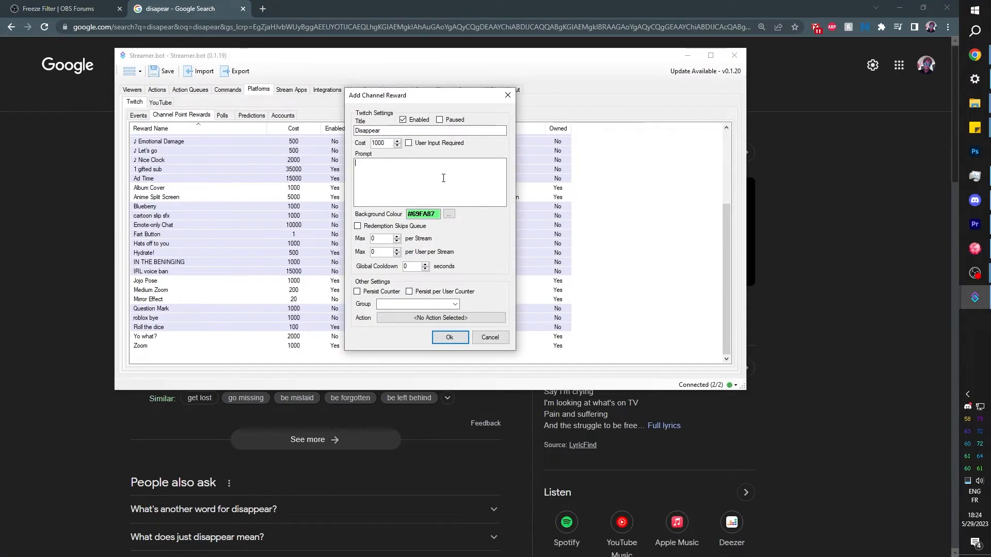
type("Make Gael")
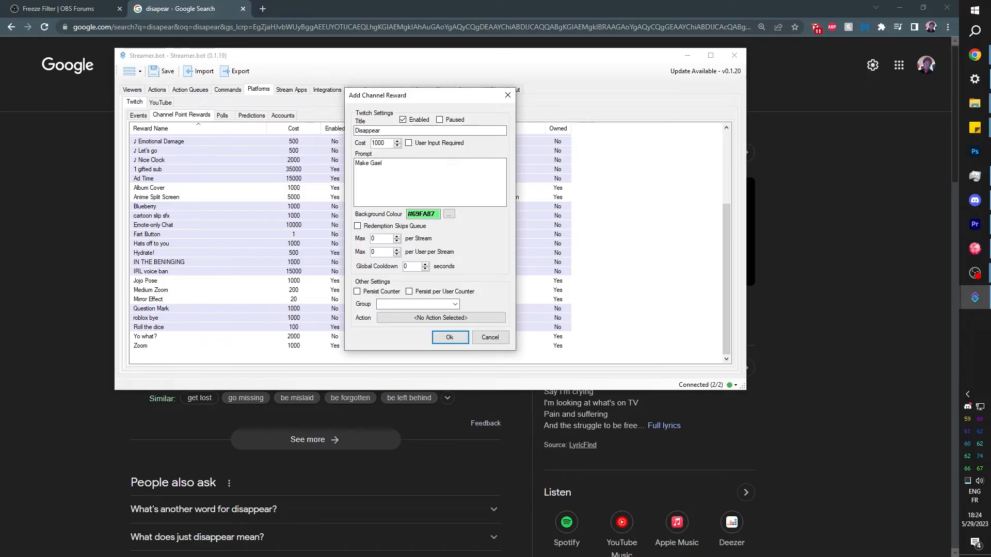
type("disappear")
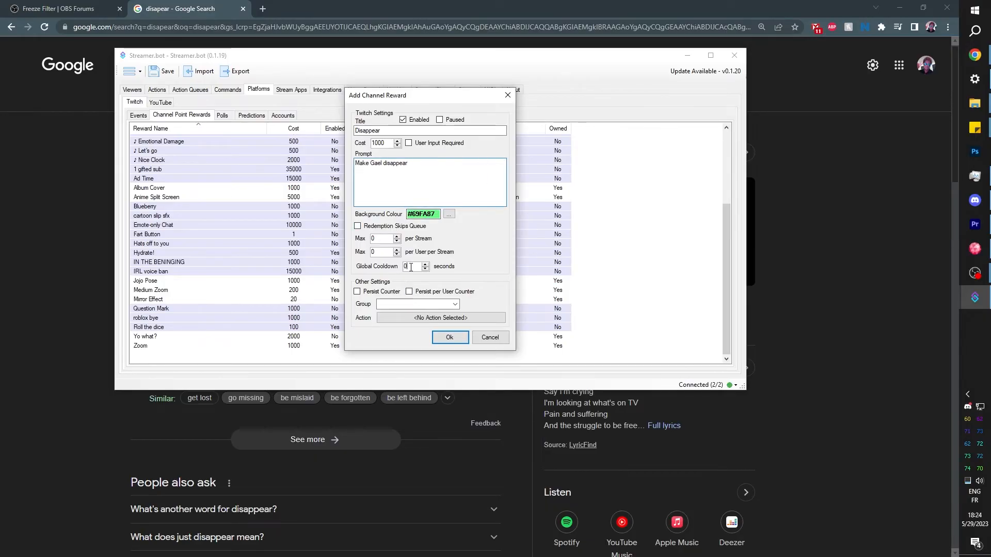
type("120")
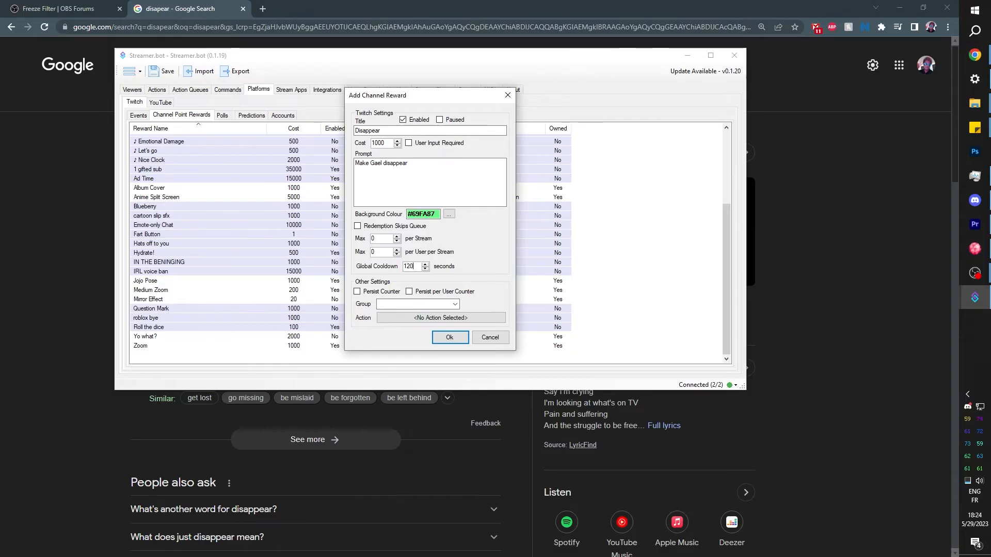
Link the Disappear reward to the Ahhh echo action and save it.
left_click(415, 304)
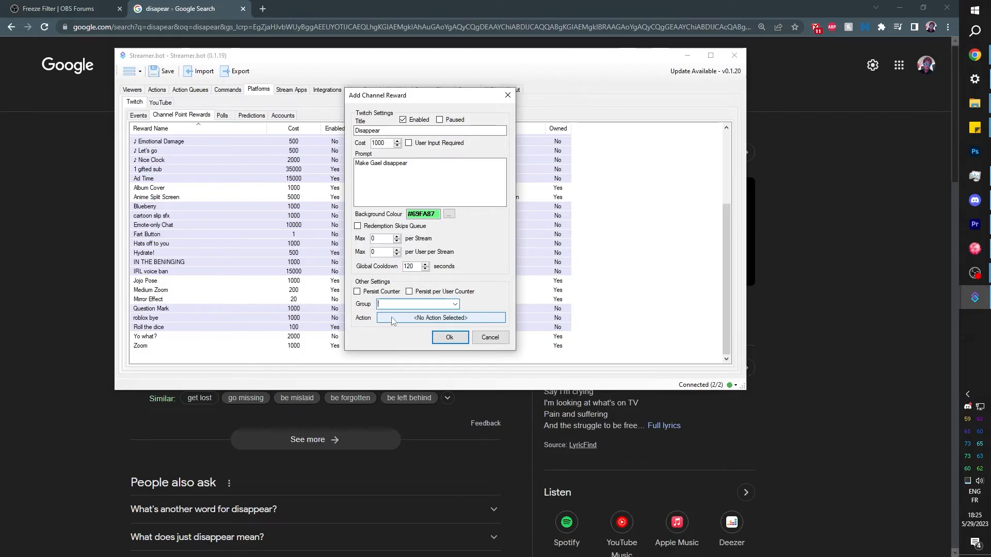
left_click(440, 318)
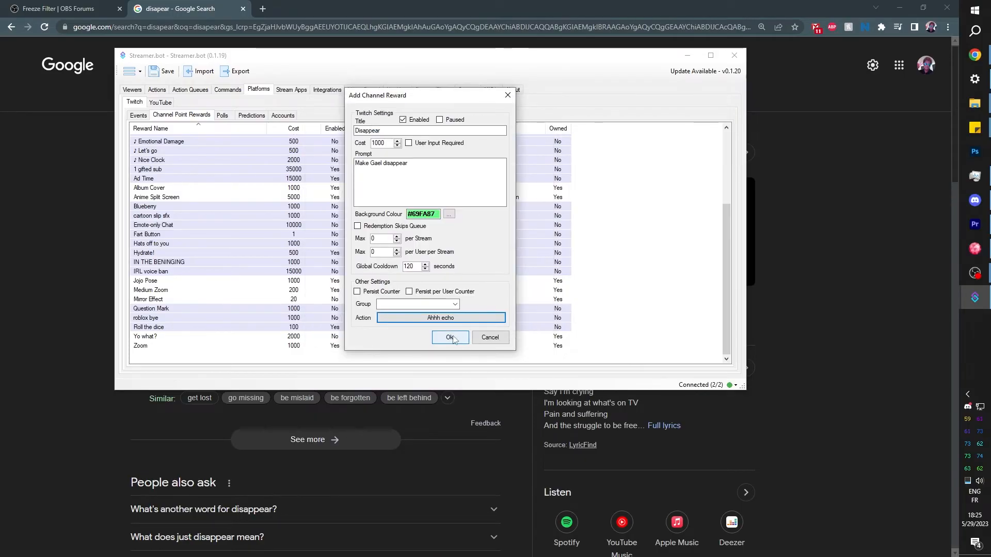
left_click(450, 338)
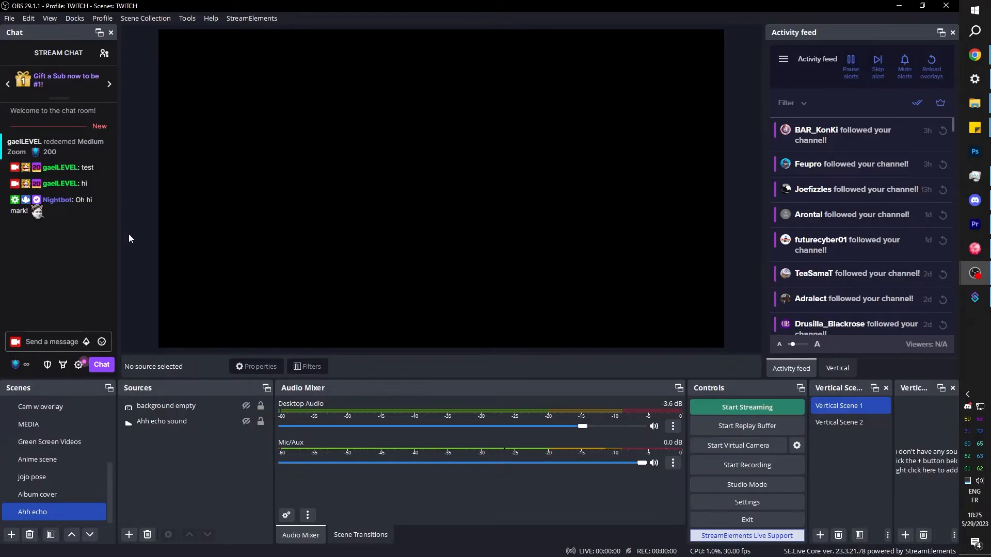
mouse_move(760, 77)
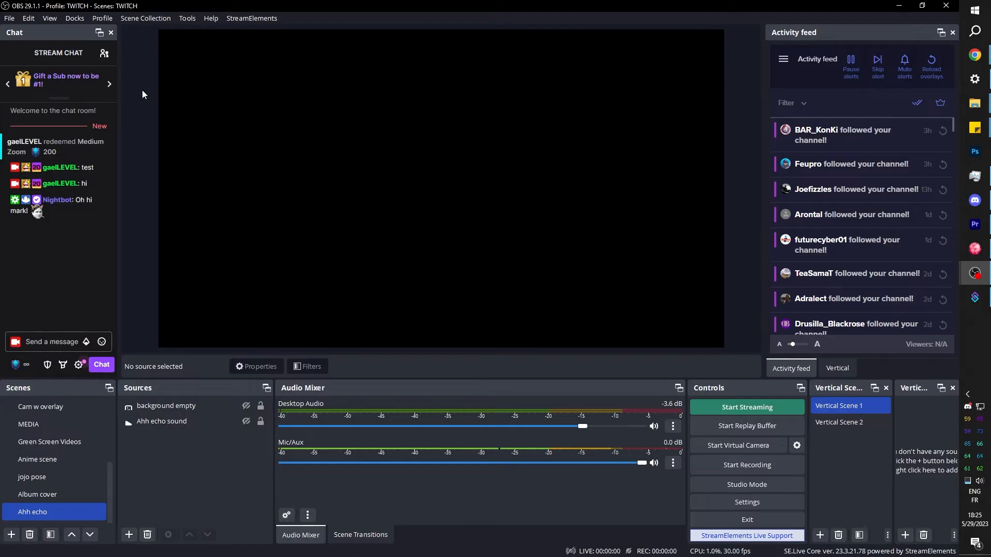
Browse the Docks menu to reach the chat dock's channel rewards popup.
left_click(74, 17)
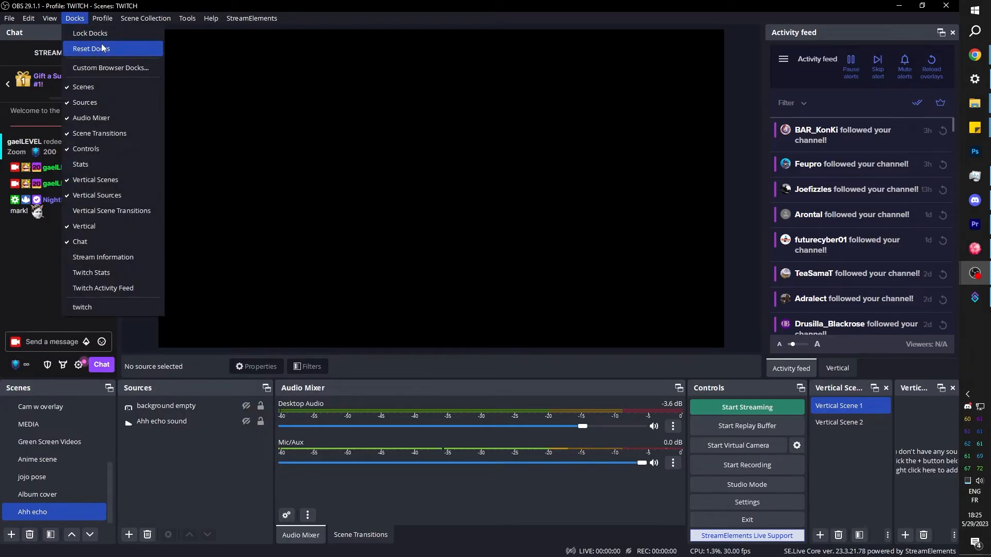
mouse_move(117, 68)
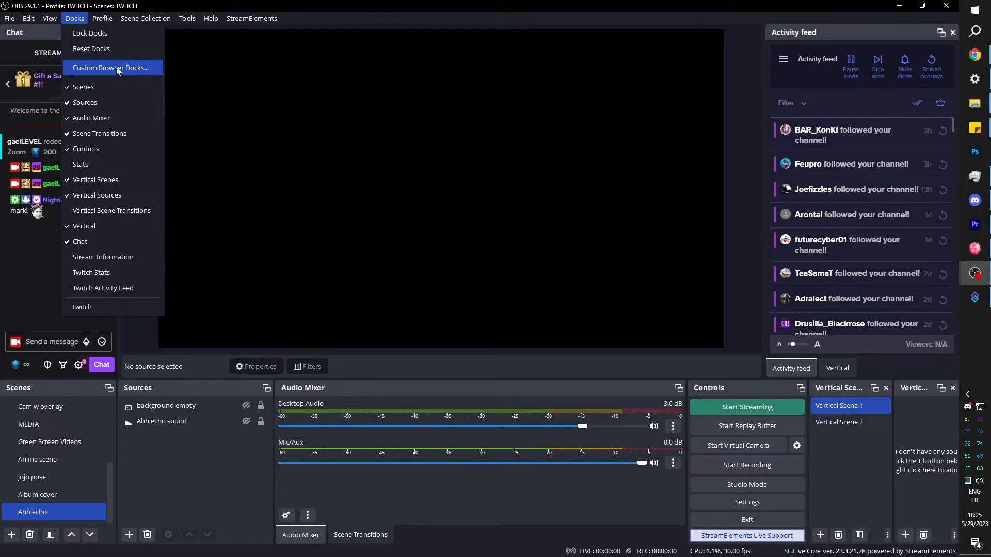
mouse_move(359, 50)
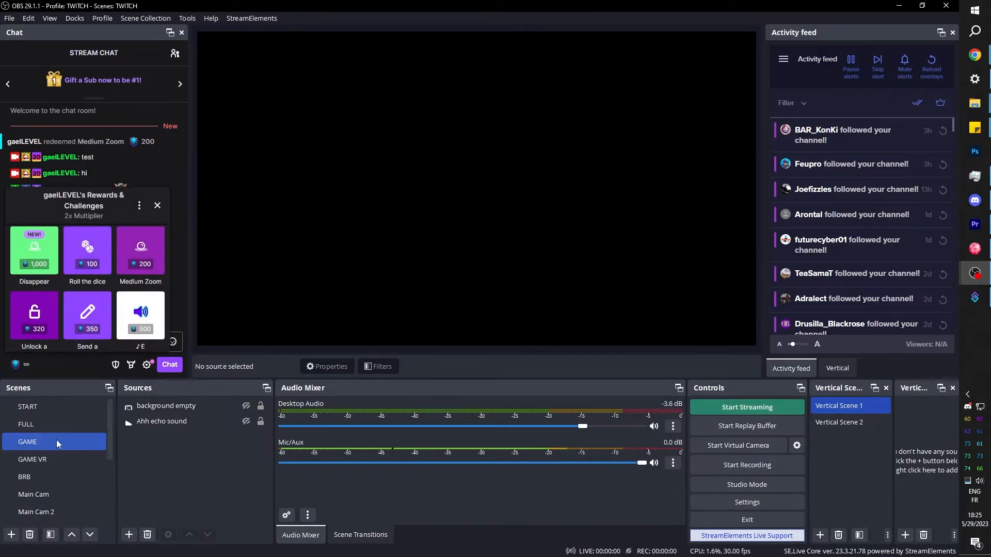
Switch to the FULL scene and redeem the Disappear reward from the chat rewards popup.
left_click(27, 425)
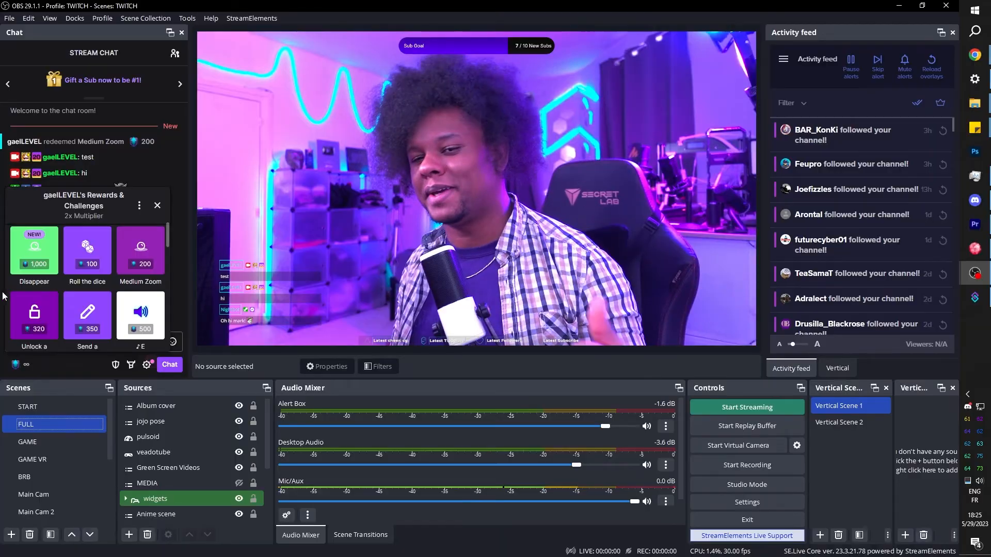
left_click(33, 249)
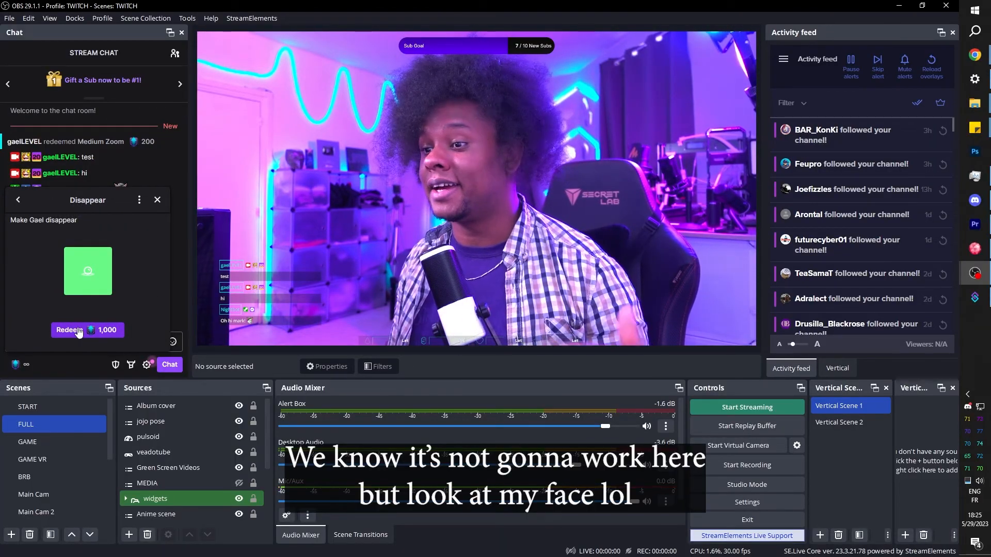
left_click(76, 330)
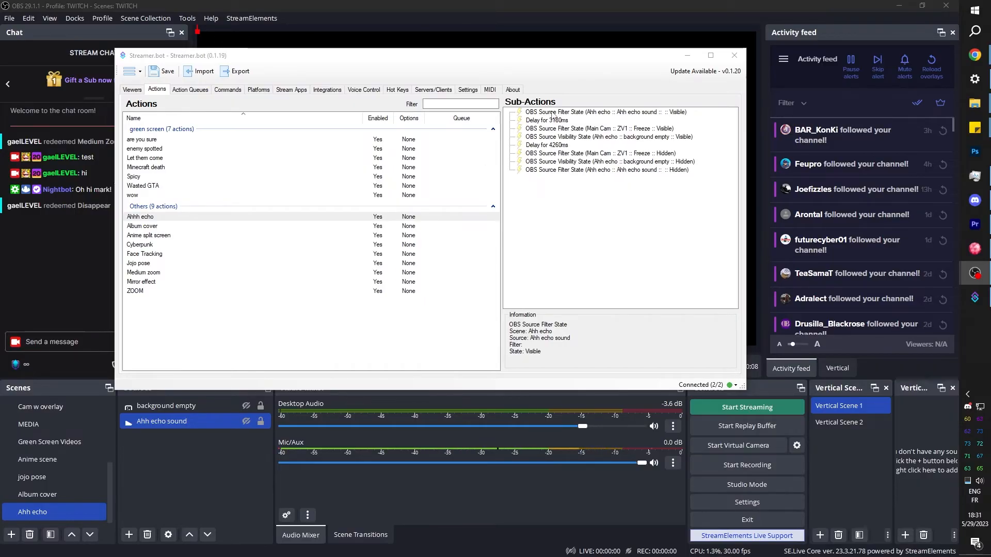
Replace the Set Source Filter State sub-action with Set Source Visibility State showing Ahh echo sound.
left_click(595, 112)
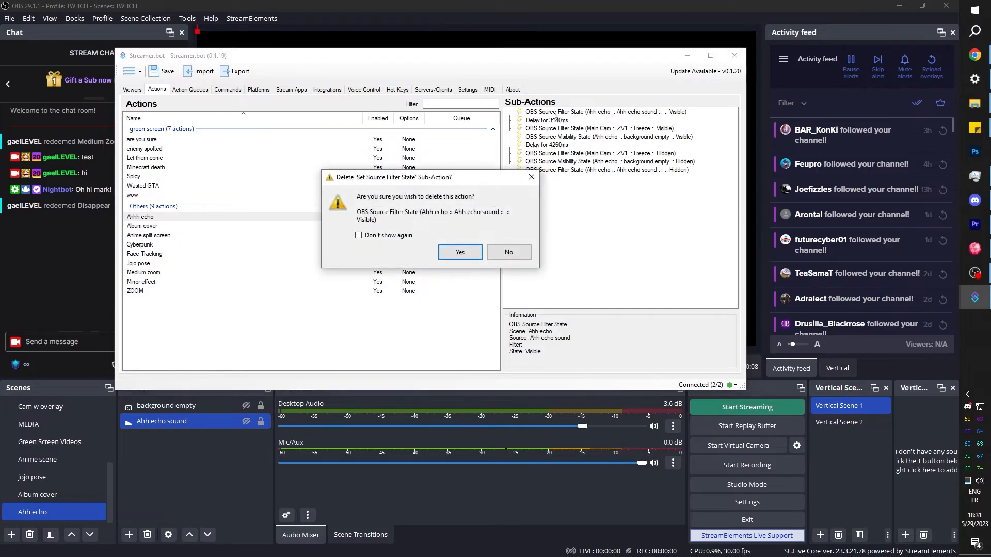
left_click(459, 252)
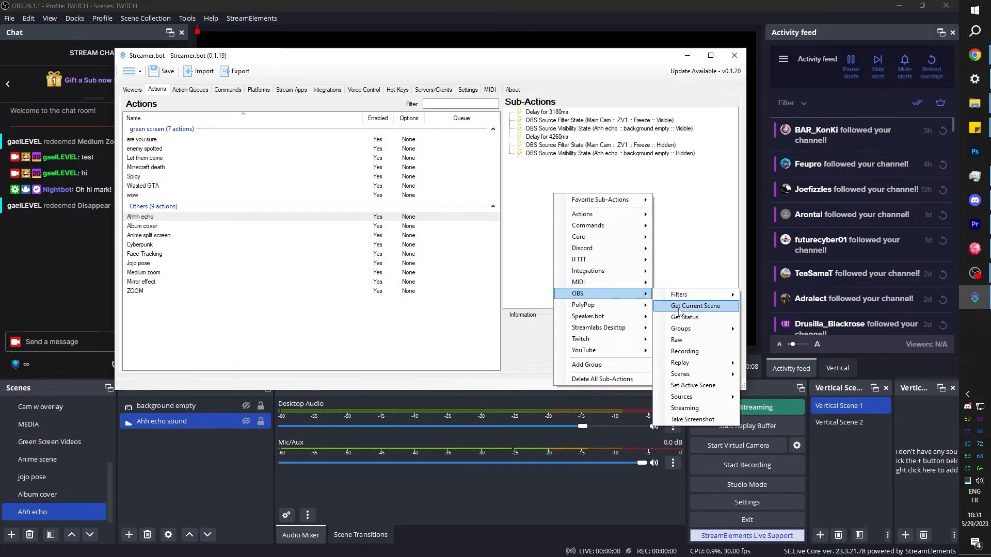
mouse_move(681, 396)
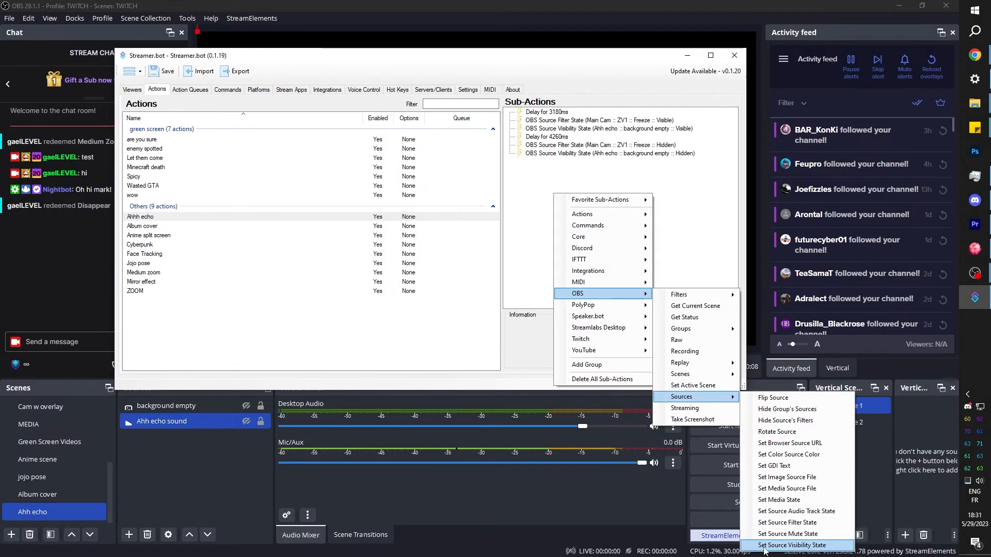
left_click(793, 545)
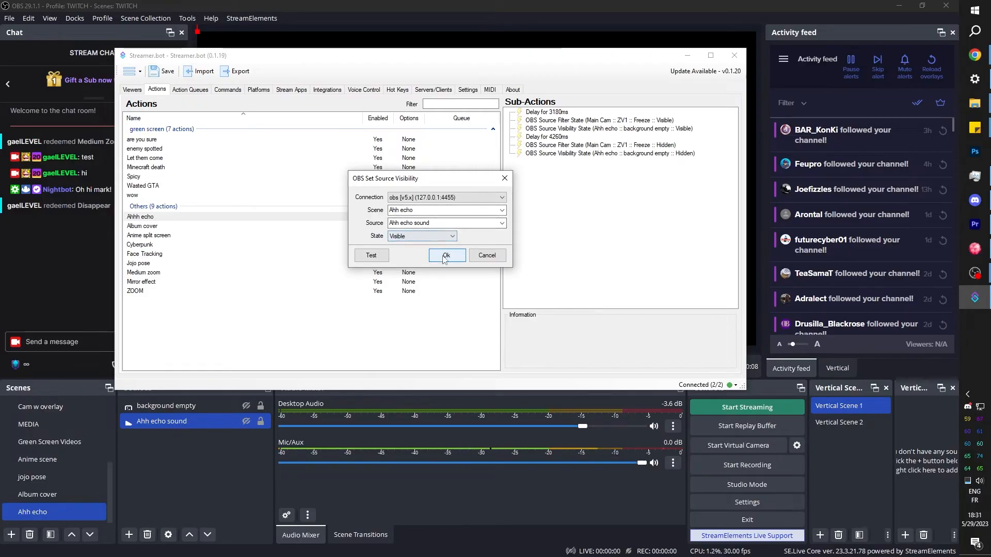
left_click(446, 255)
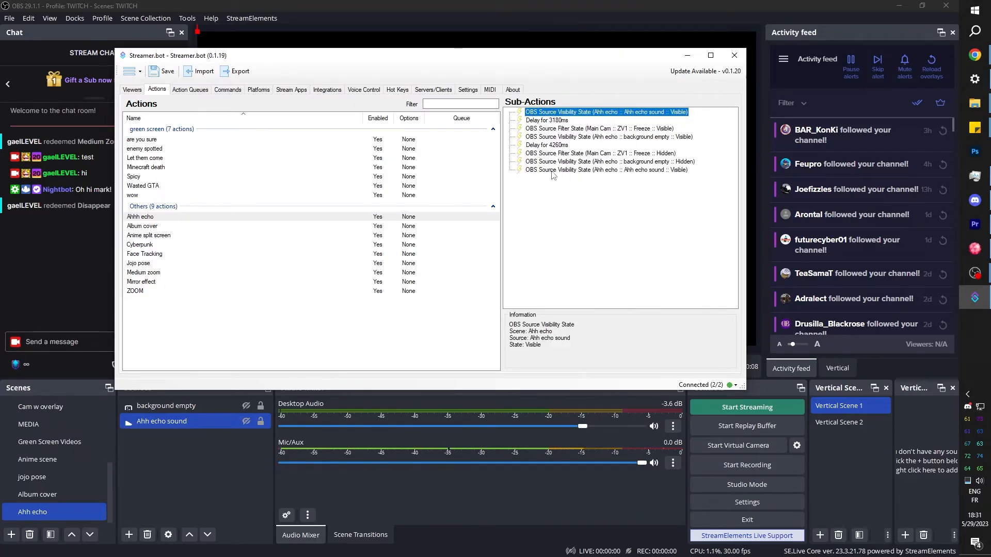
Set the last visibility sub-action to Hidden and test showing the Ahh echo sound source.
double_click(605, 111)
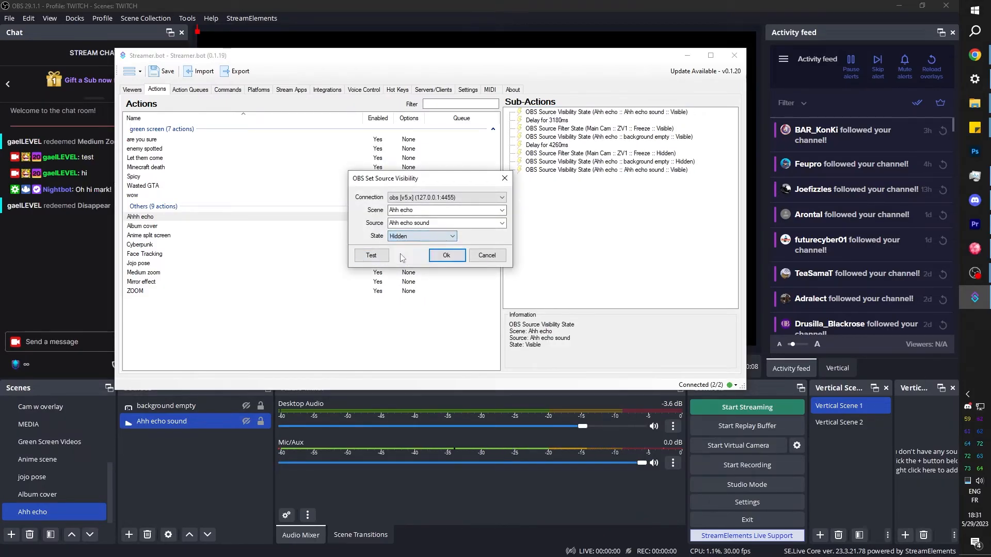
left_click(446, 255)
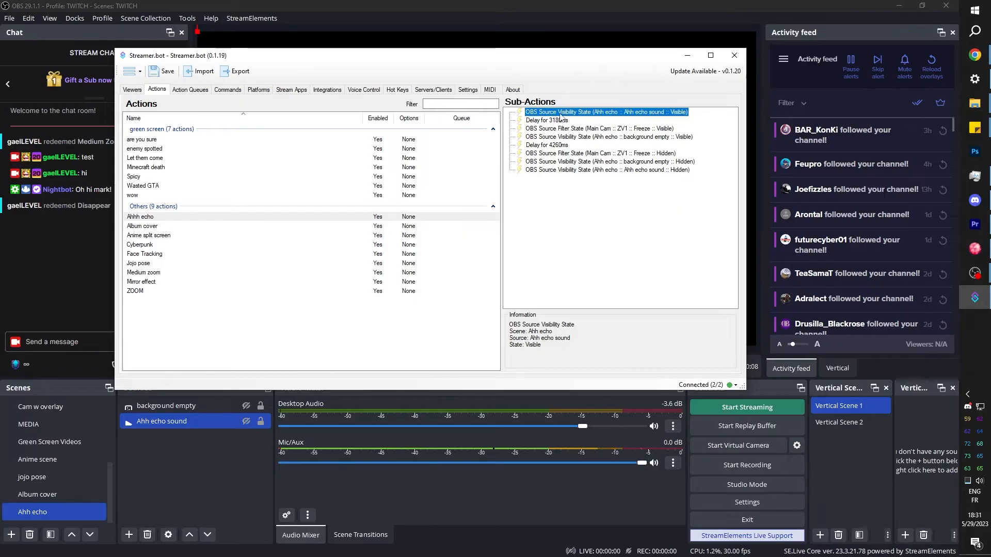
double_click(606, 111)
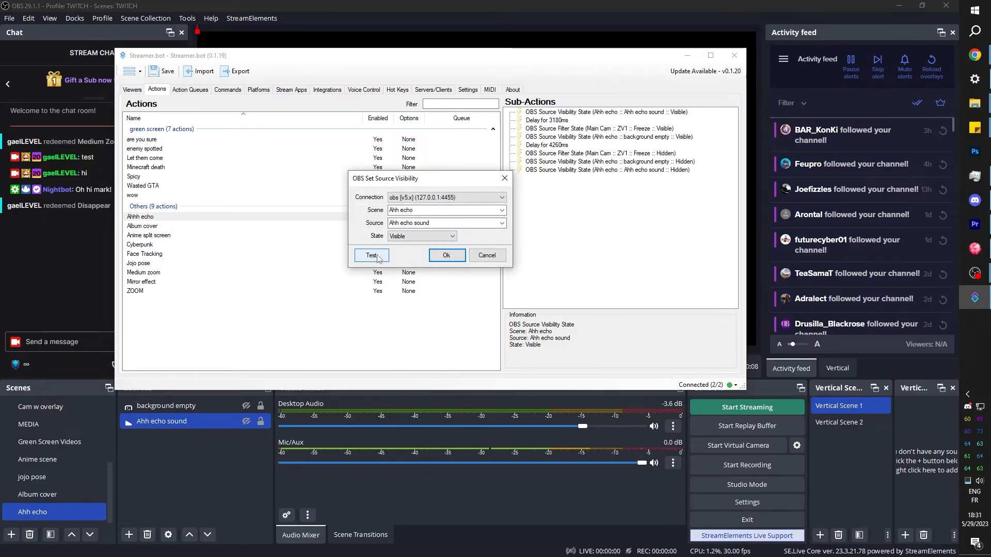
left_click(371, 255)
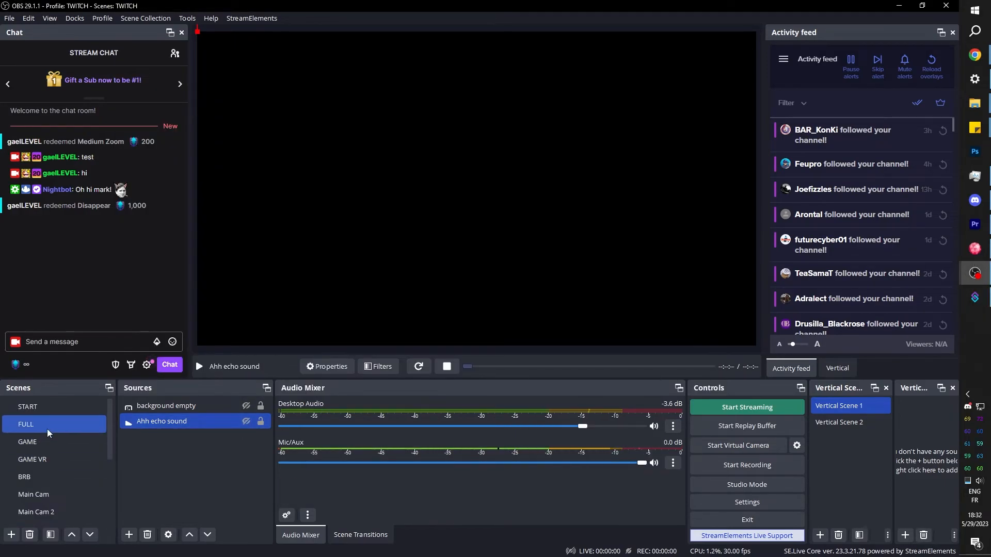
Switch to FULL, redeem Disappear again from the chat rewards list and check its cooldown.
left_click(25, 424)
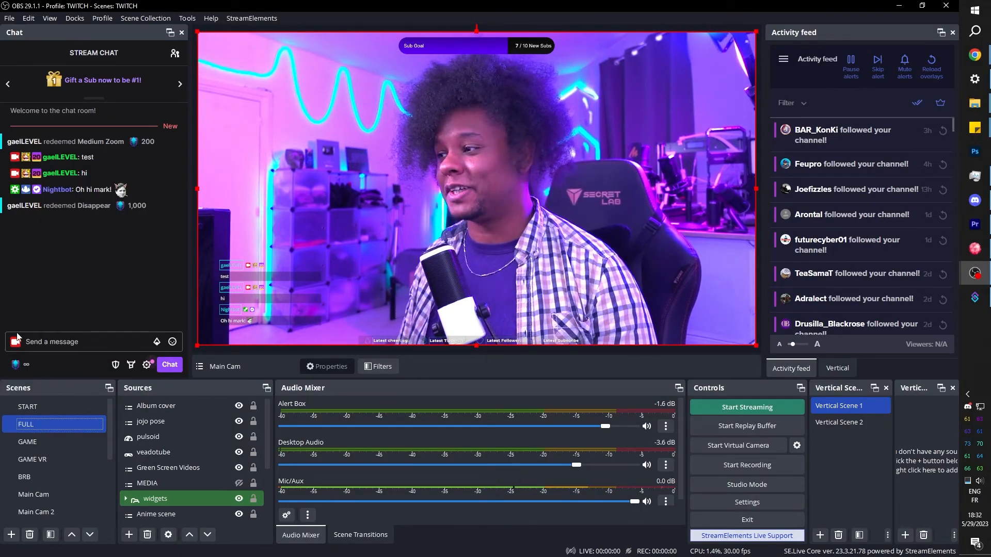
left_click(16, 364)
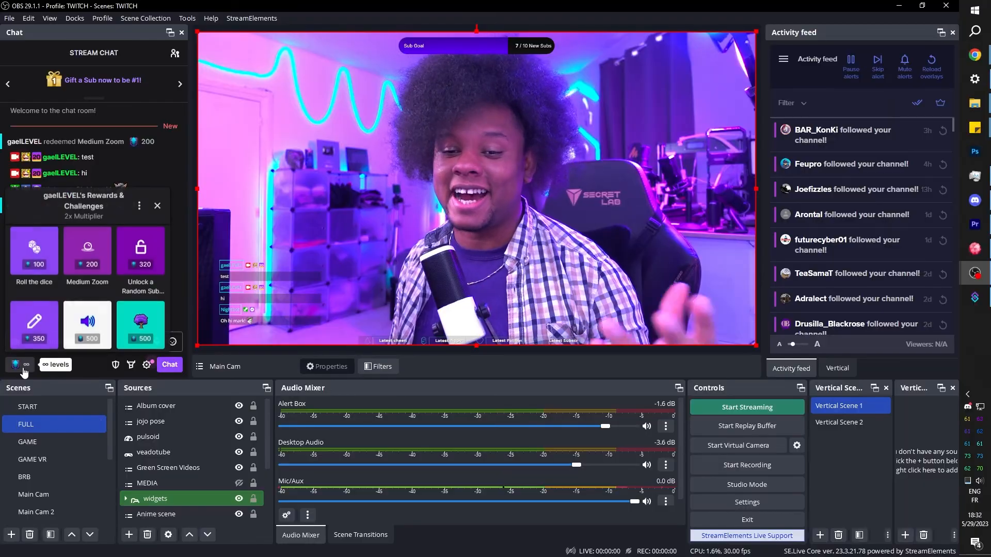
scroll("down", 3)
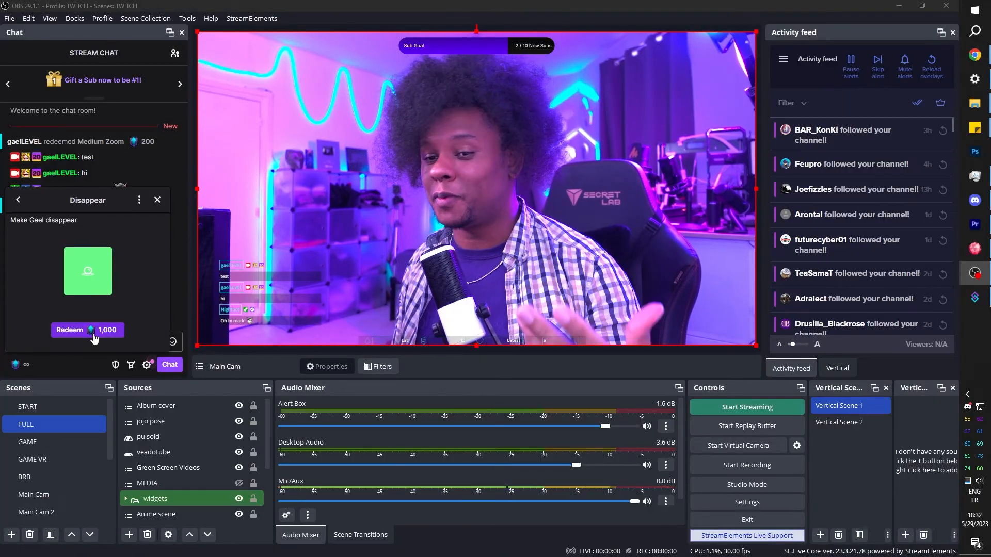
left_click(87, 331)
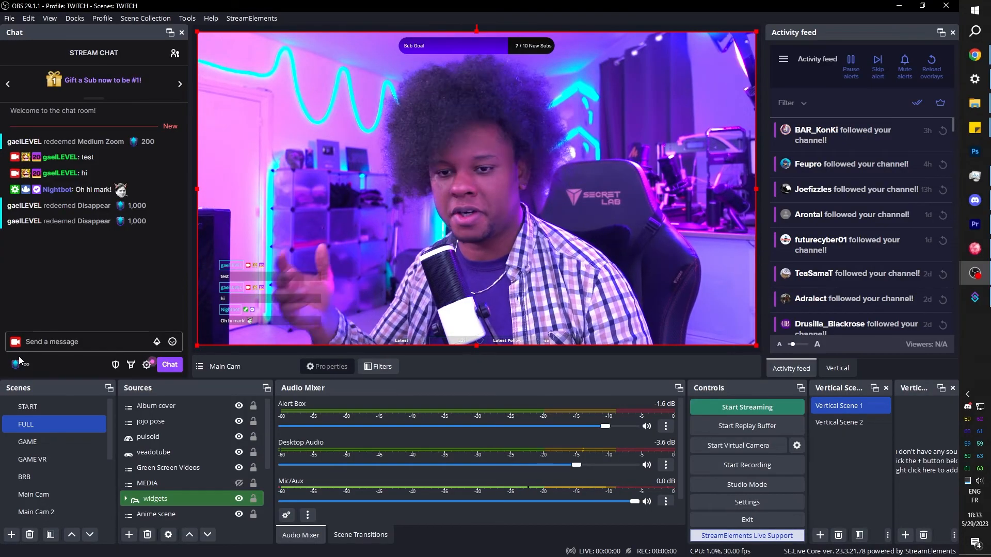
left_click(16, 365)
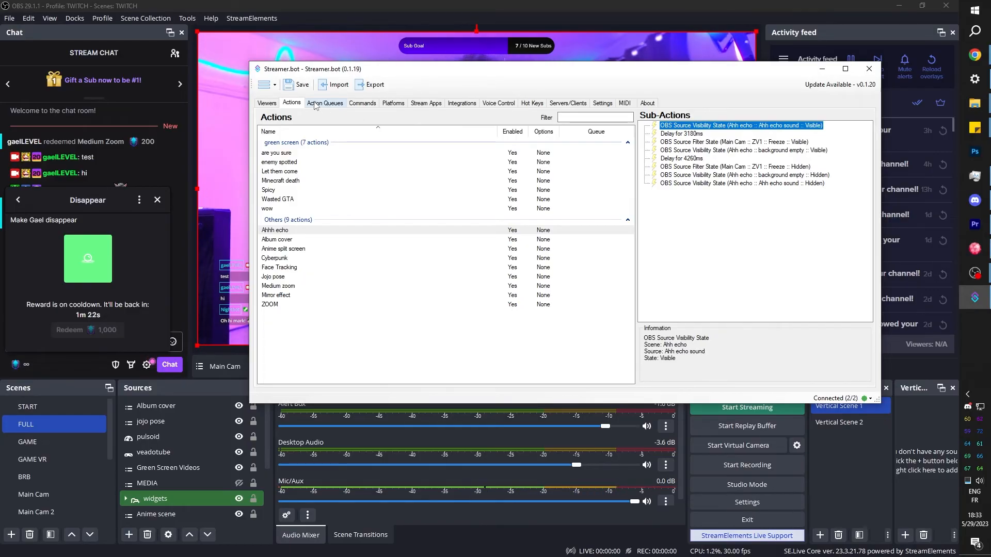
Check Streamer.bot's Action Queues, then redeem Disappear once more after its cooldown.
left_click(868, 68)
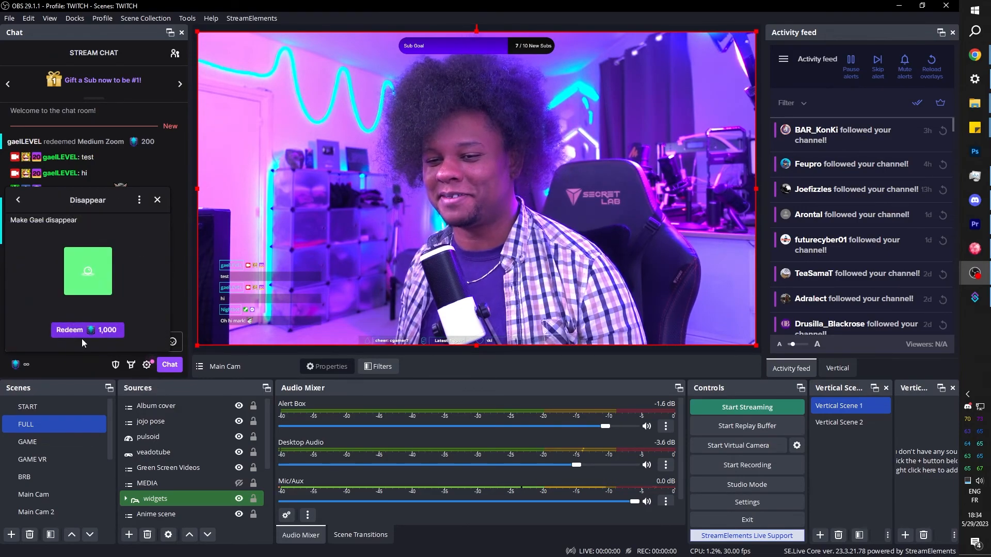
left_click(87, 330)
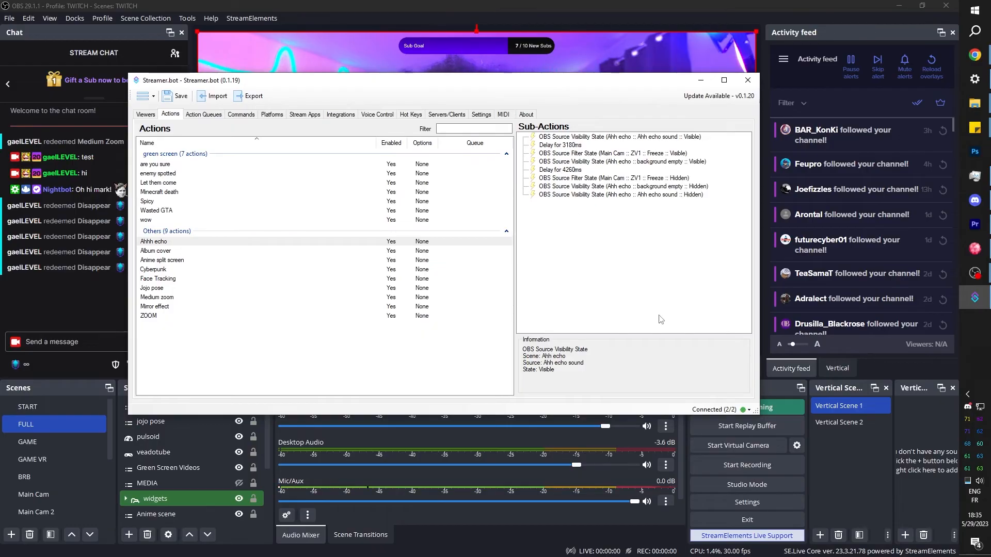
Inspect the final Set Source Visibility State (Hidden) sub-action for Ahh echo sound.
left_click(619, 195)
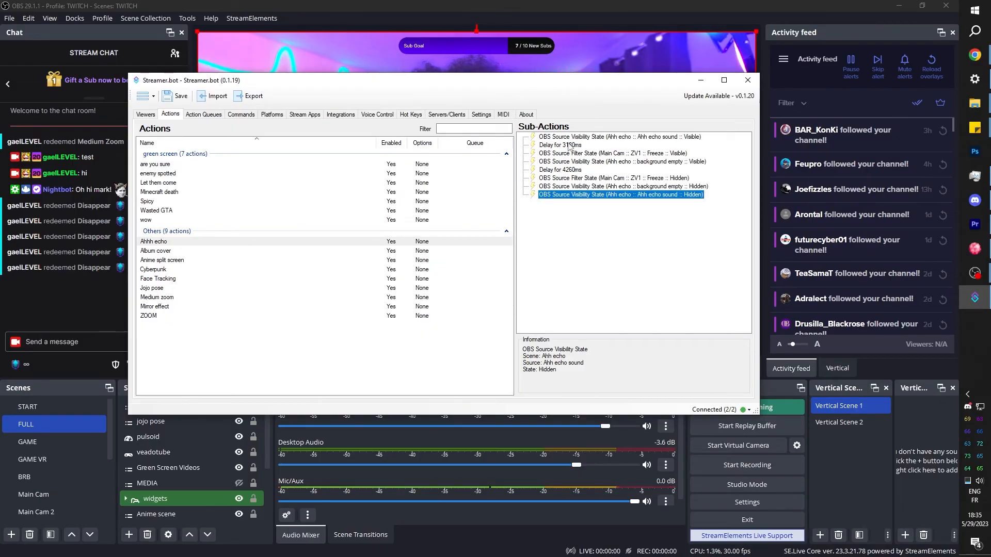
mouse_move(574, 212)
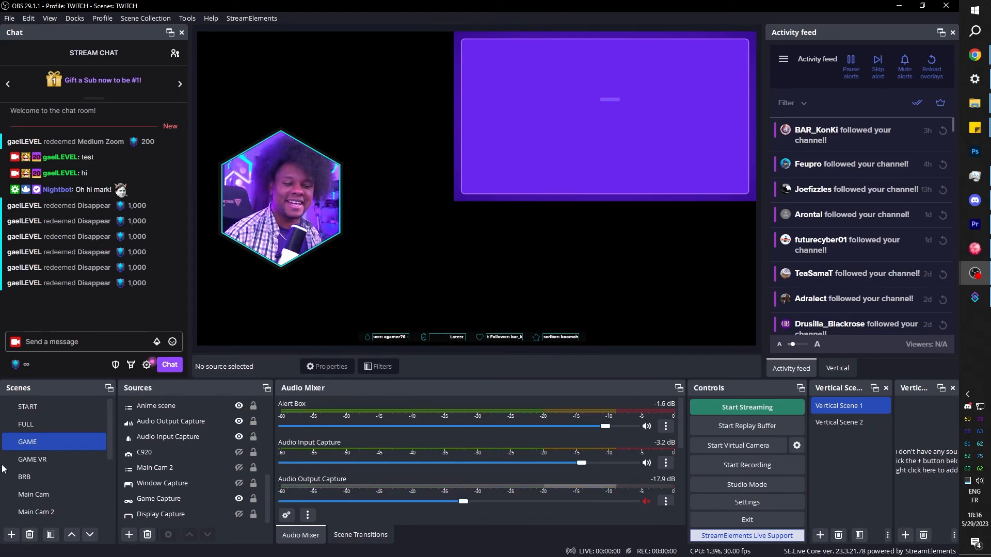
Select the Ahh echo scene to reach the background empty source's properties.
left_click(26, 424)
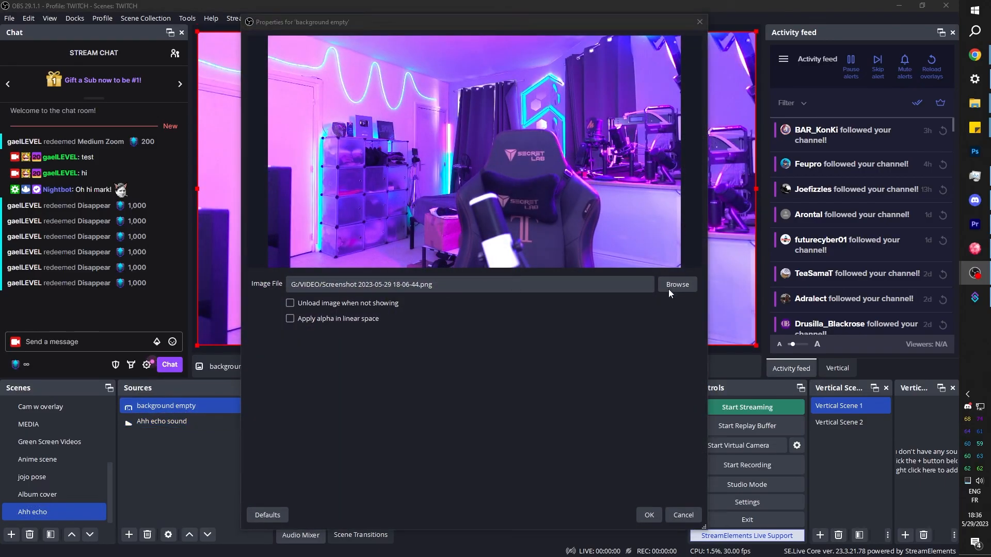
Browse for a different background image, then cancel keeping the empty-room screenshot.
left_click(676, 284)
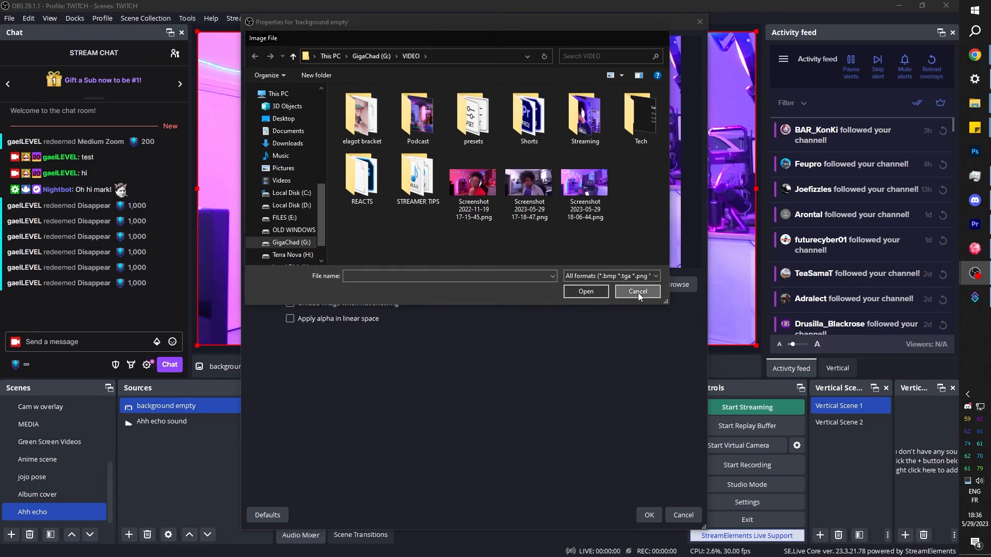
left_click(637, 291)
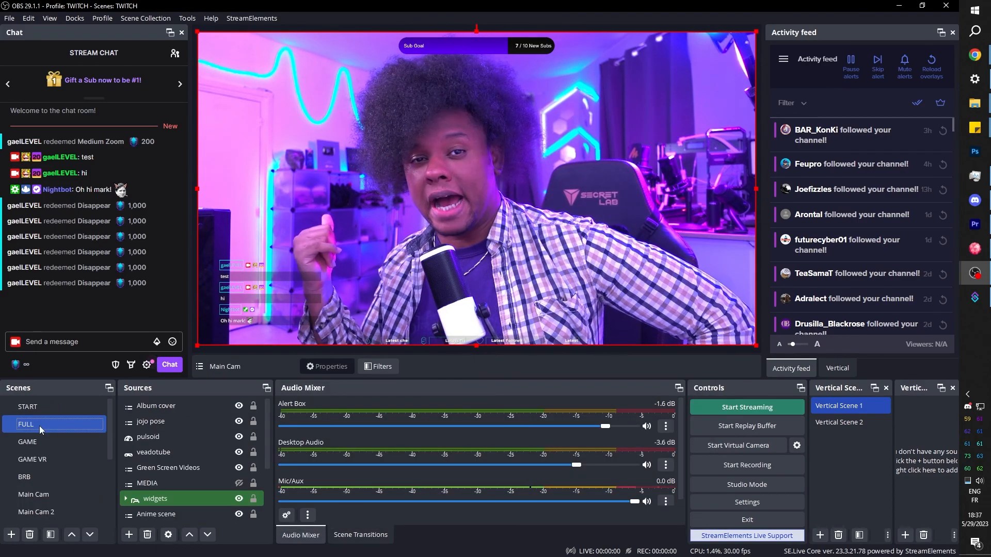